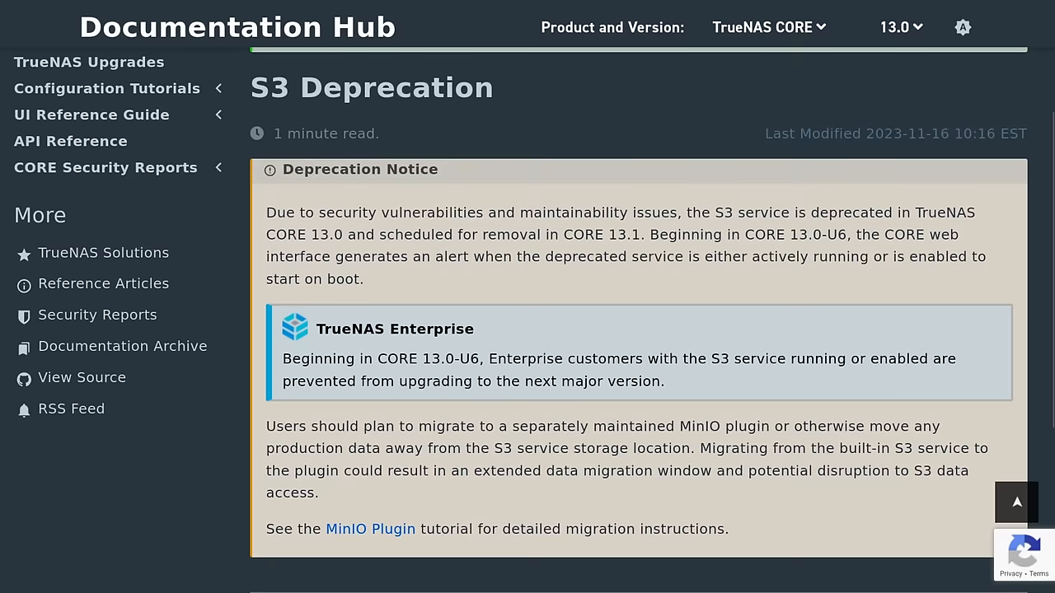
- Read the deprecation notice, then view the Dashboard's system, CPU, memory and pool widgets
scroll("down", 3)
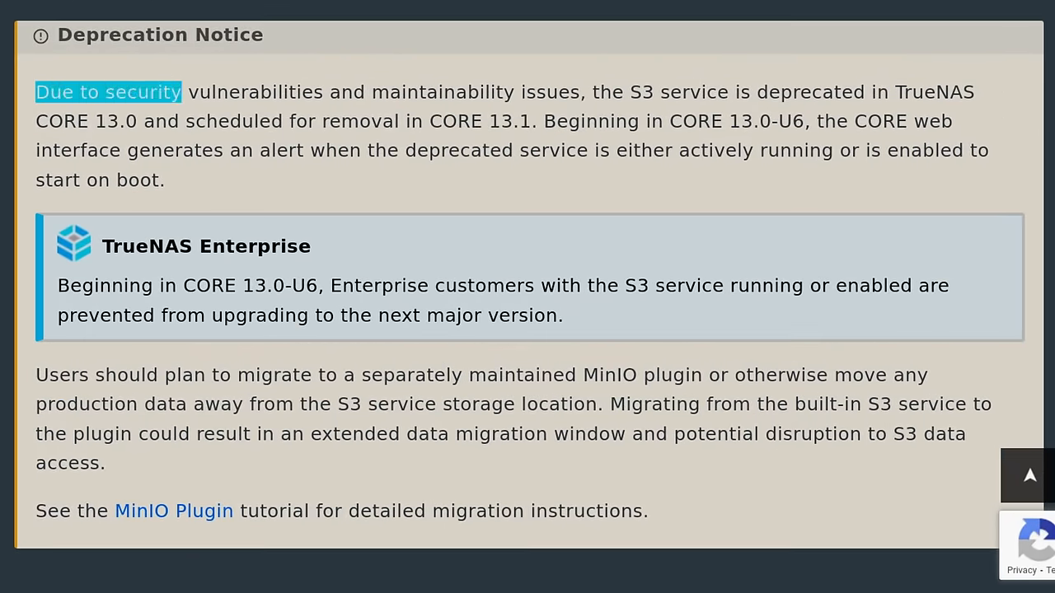
left_click_drag(182, 92, 569, 91)
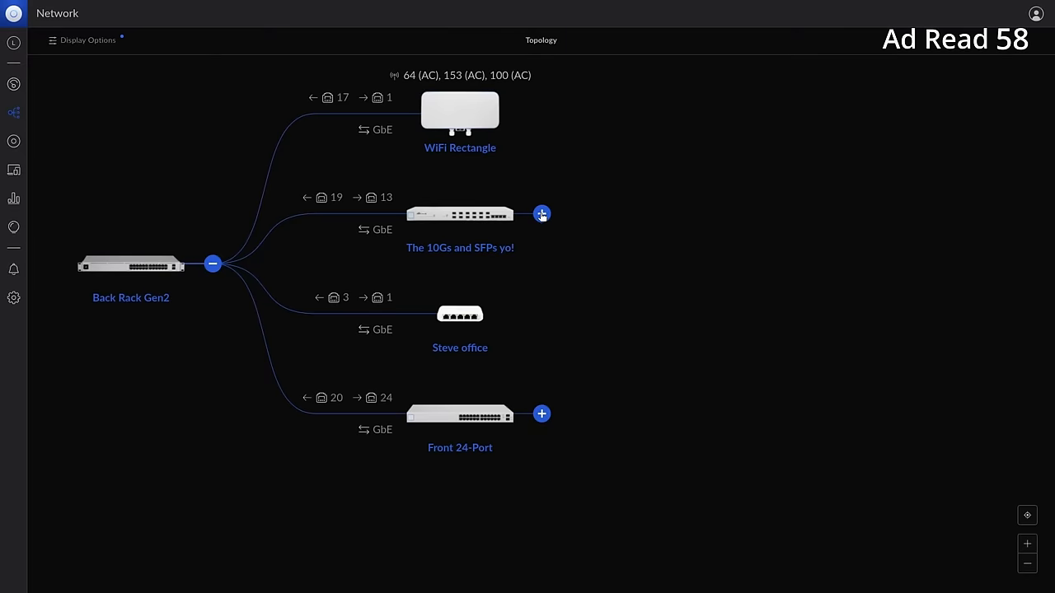
left_click(541, 414)
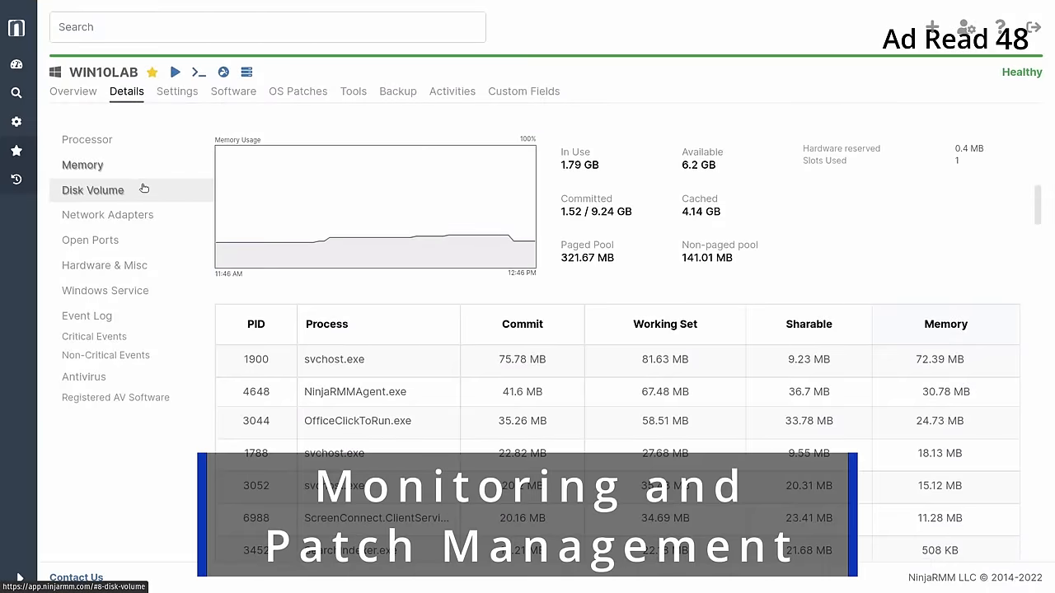
left_click(92, 190)
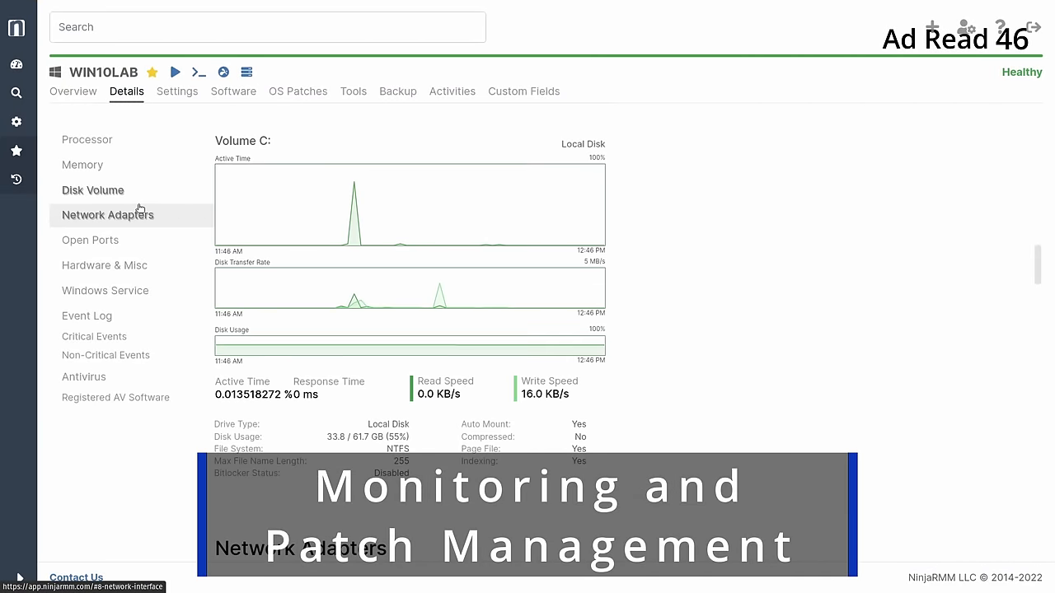
left_click(107, 215)
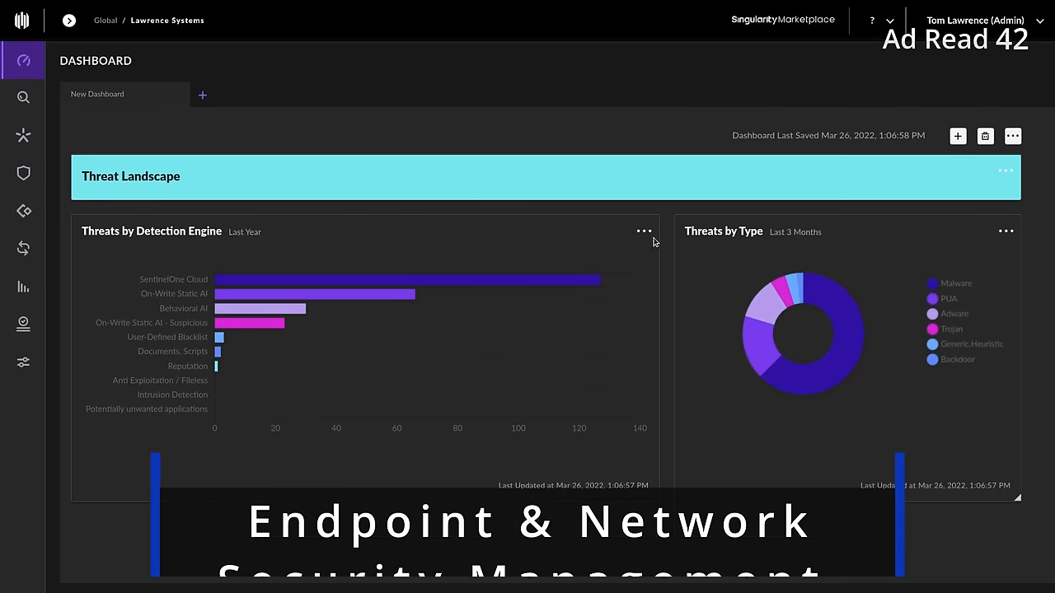
mouse_move(409, 295)
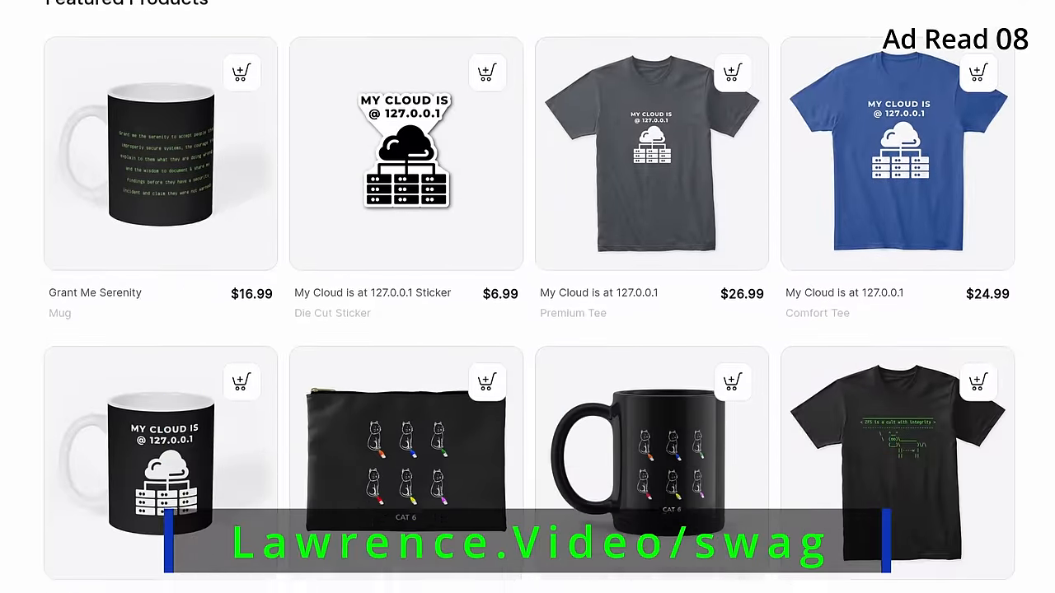
scroll("down", 3)
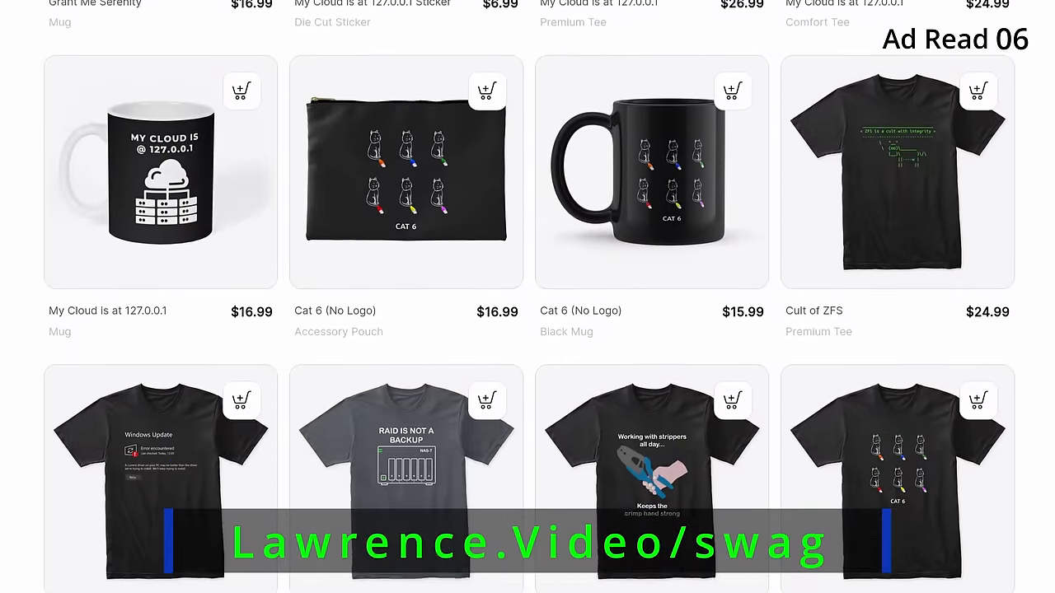
scroll("down", 3)
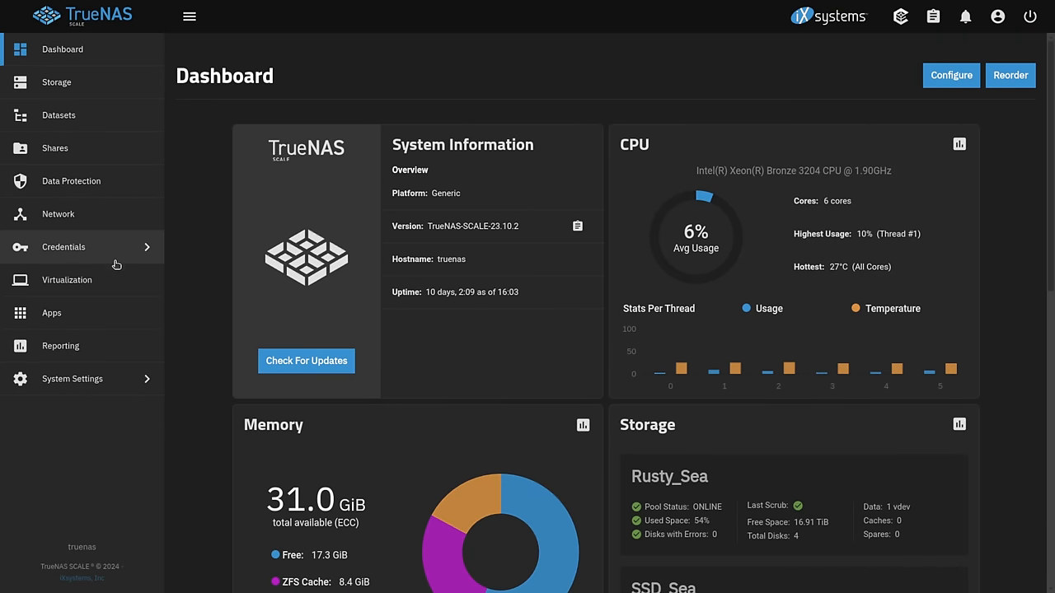
- Go to Credentials > Certificates and preview the shell ACME DNS authenticator form without saving
left_click(64, 247)
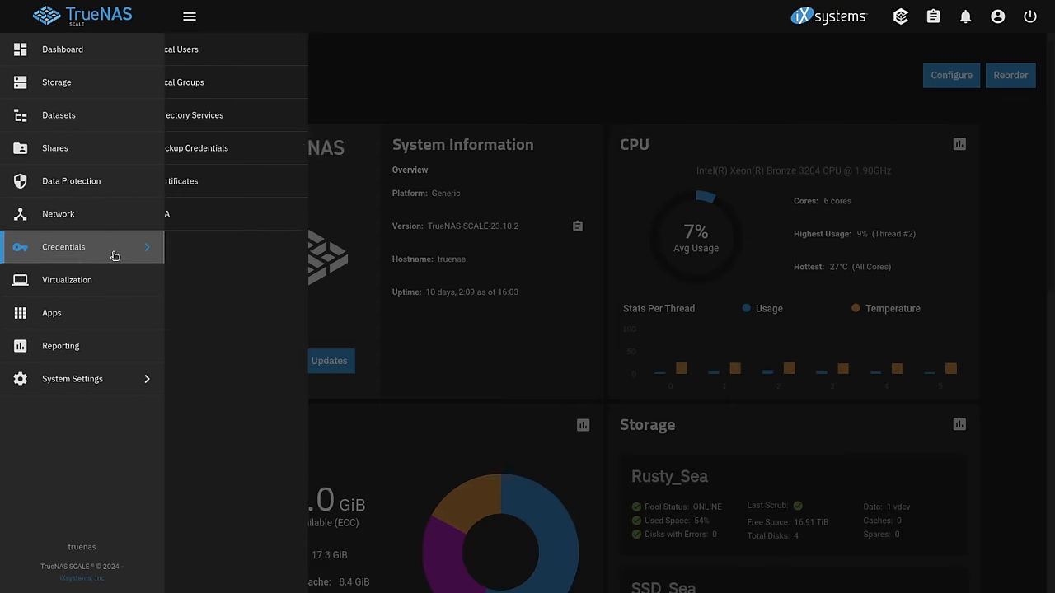
left_click(181, 181)
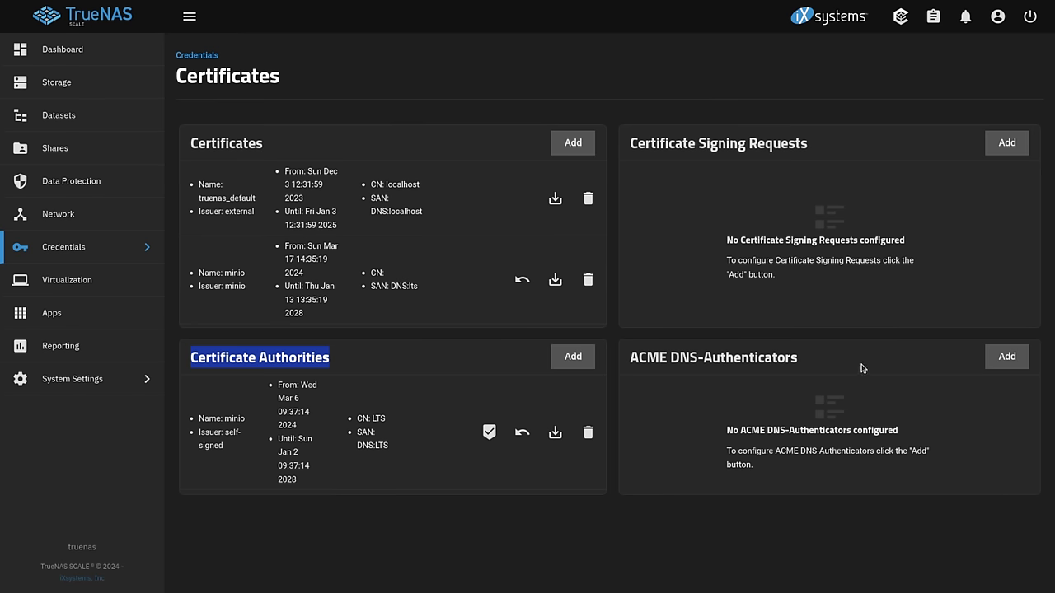
mouse_move(697, 363)
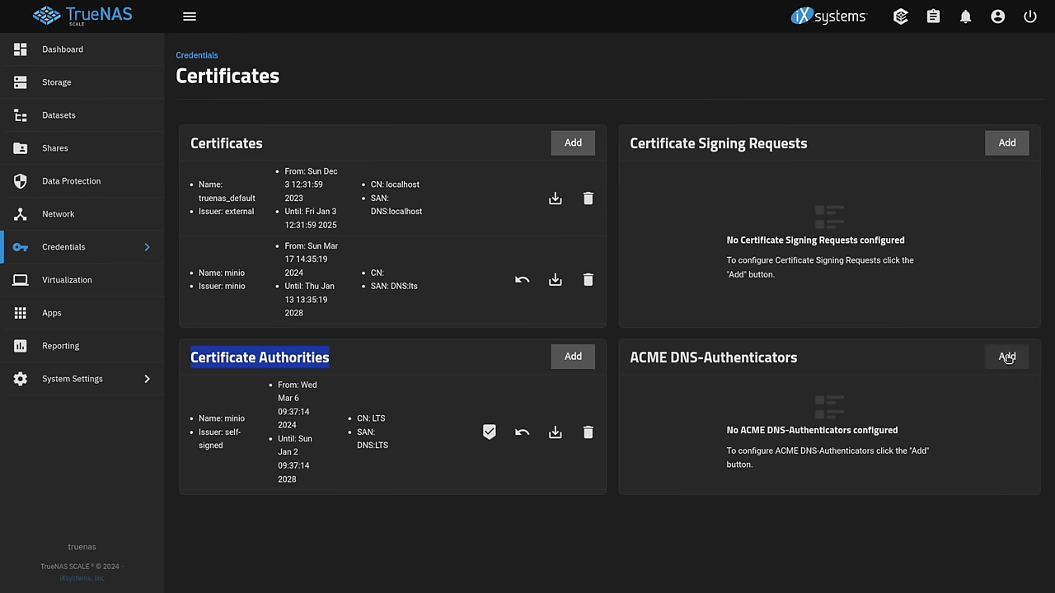
left_click(1007, 357)
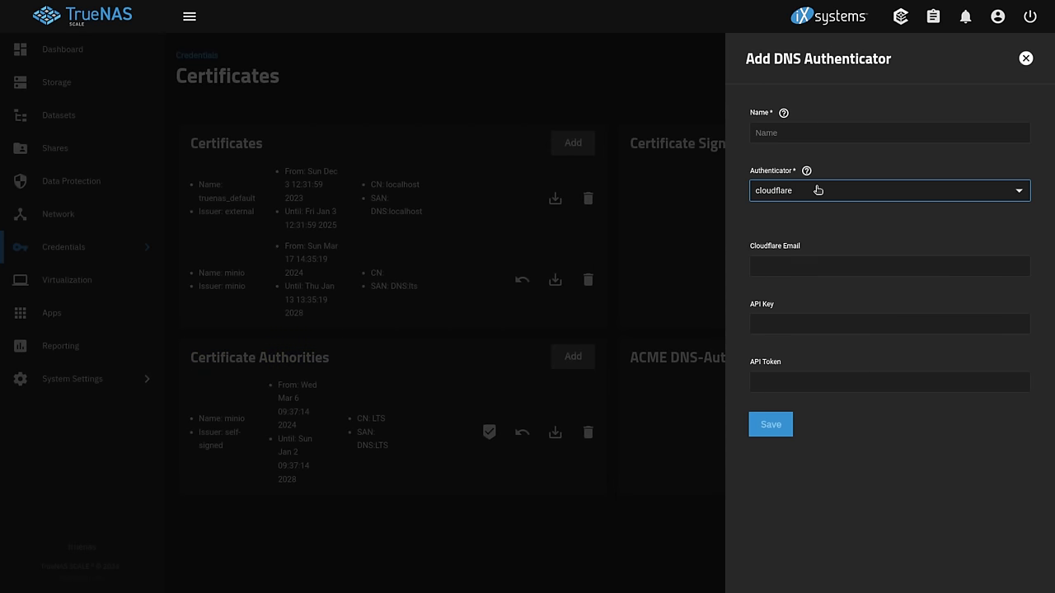
left_click(889, 190)
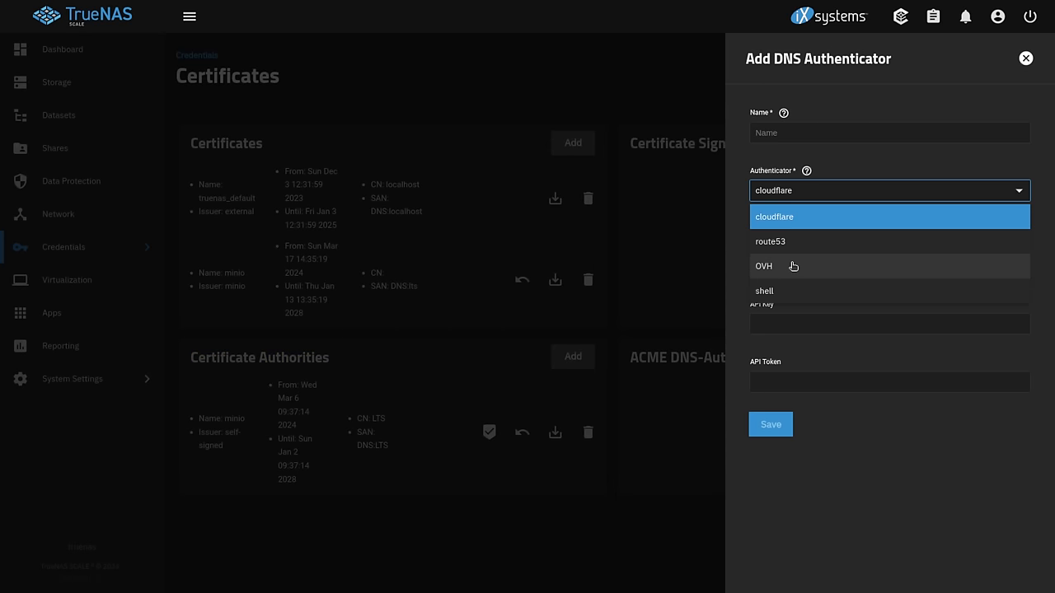
left_click(764, 291)
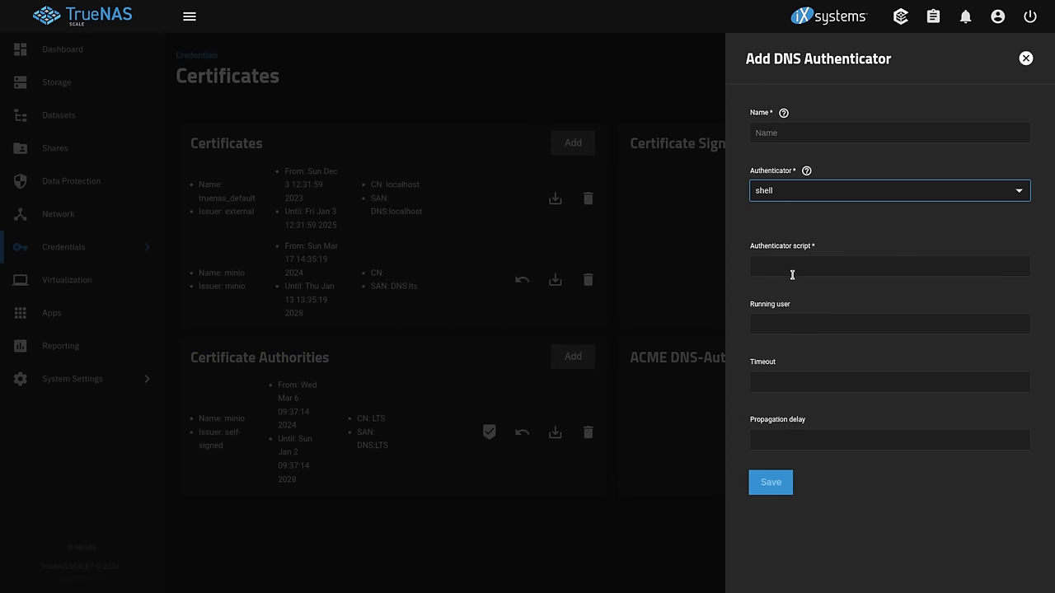
mouse_move(870, 166)
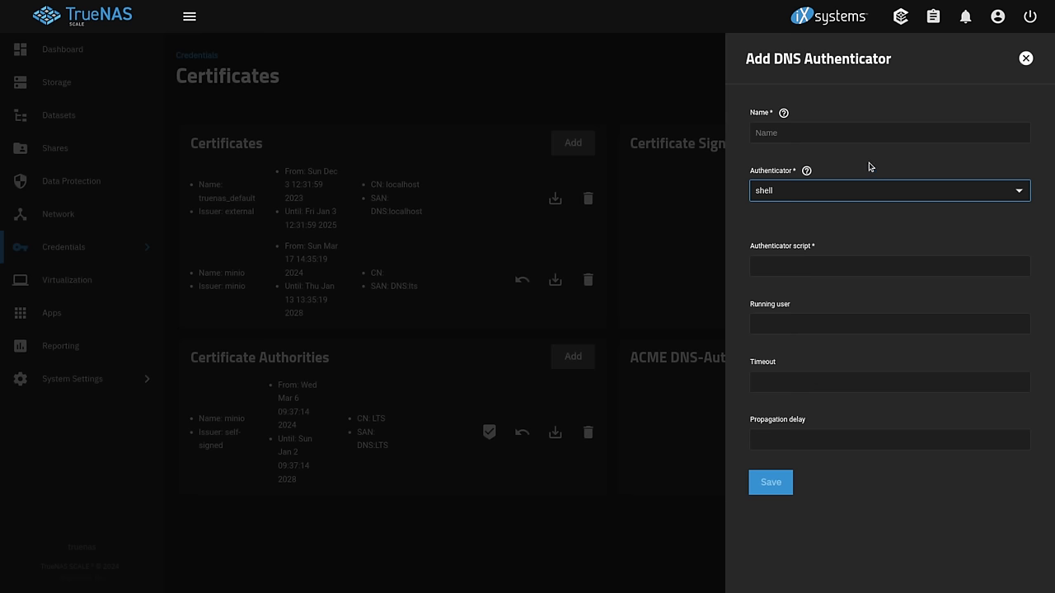
mouse_move(888, 178)
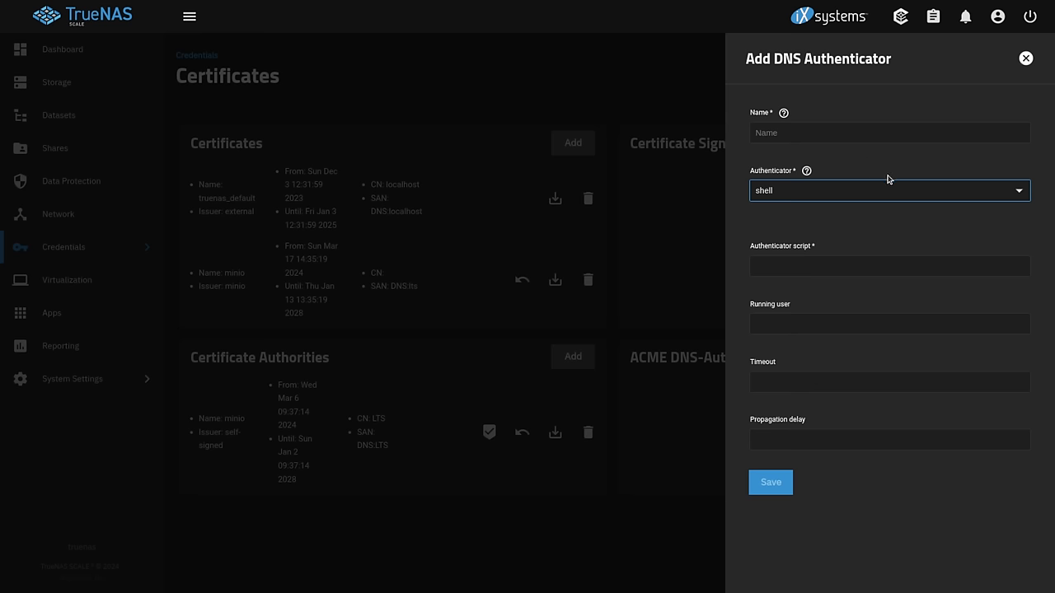
mouse_move(1025, 65)
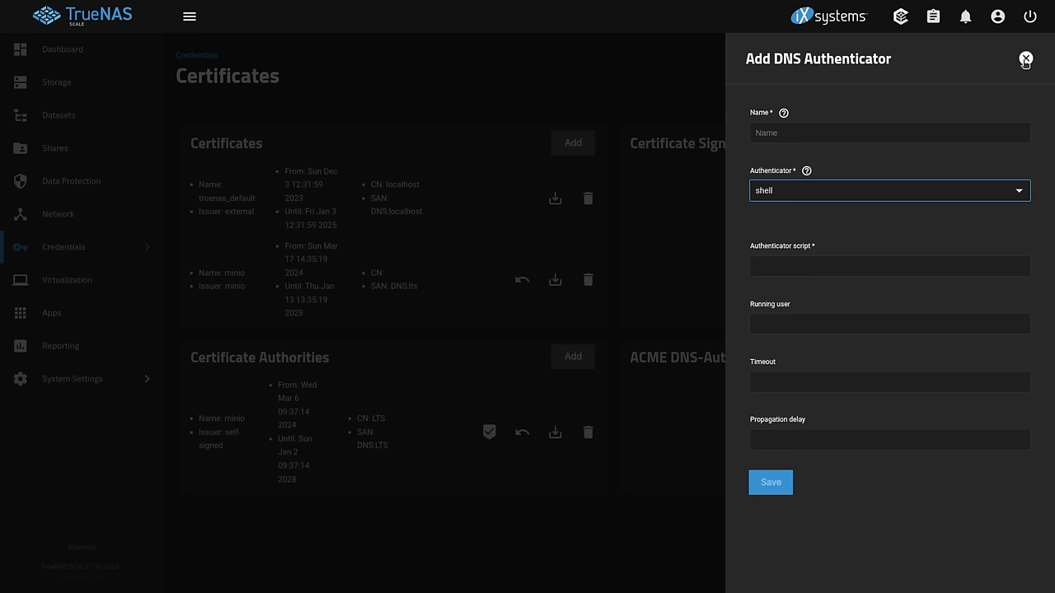
left_click(1026, 59)
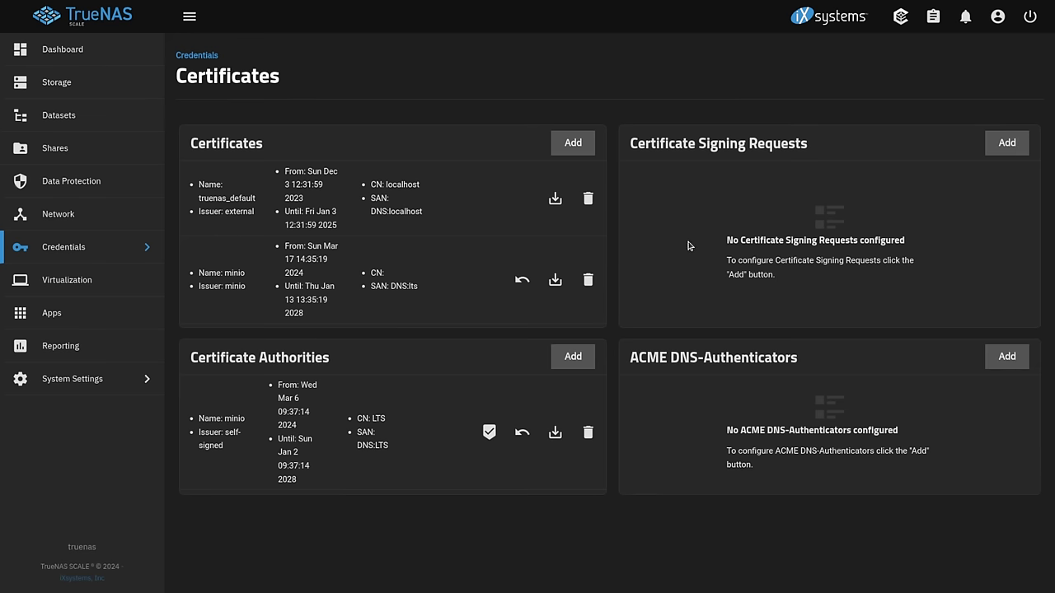
mouse_move(358, 260)
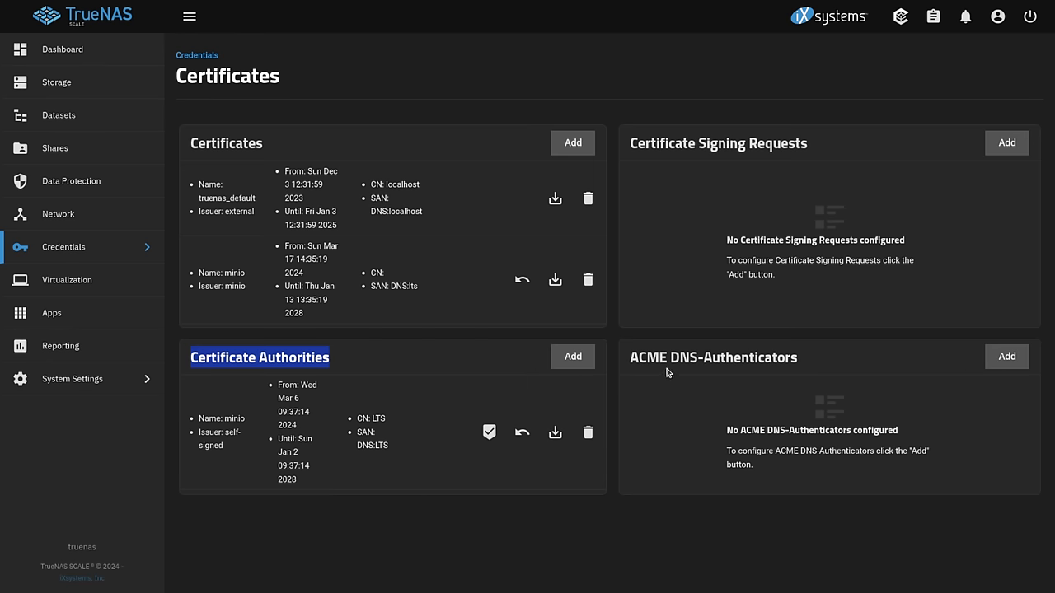
left_click(572, 356)
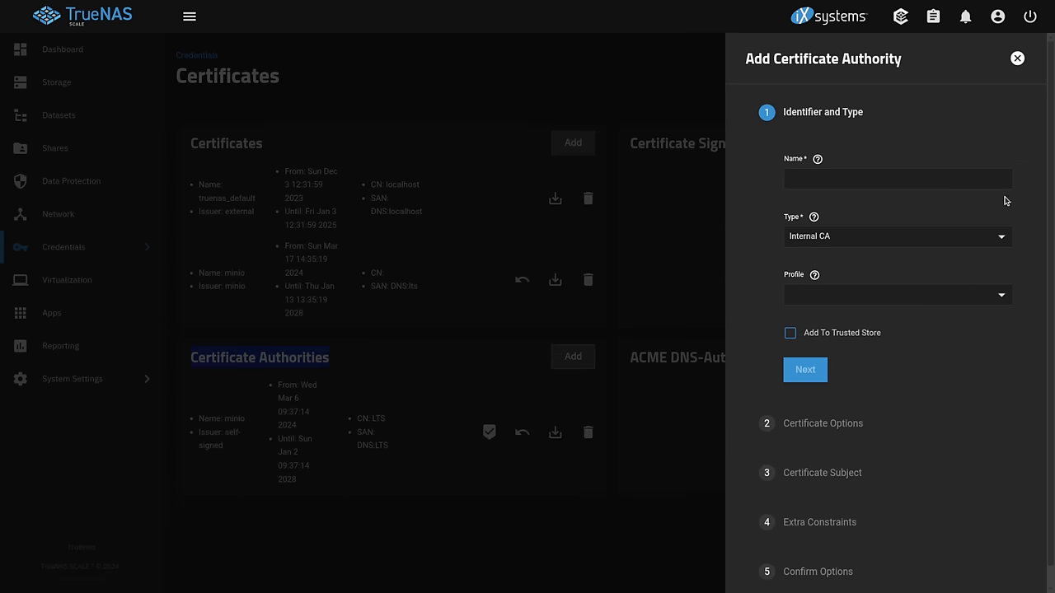
left_click(1017, 59)
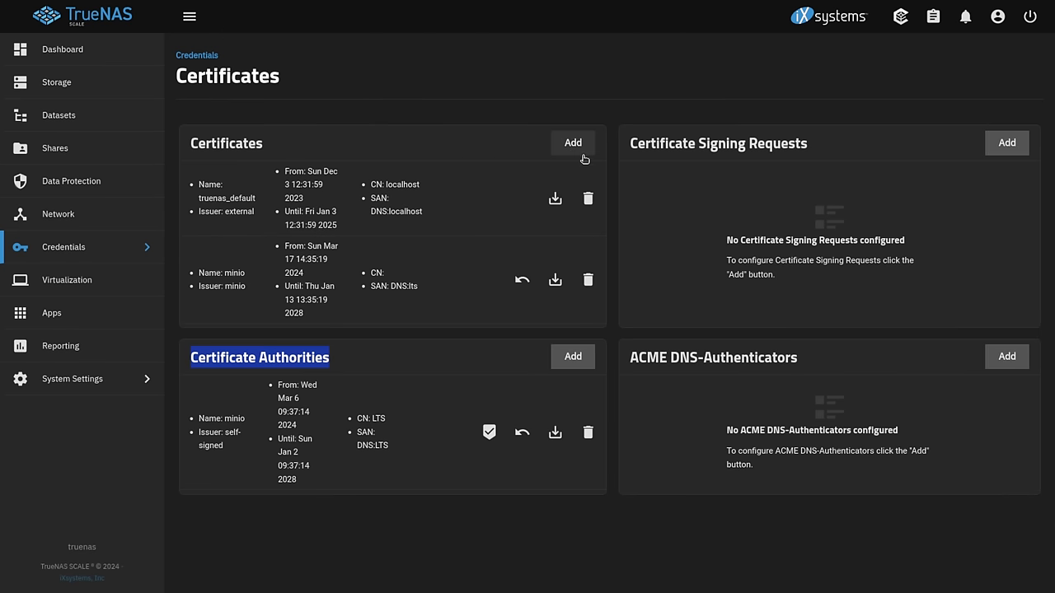
left_click(572, 143)
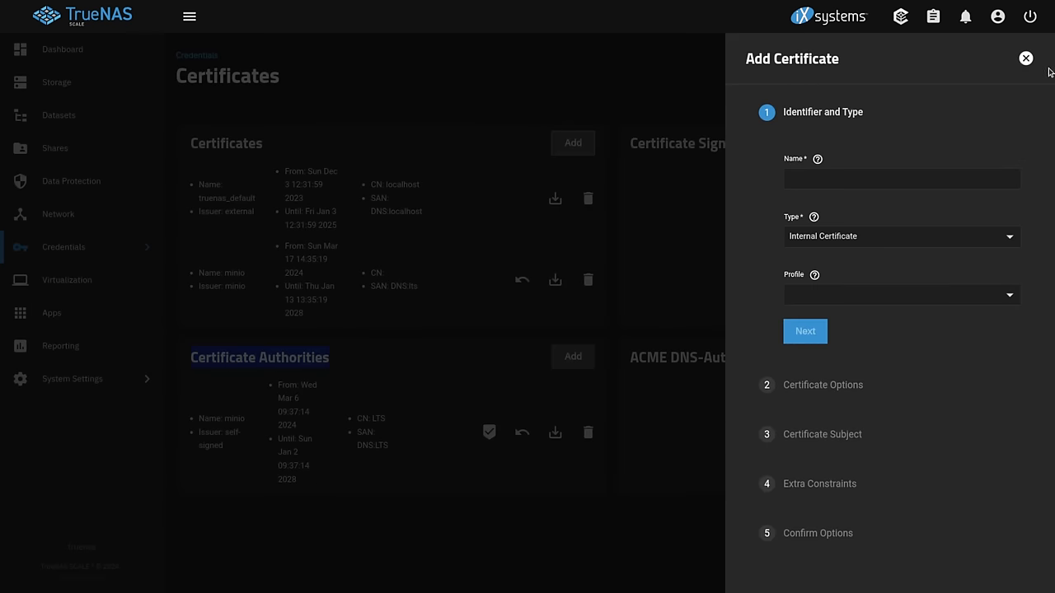
left_click(1026, 58)
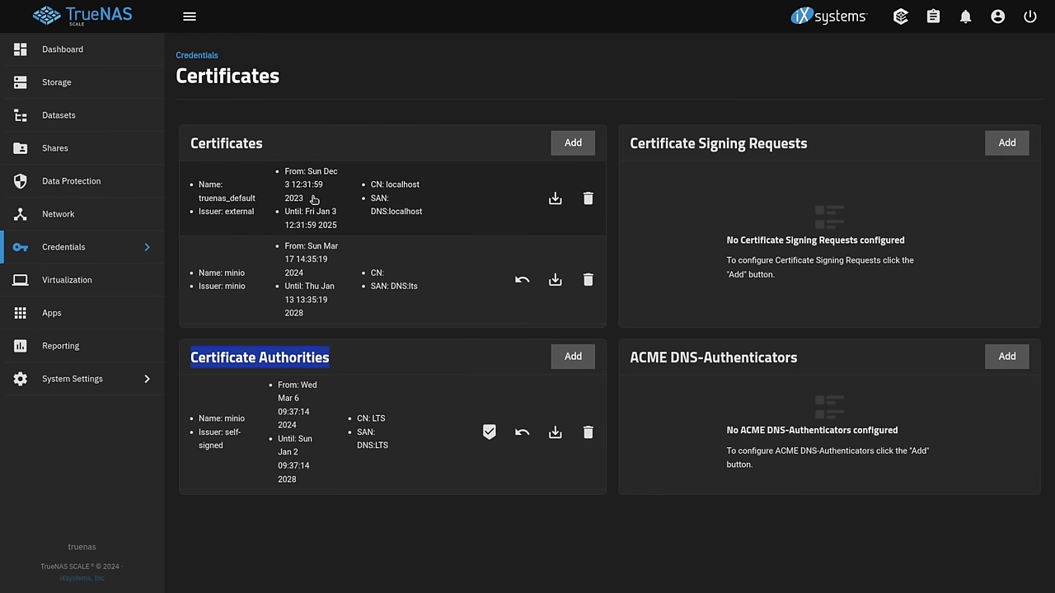
mouse_move(296, 309)
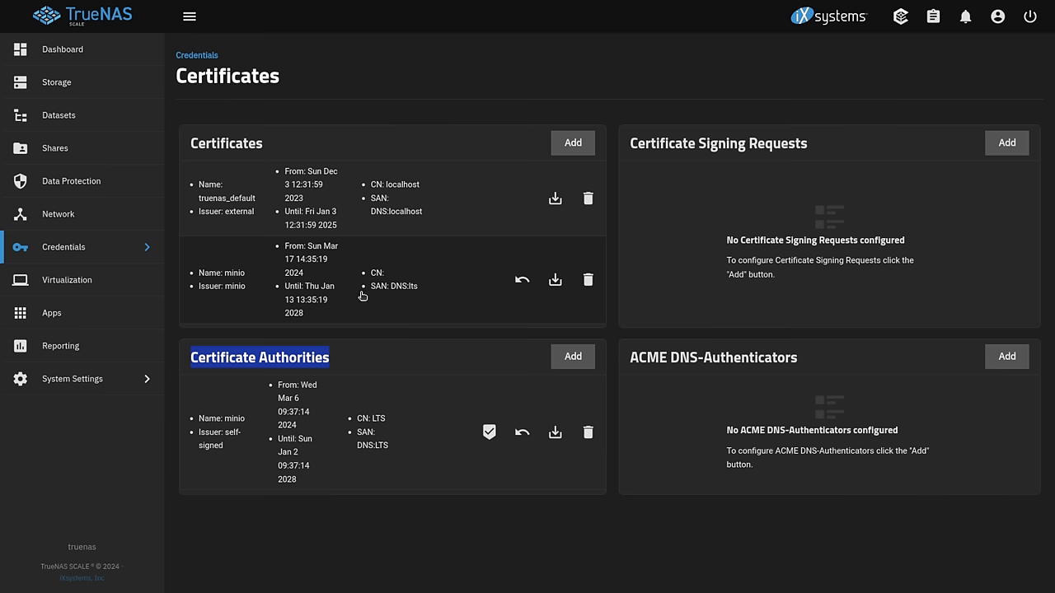
mouse_move(86, 114)
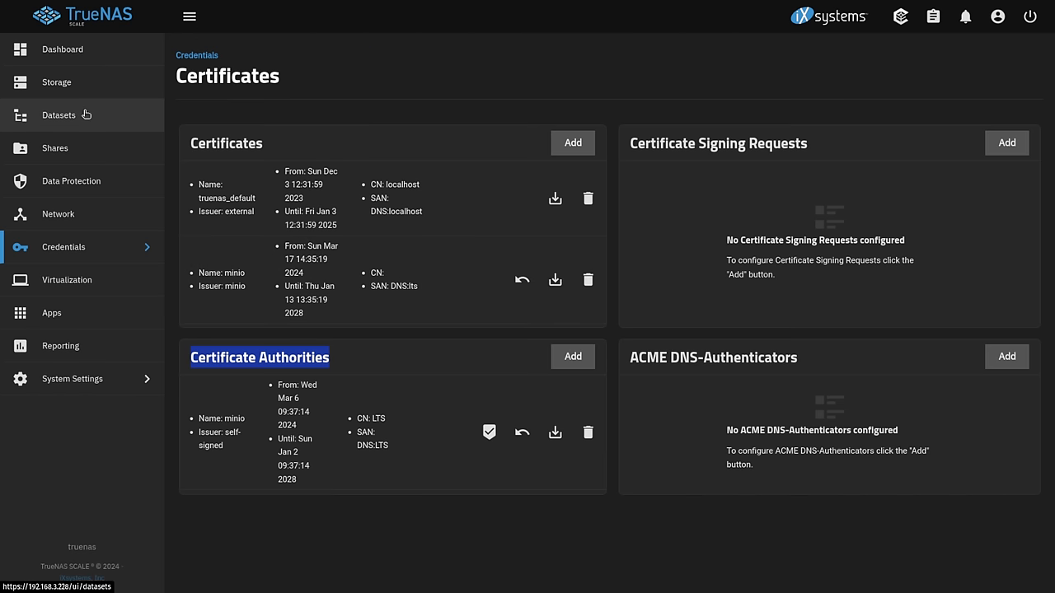
- Save a Minio_YouTube_Demo dataset on SSD_Sea with share type Apps
left_click(58, 115)
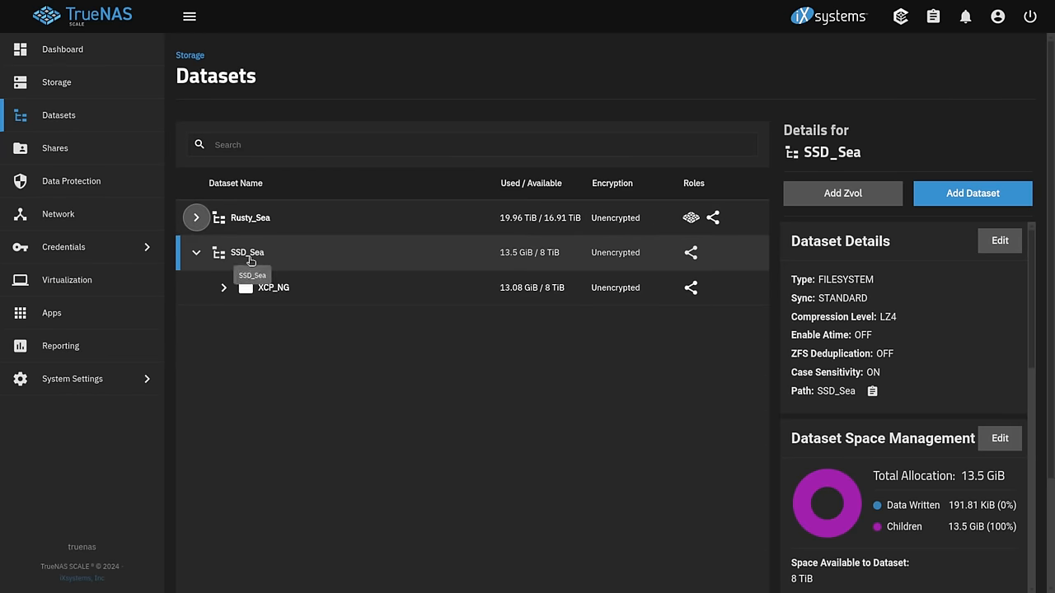
mouse_move(964, 202)
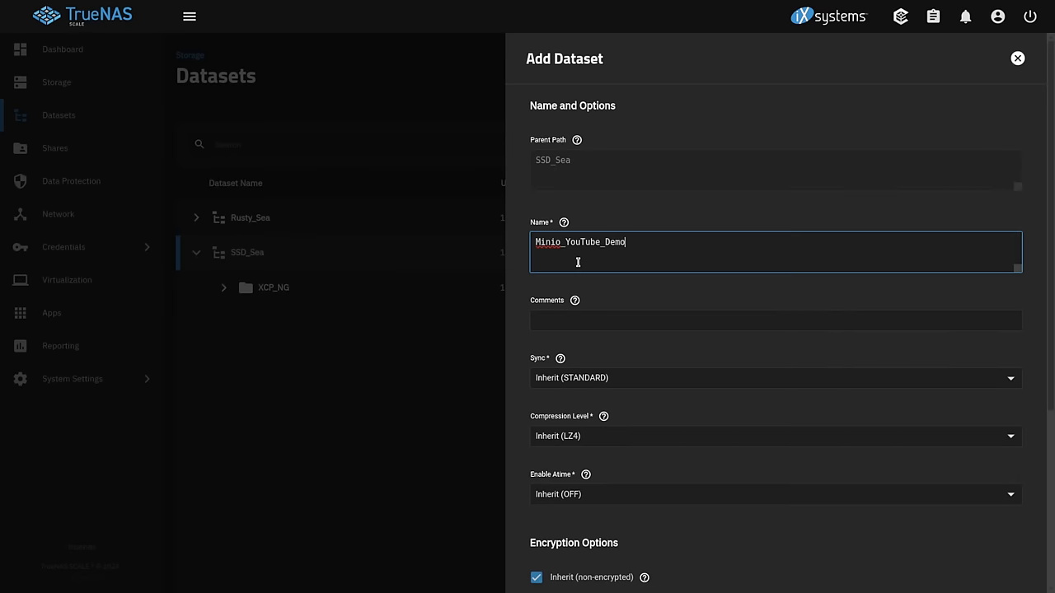
mouse_move(576, 334)
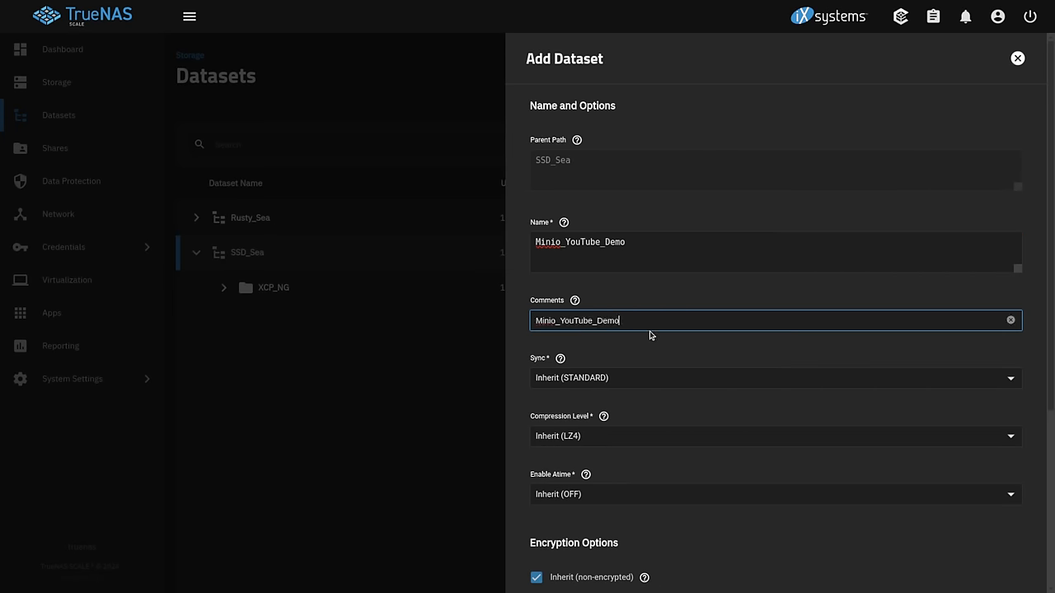
scroll("down", 3)
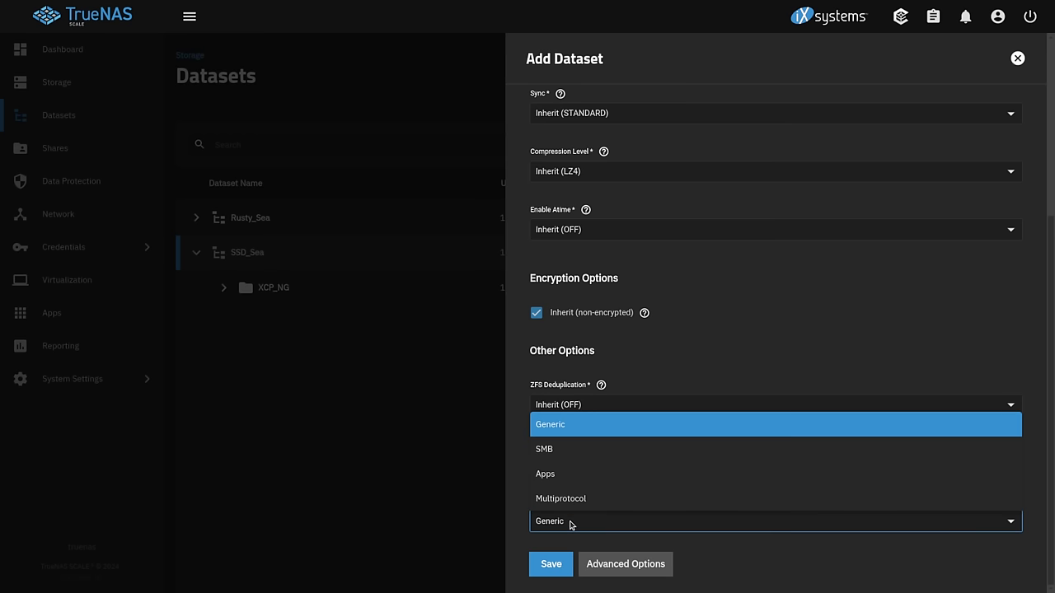
left_click(545, 474)
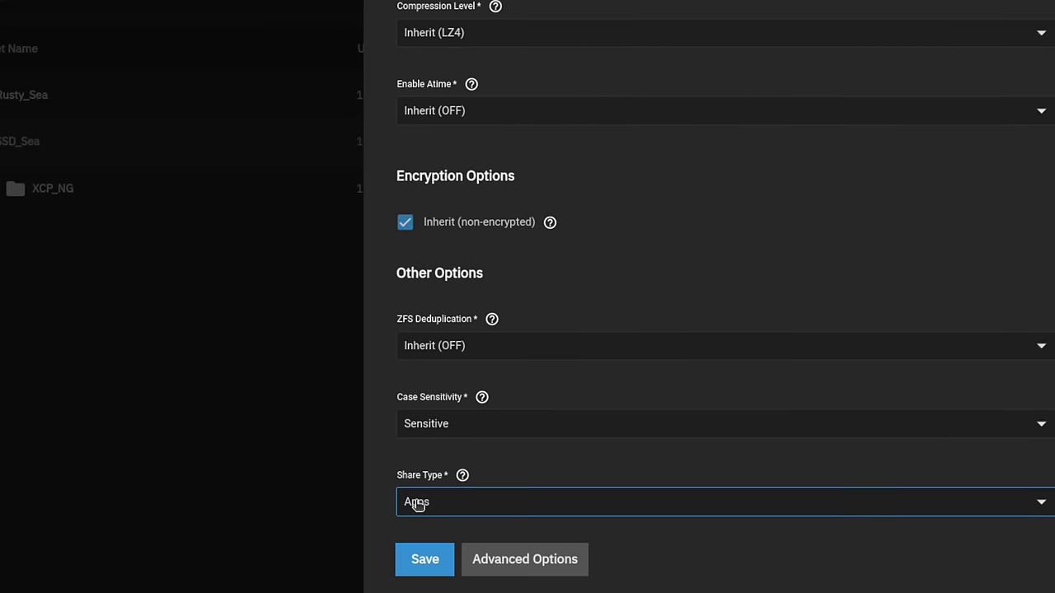
mouse_move(435, 480)
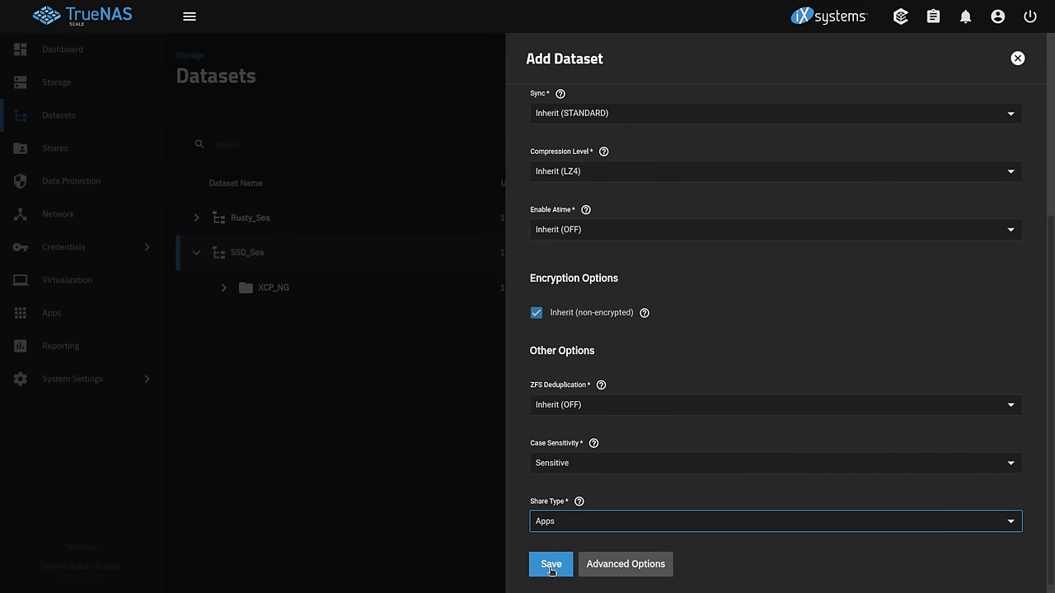
left_click(551, 565)
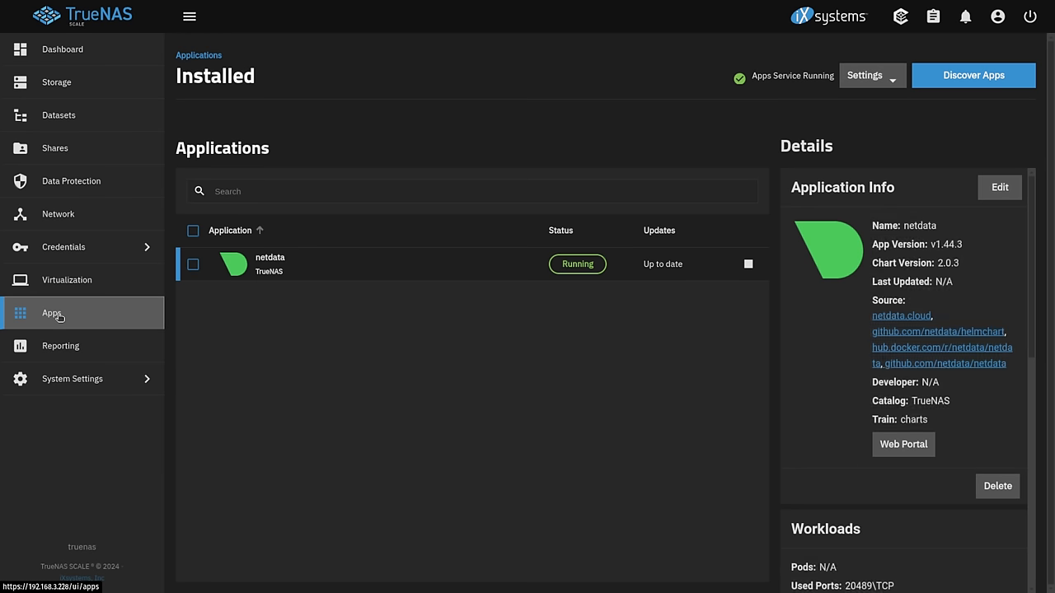
- Search the app catalog for 'min' and open the MinIO app details
left_click(973, 75)
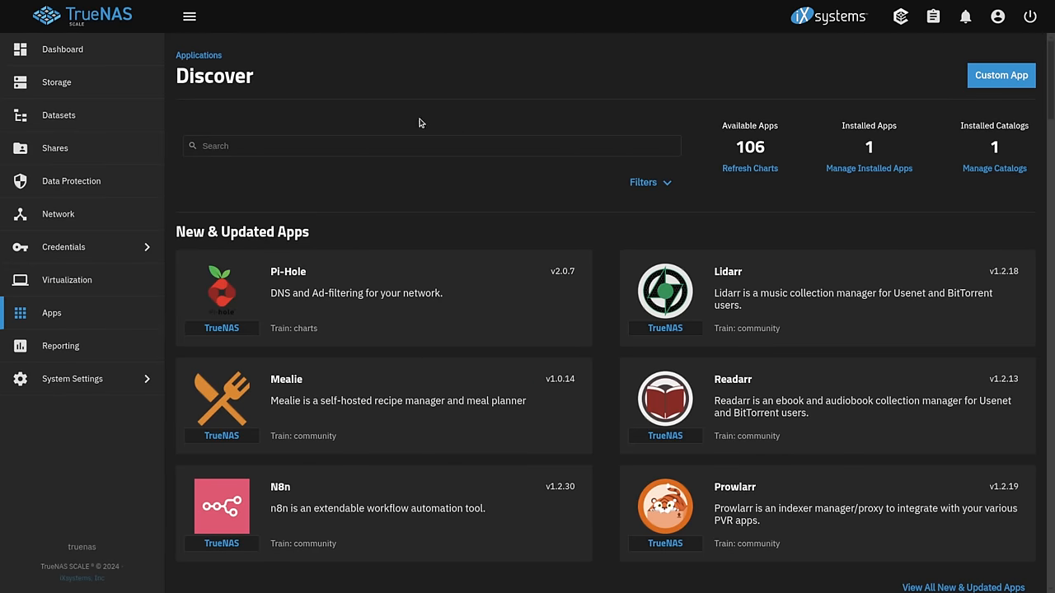
type("min")
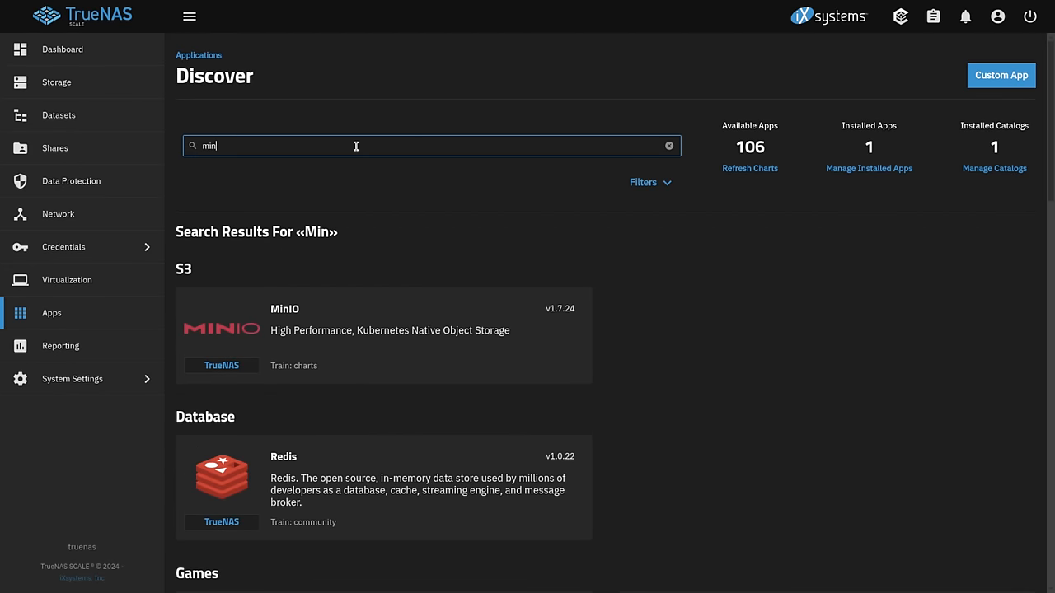
mouse_move(337, 341)
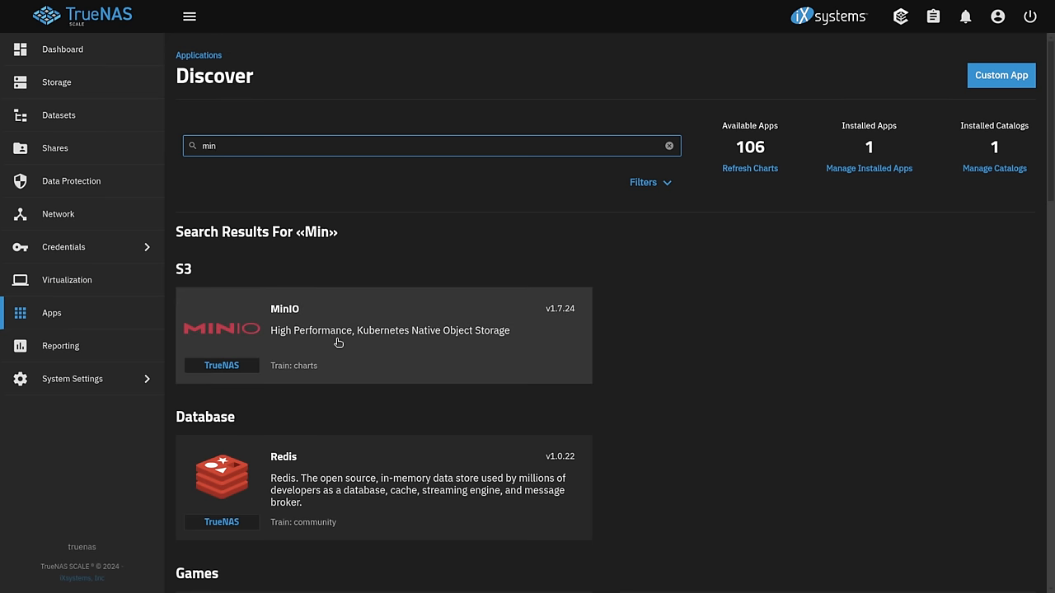
mouse_move(435, 338)
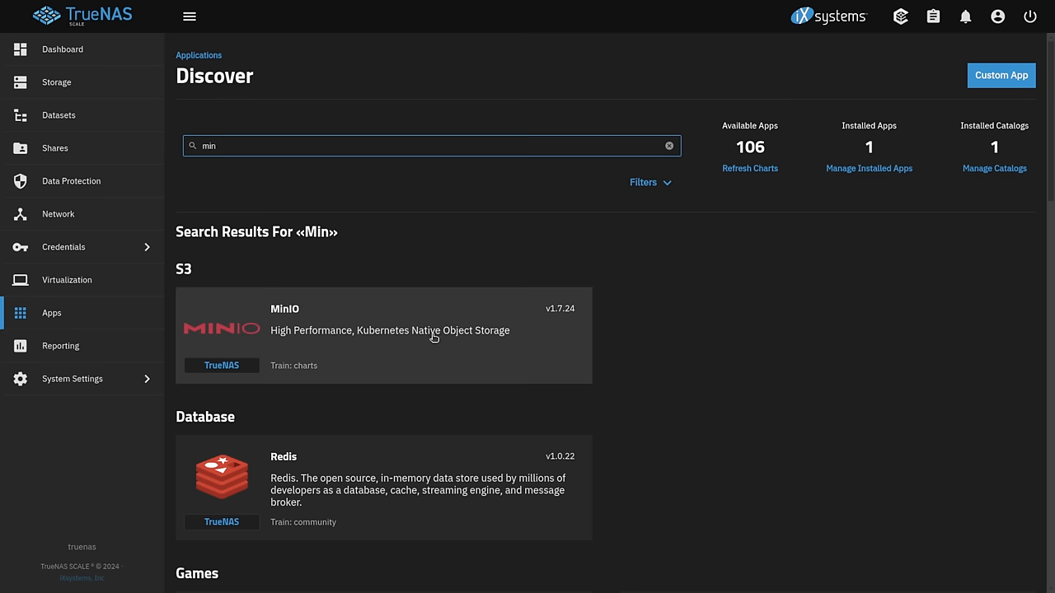
left_click(383, 336)
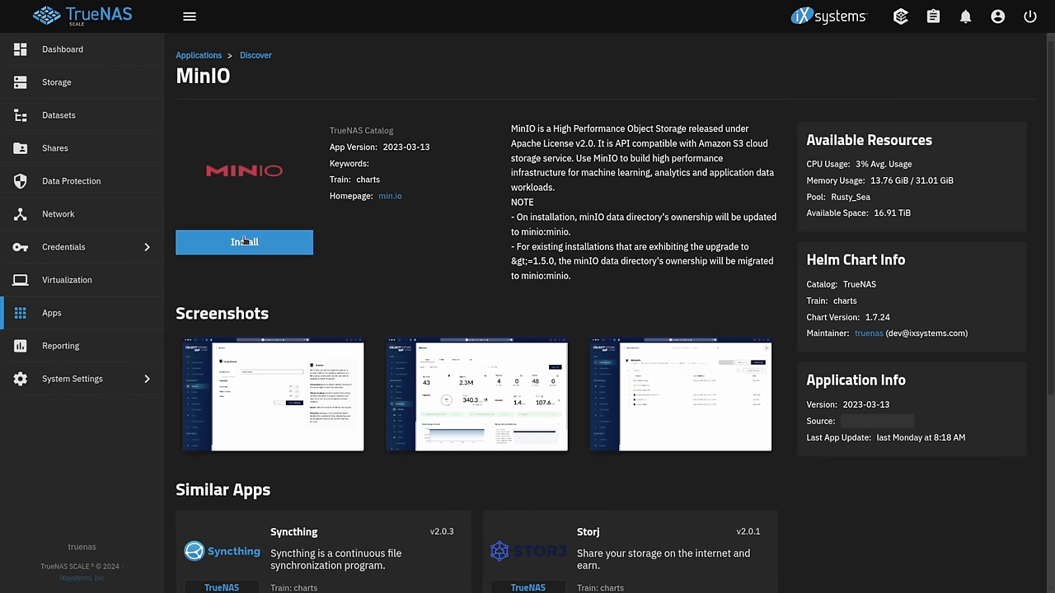
- Begin the MinIO install and edit the application name until it reads minio-demo
left_click(244, 242)
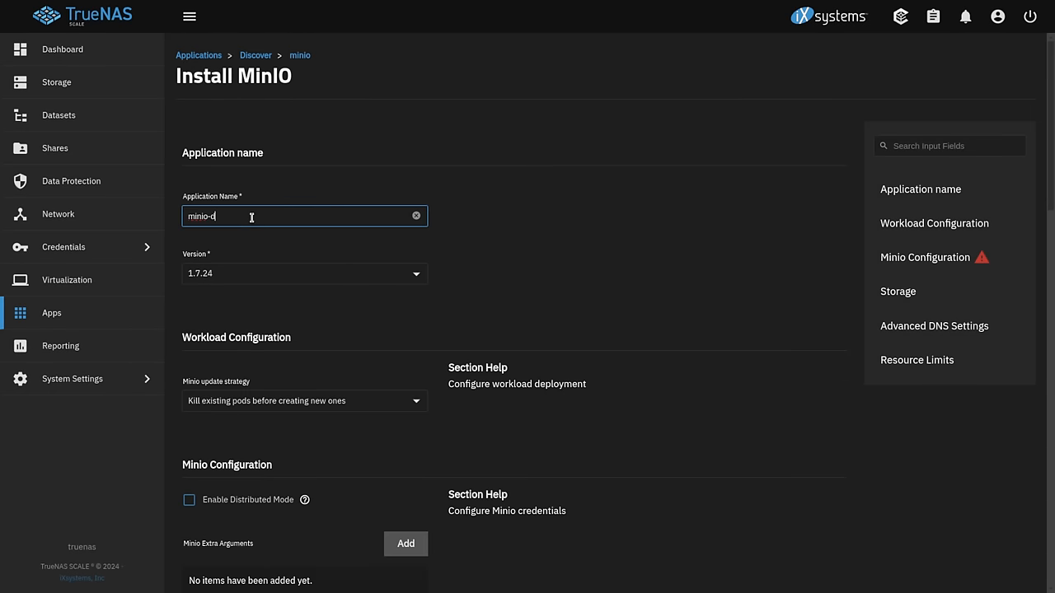
type("emo")
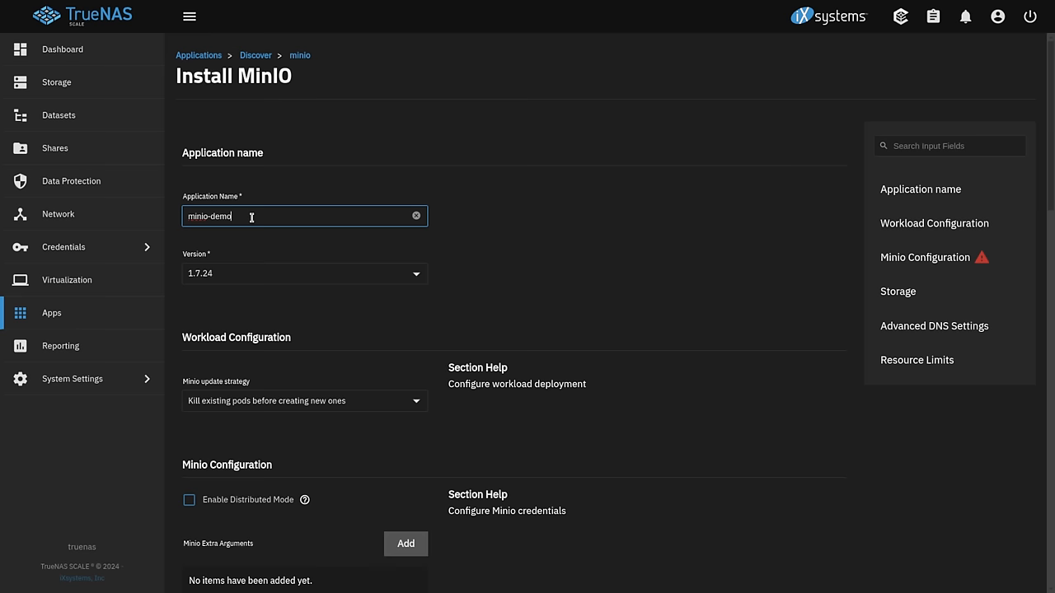
key("Backspace")
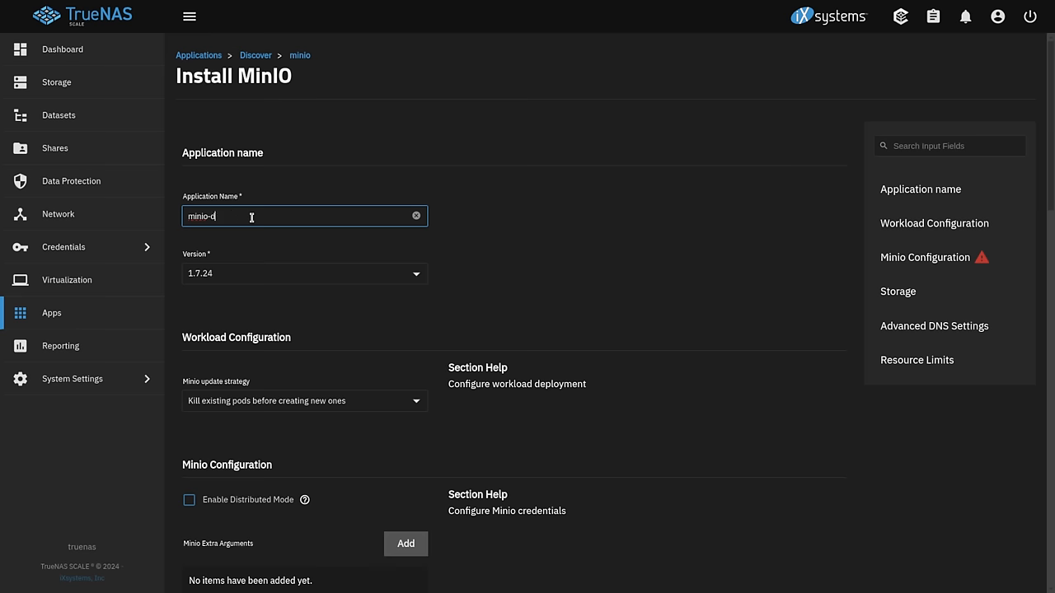
type("emo1")
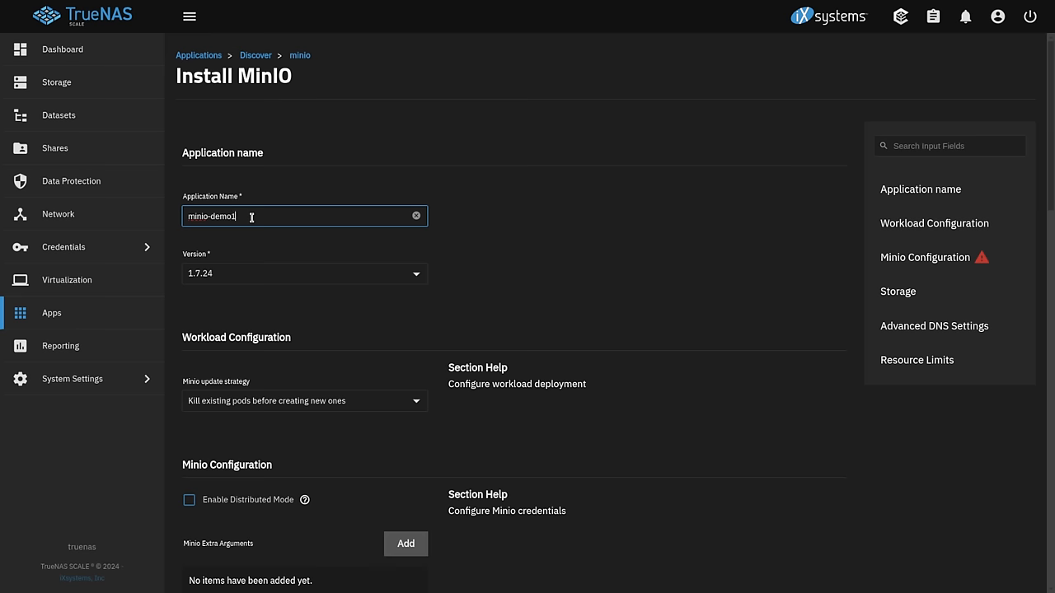
key("Backspace")
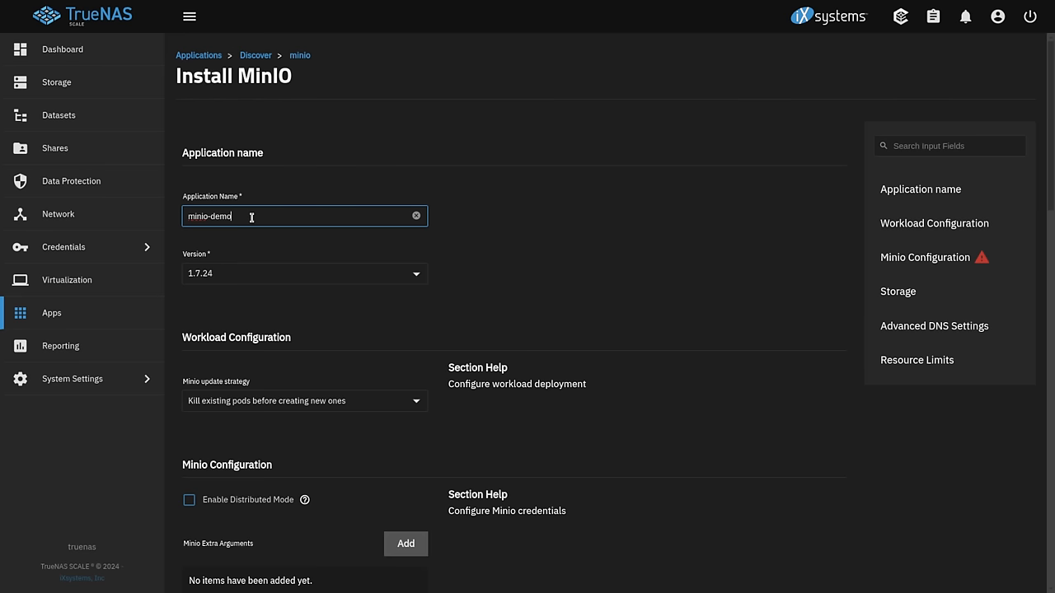
type("2")
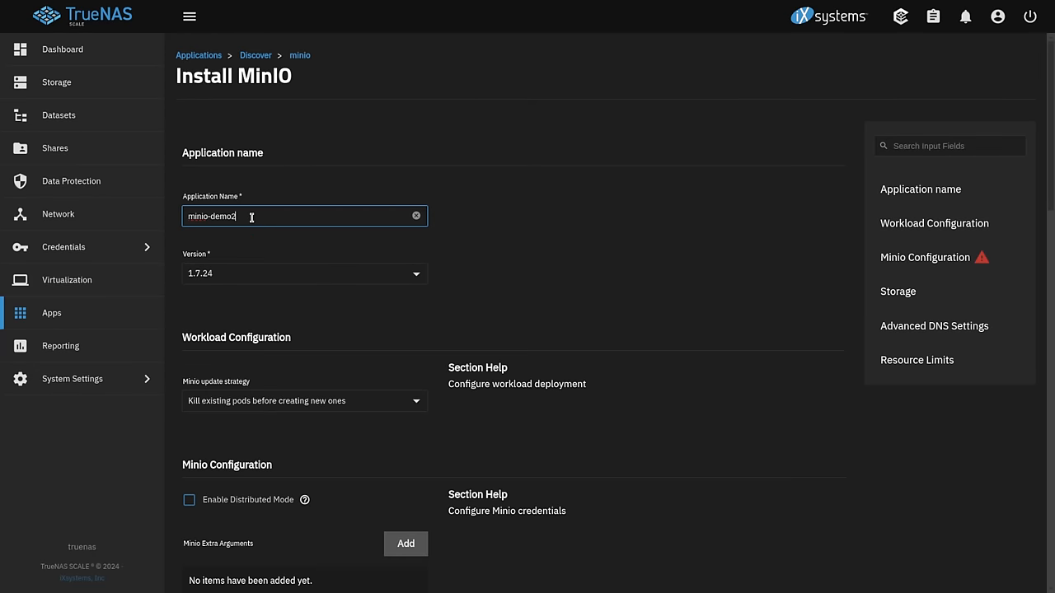
type("minio-syu")
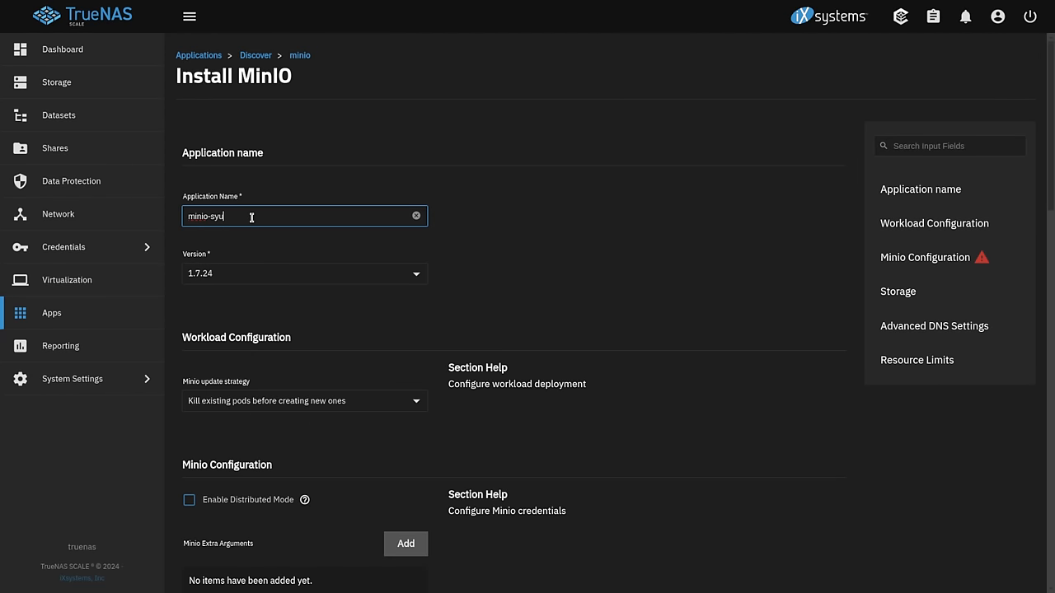
type("nology")
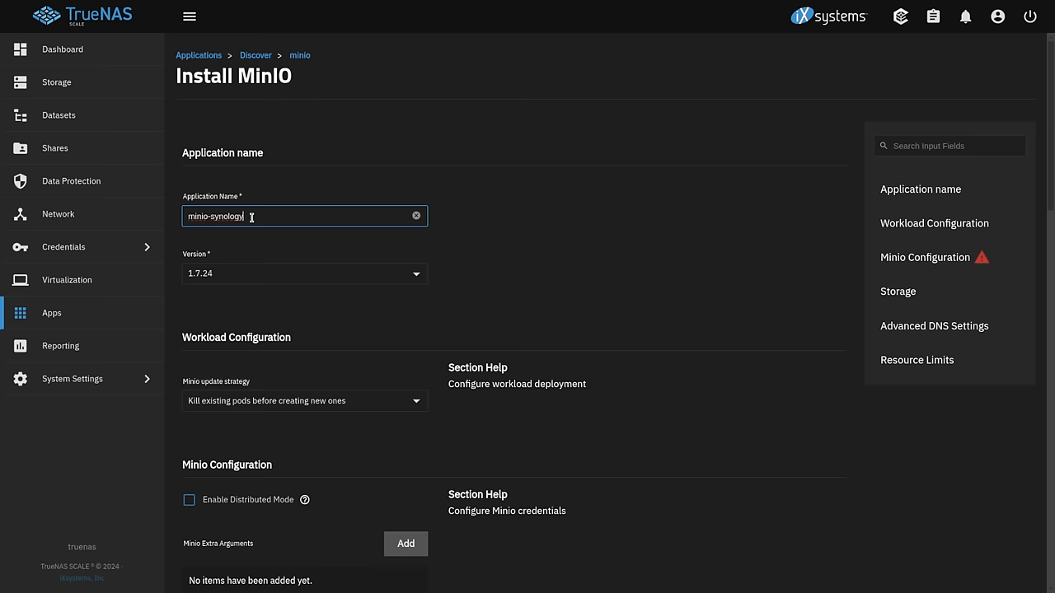
key("Backspace")
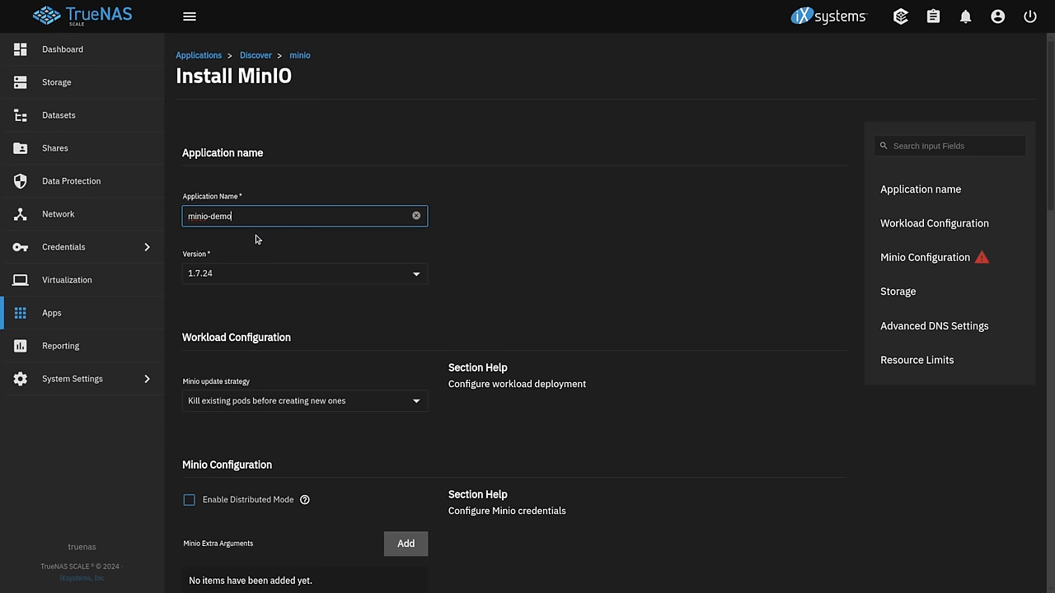
scroll("down", 3)
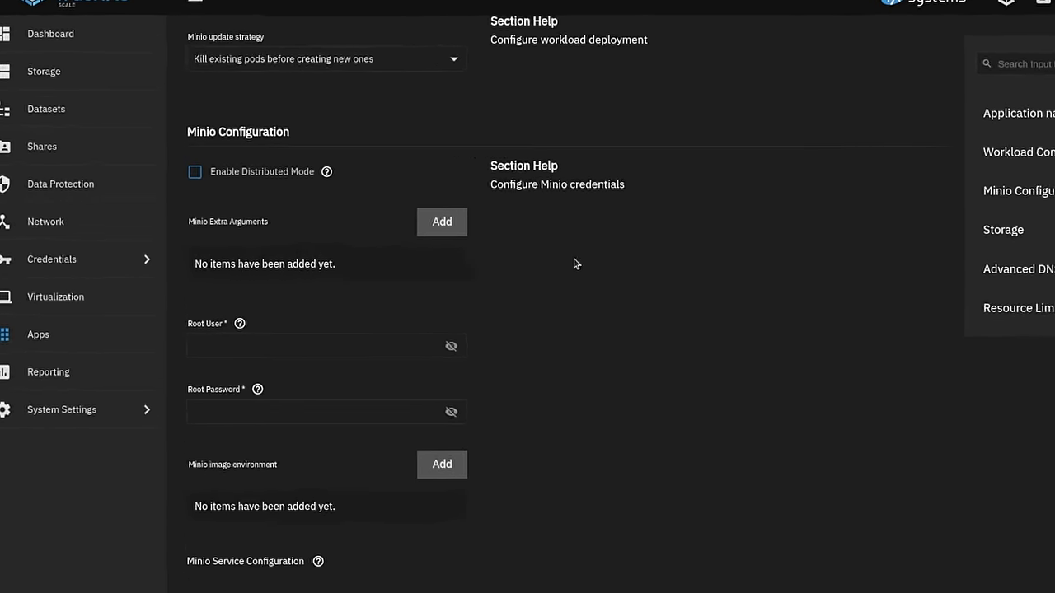
scroll("down", 3)
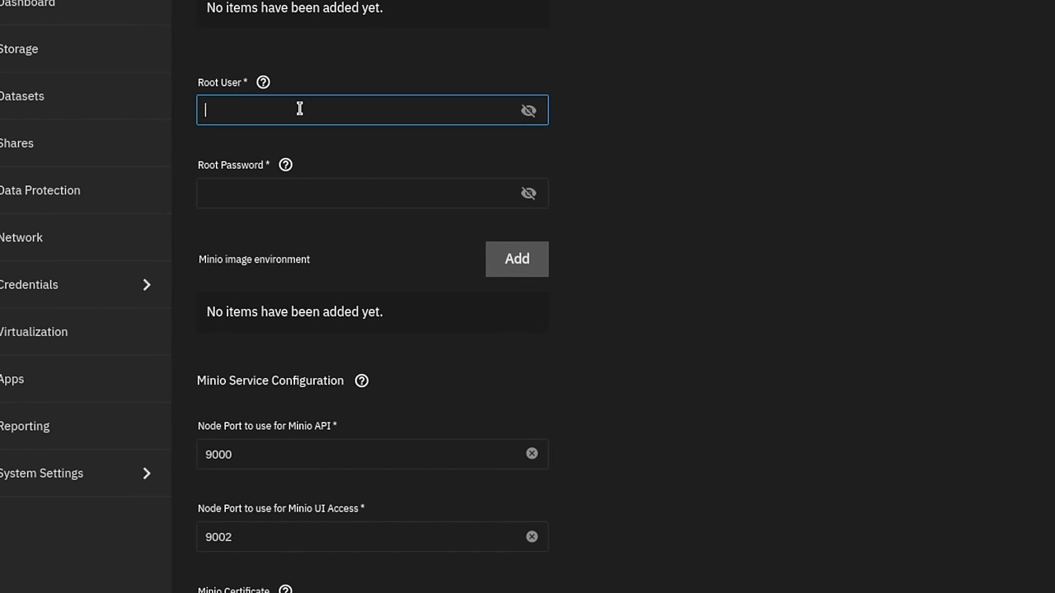
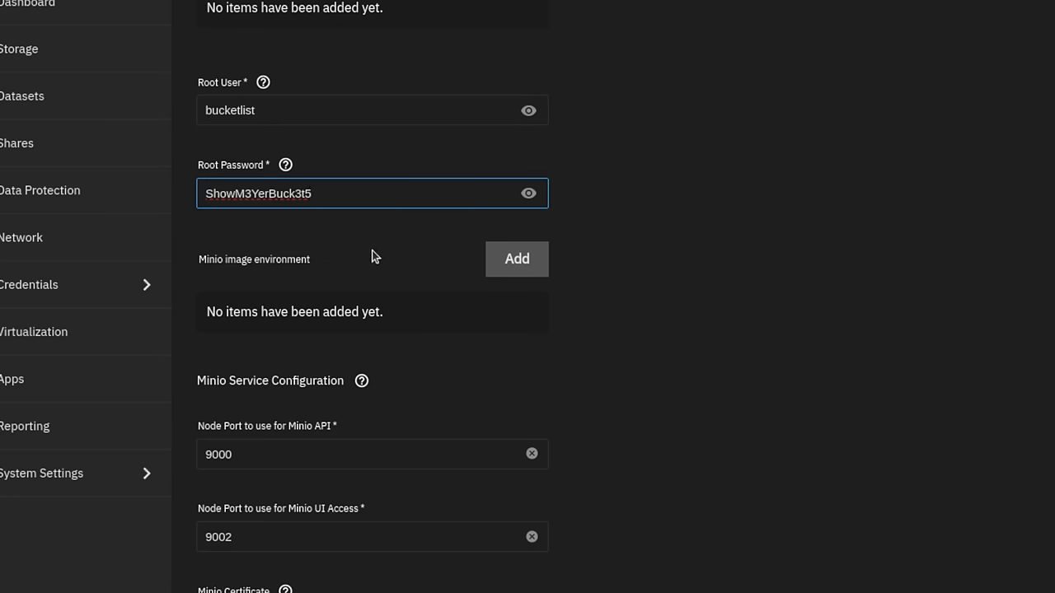
mouse_move(828, 300)
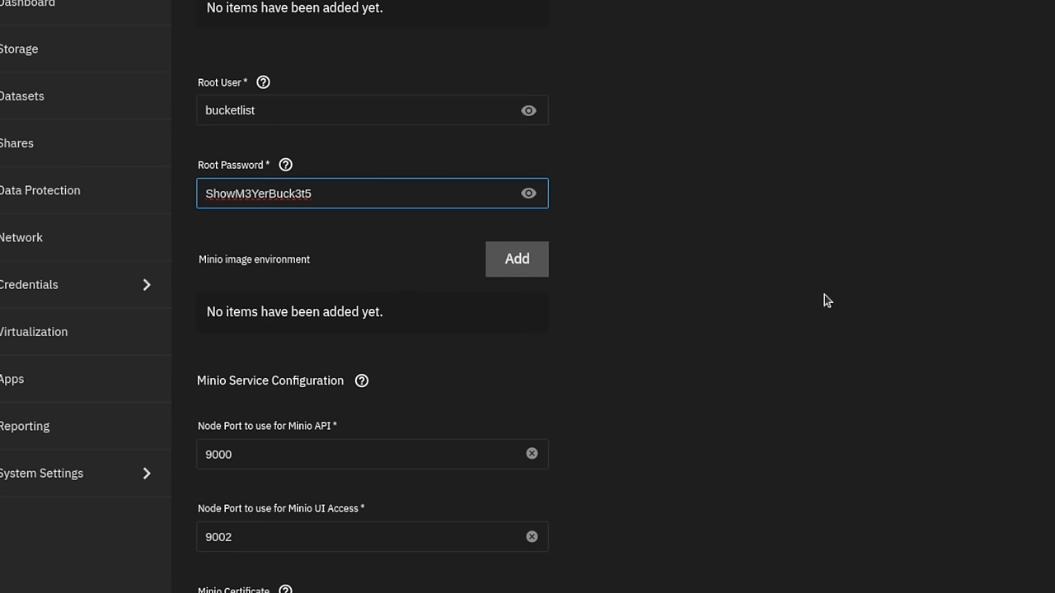
- Select the 'minio' certificate for the MinIO service
scroll("down", 3)
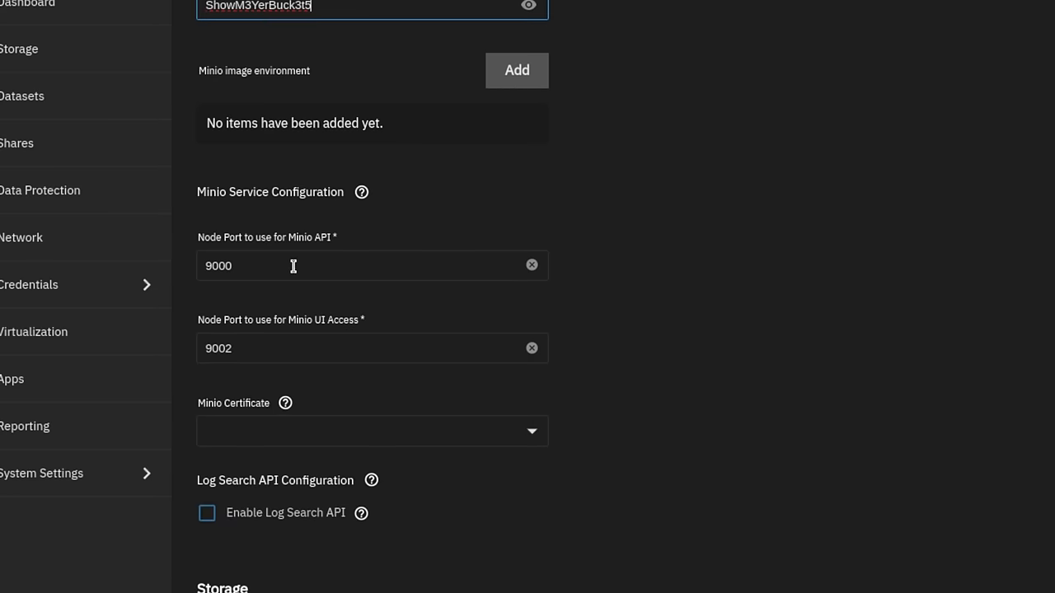
scroll("down", 3)
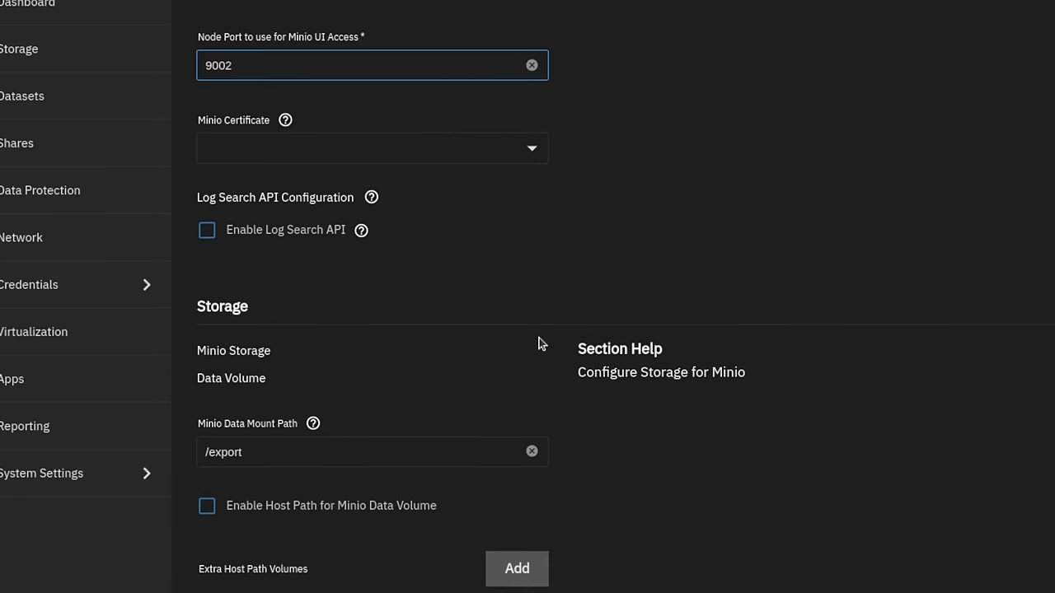
scroll("up", 3)
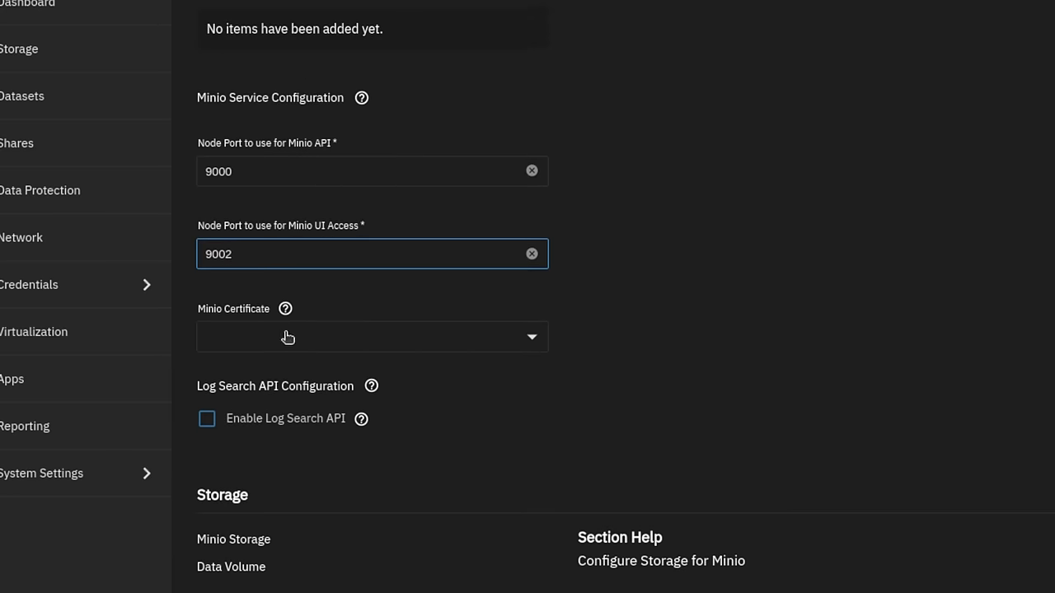
left_click(371, 336)
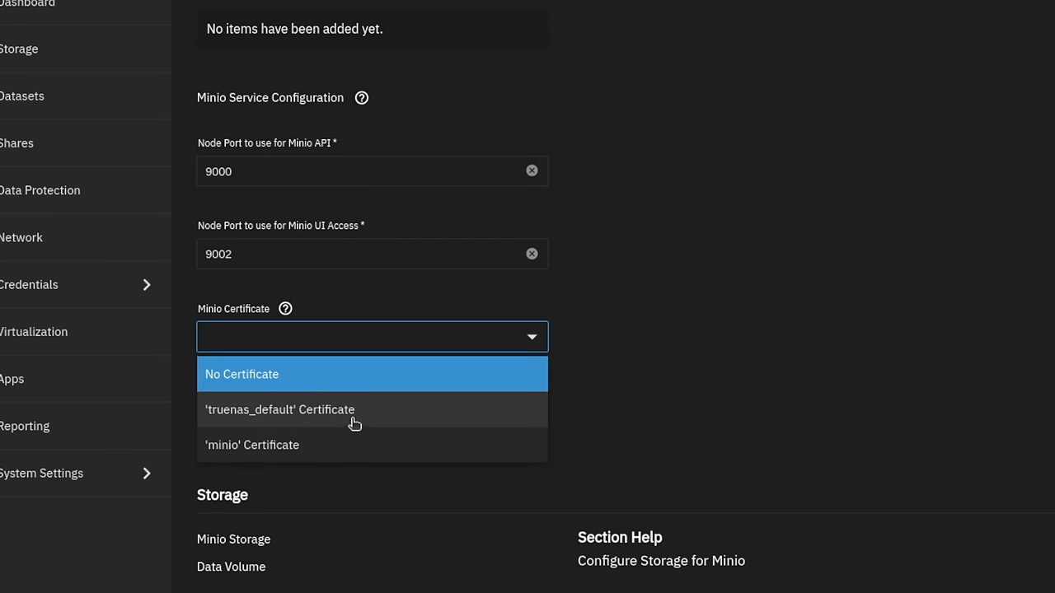
mouse_move(250, 456)
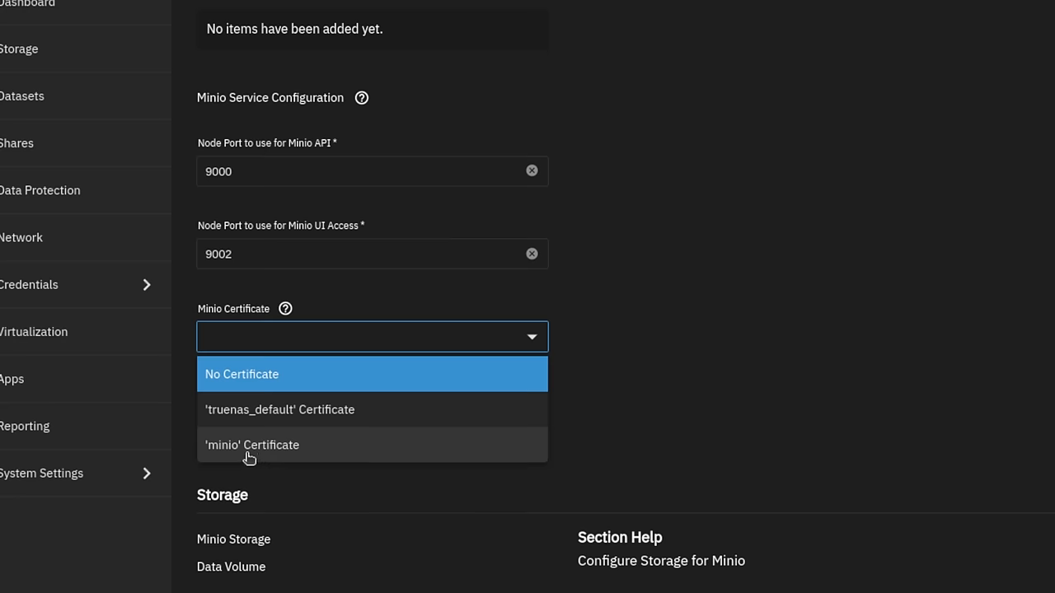
left_click(251, 445)
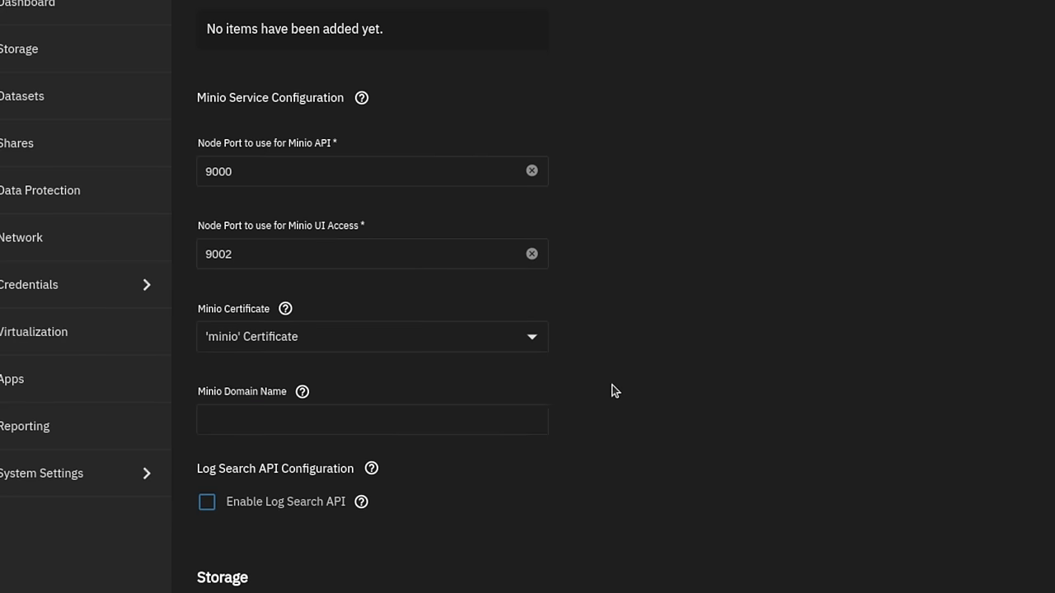
- Enable the data volume host path and choose /mnt/SSD_Sea/Minio_YouTube_Demo
scroll("down", 3)
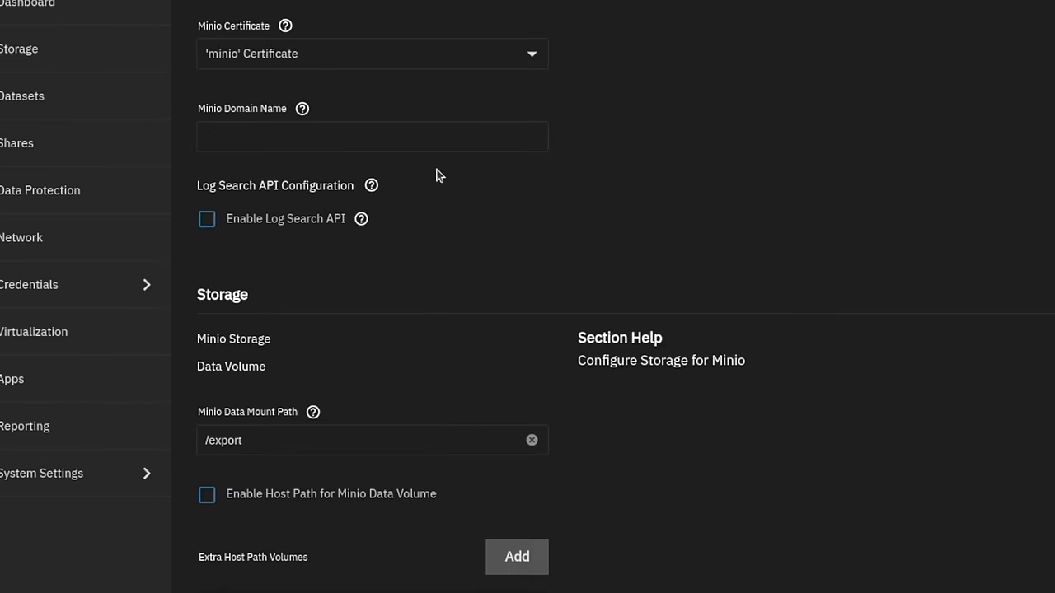
scroll("down", 3)
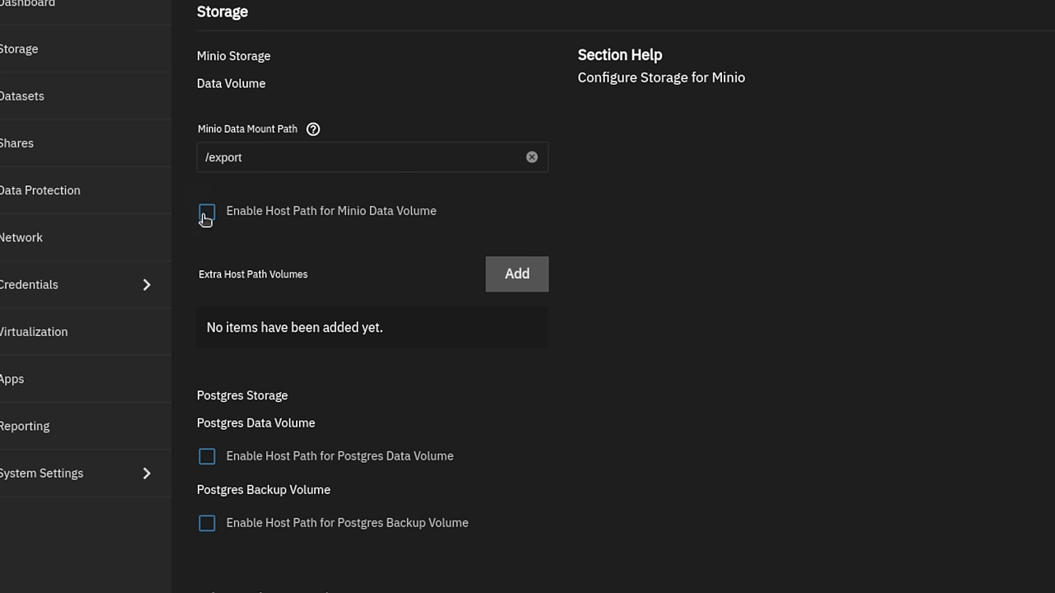
left_click(207, 212)
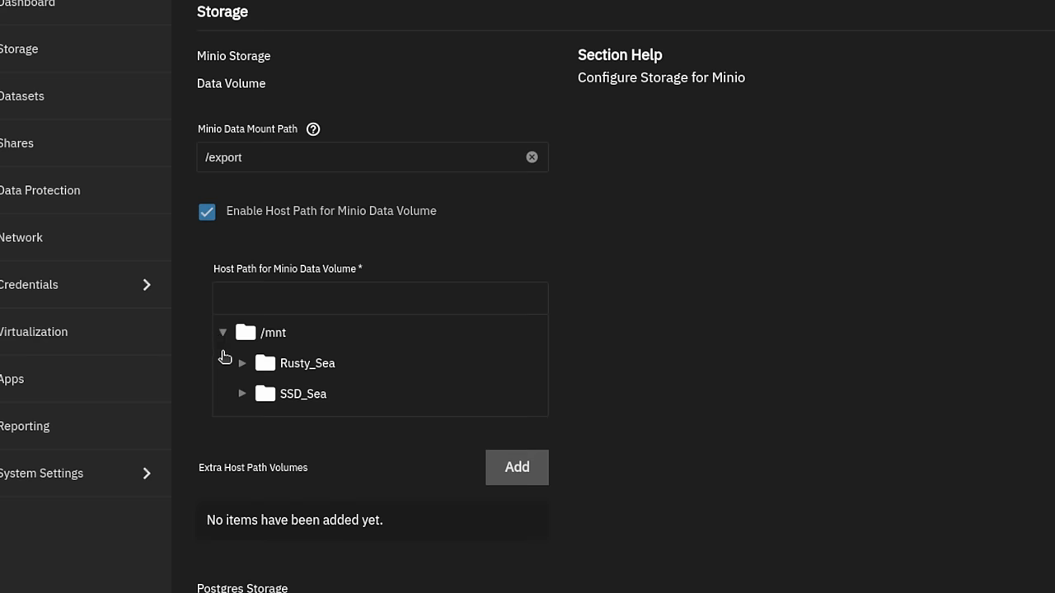
left_click(265, 394)
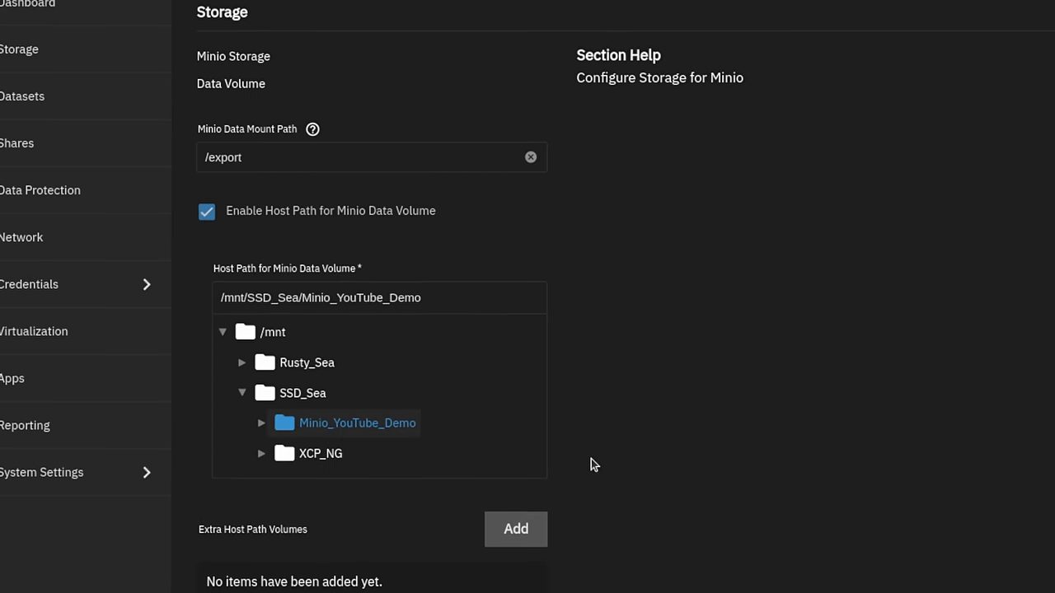
scroll("down", 3)
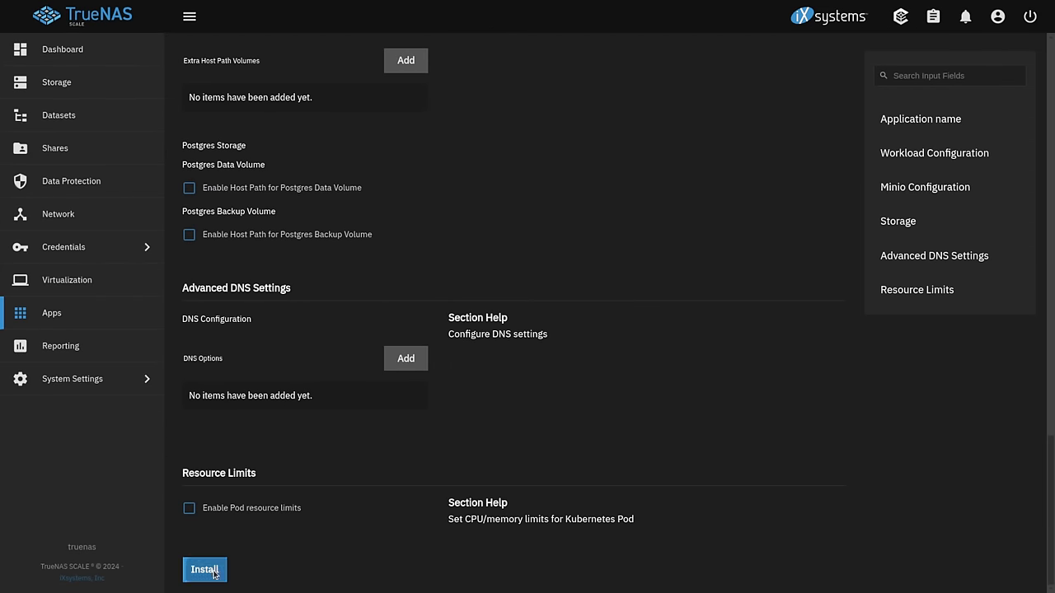
- Install minio-demo and launch its Web Portal from Installed apps
left_click(203, 570)
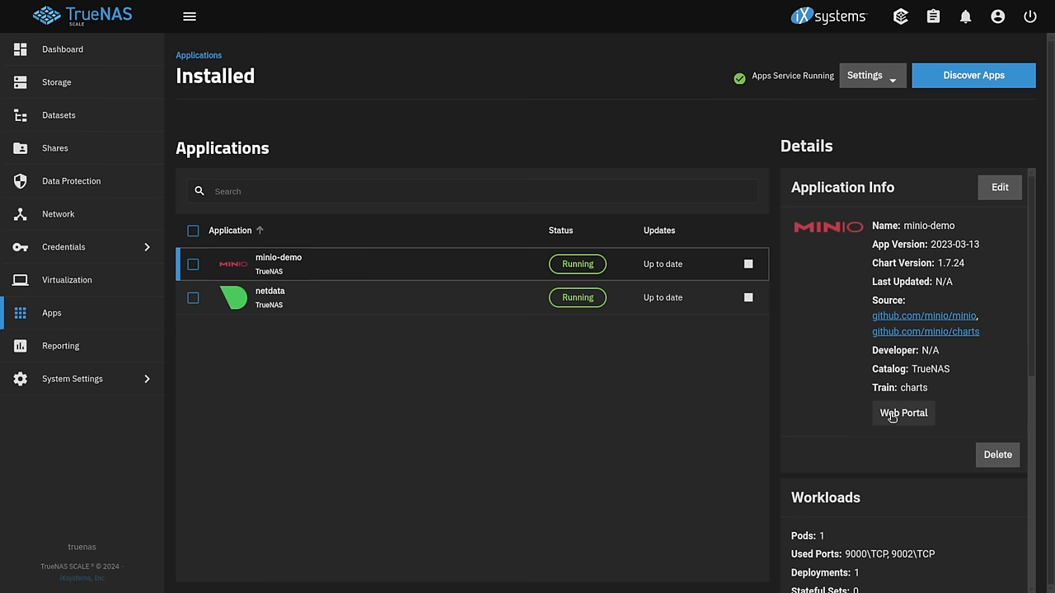
left_click(904, 413)
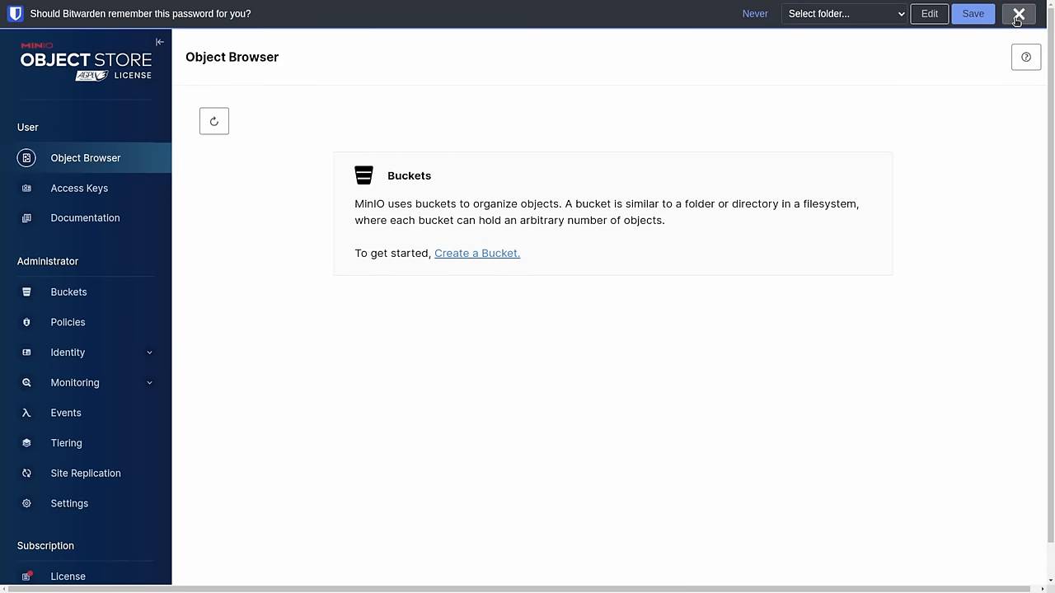
- Dismiss the password prompt, create bucket xcpng, and begin a bucket named synology
left_click(1019, 15)
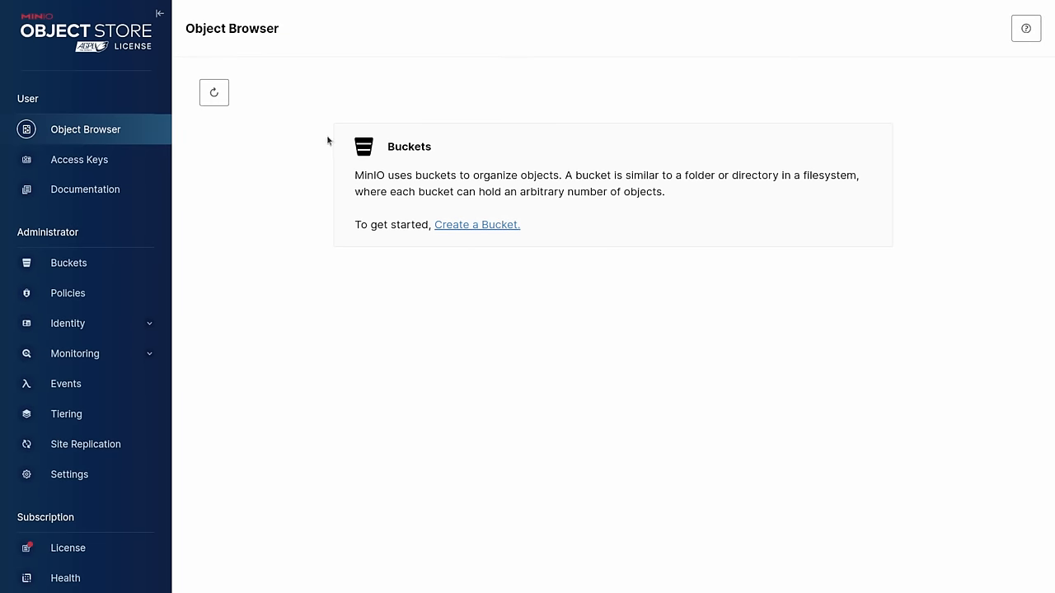
left_click(476, 224)
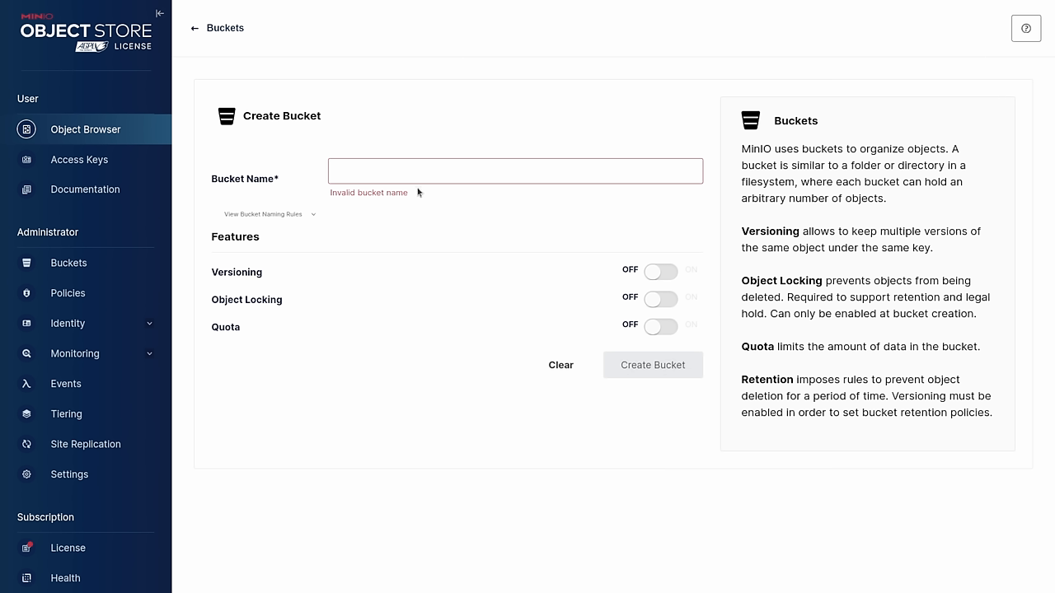
left_click(515, 170)
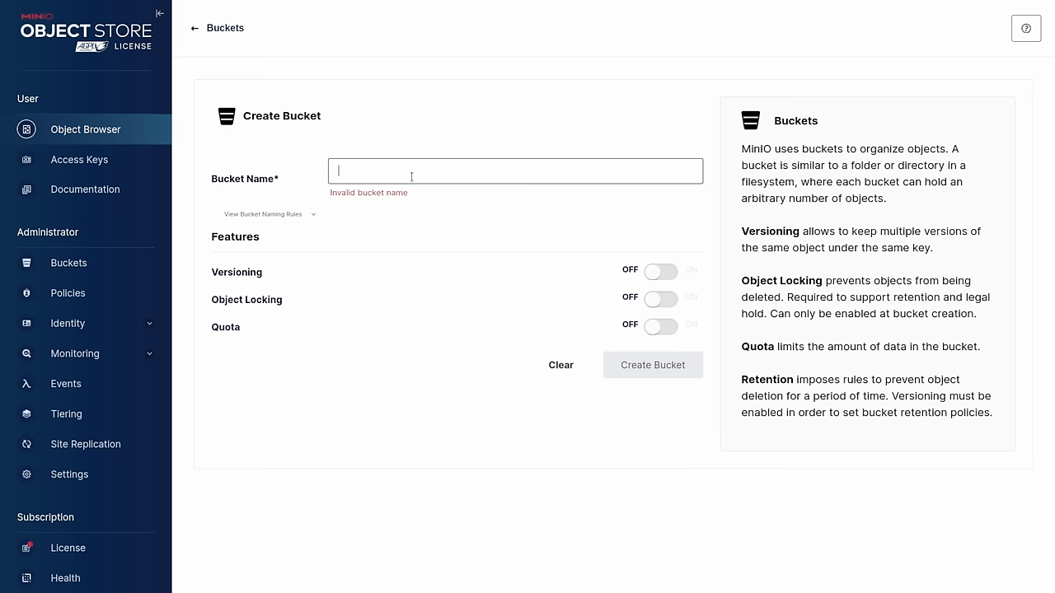
type("xcpng")
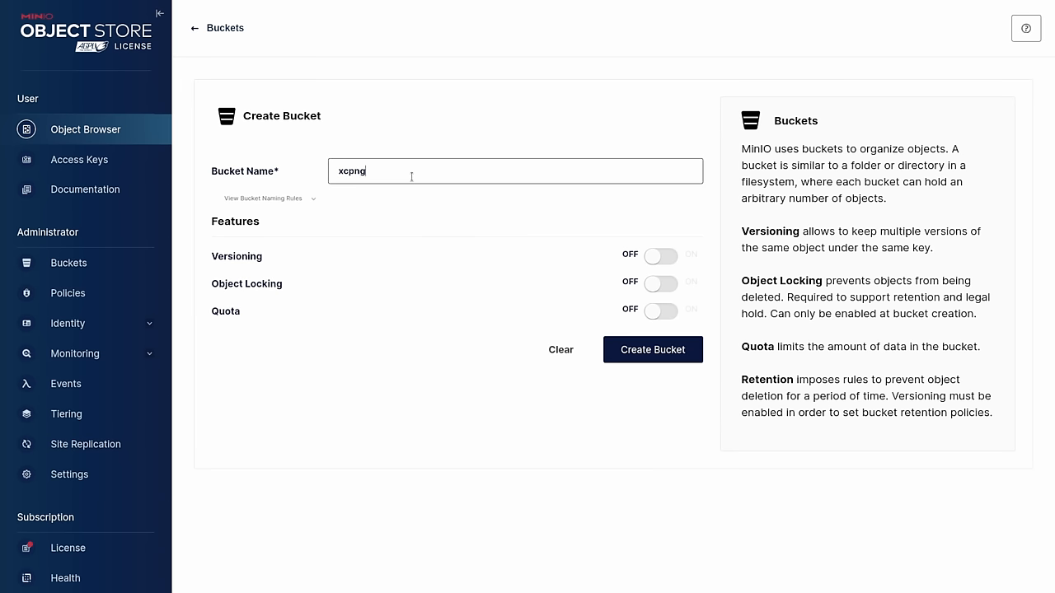
mouse_move(475, 367)
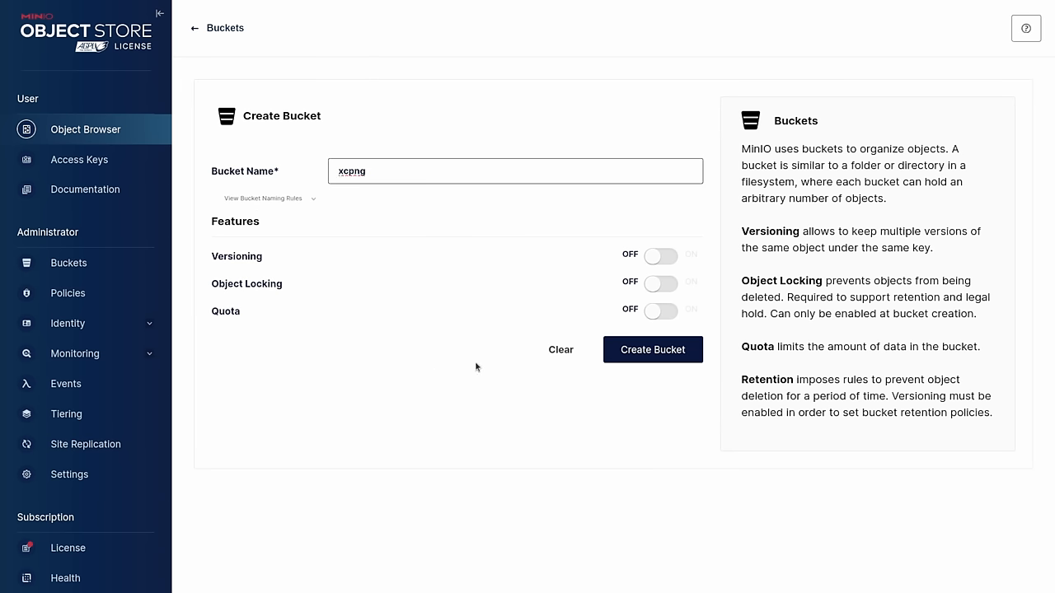
left_click(652, 350)
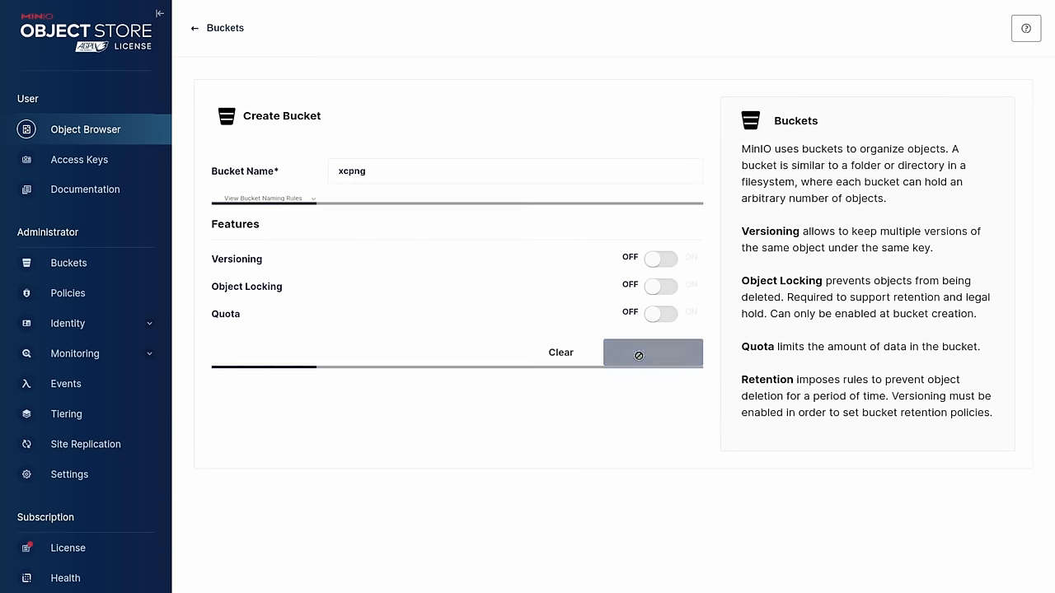
left_click(653, 353)
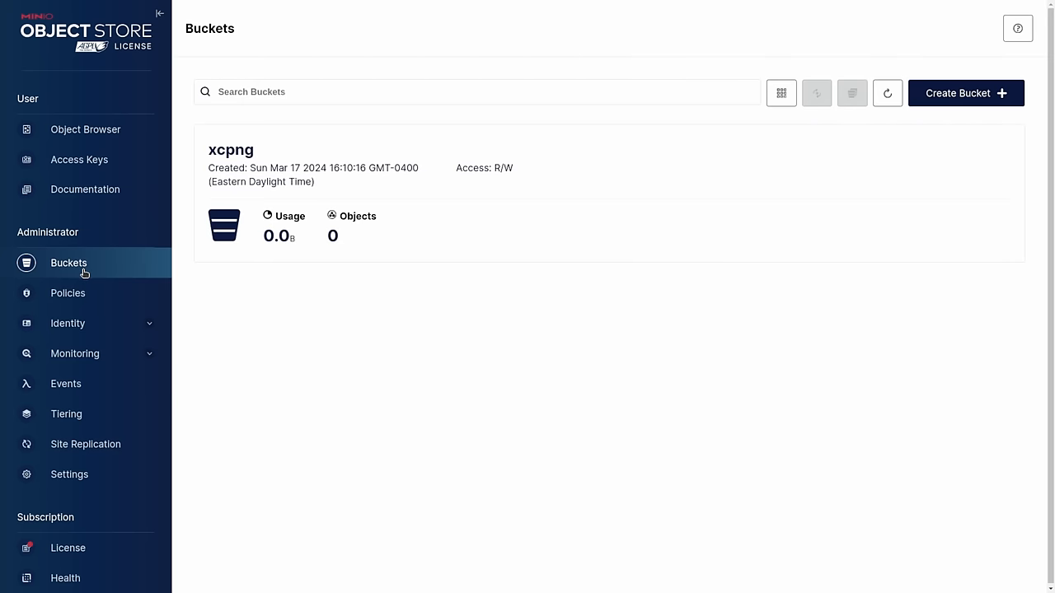
mouse_move(967, 91)
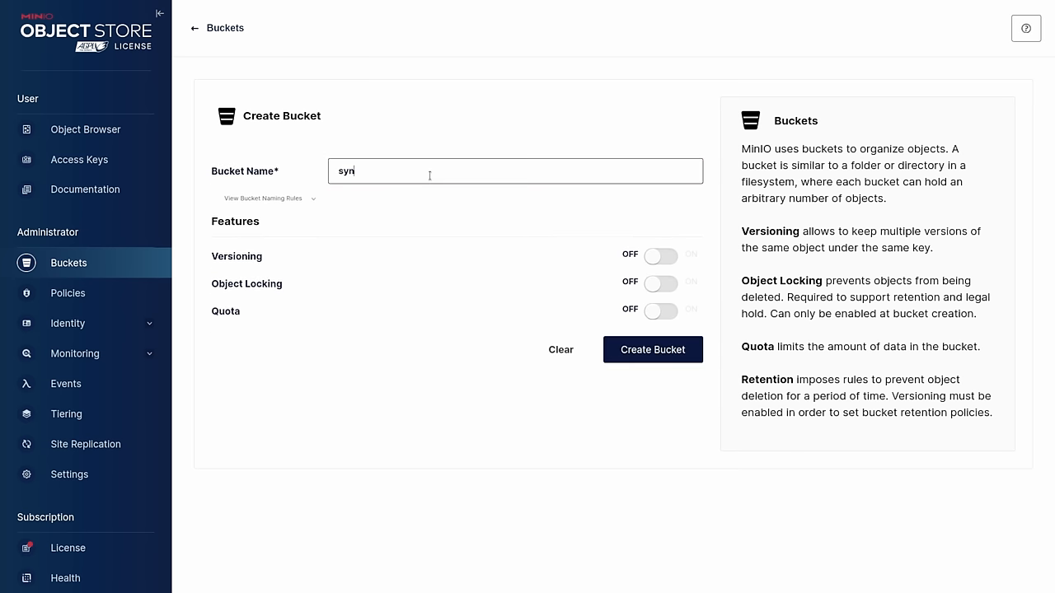
type("ology")
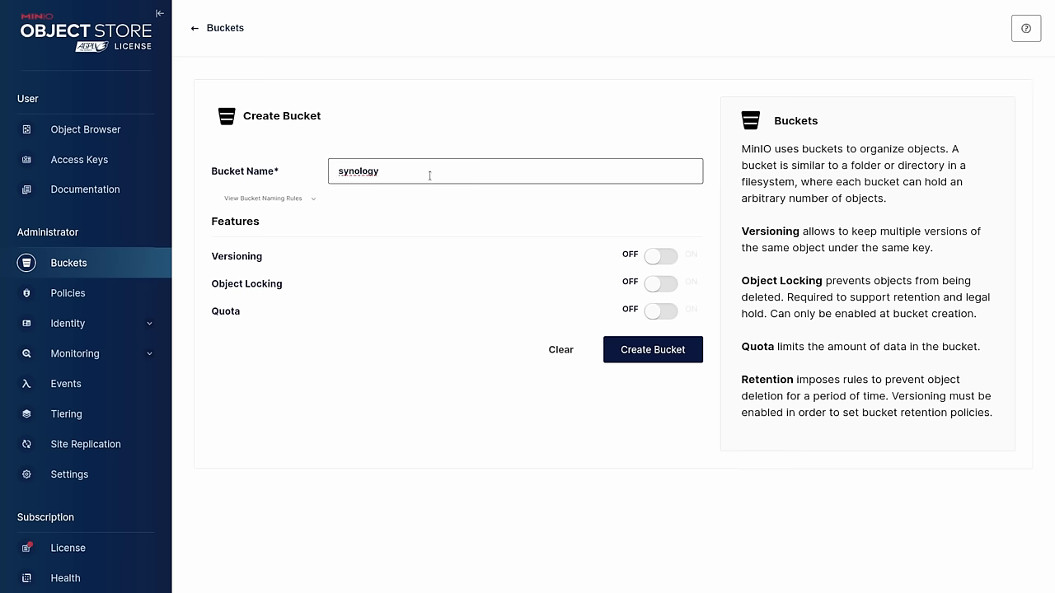
- Finish creating the synology bucket, then start a new access key under Access Keys
left_click(653, 349)
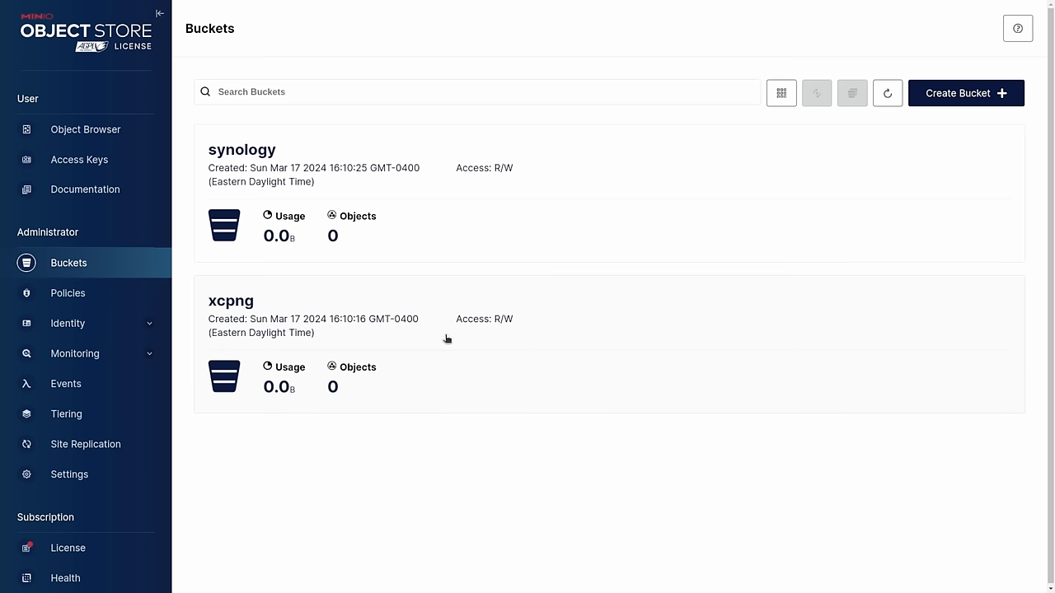
mouse_move(421, 354)
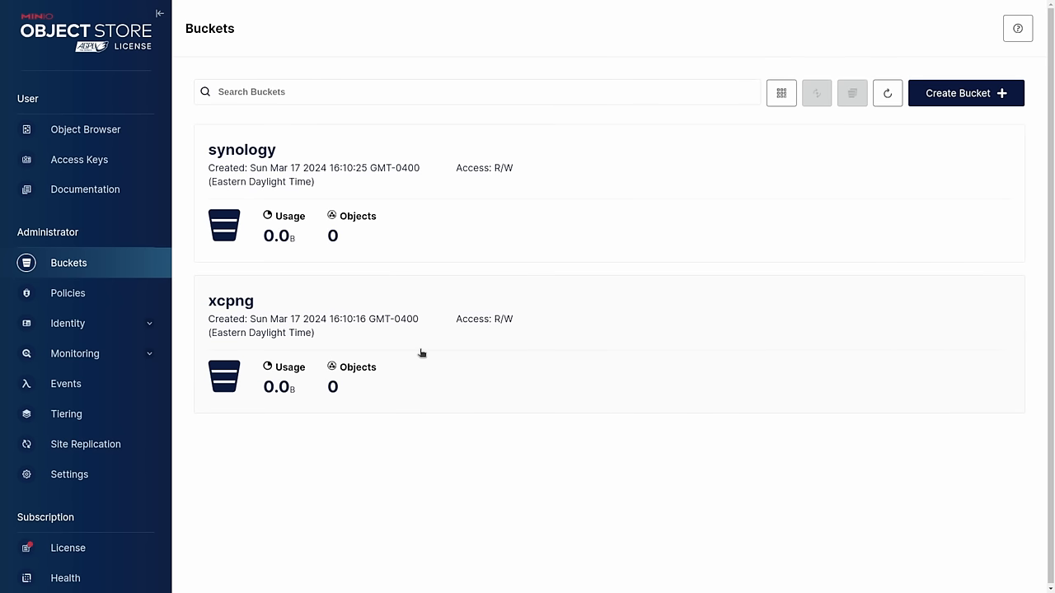
mouse_move(131, 276)
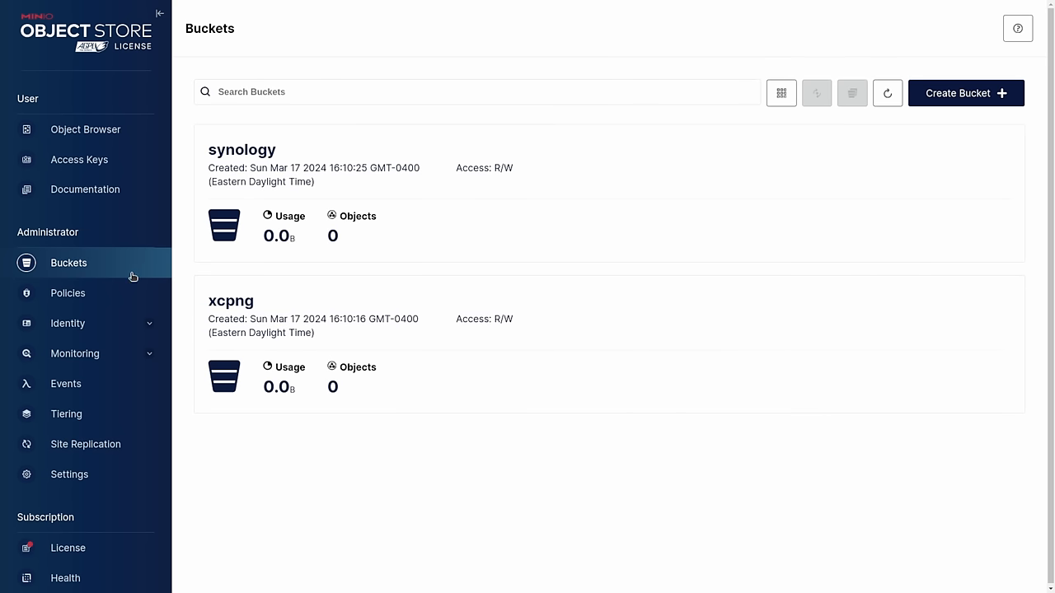
mouse_move(114, 82)
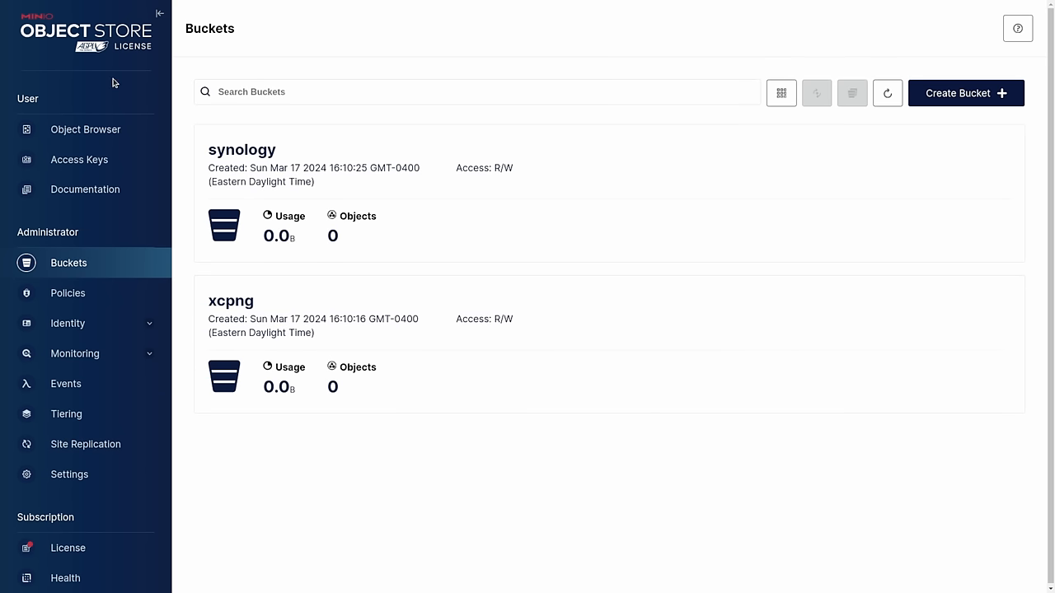
scroll("down", 3)
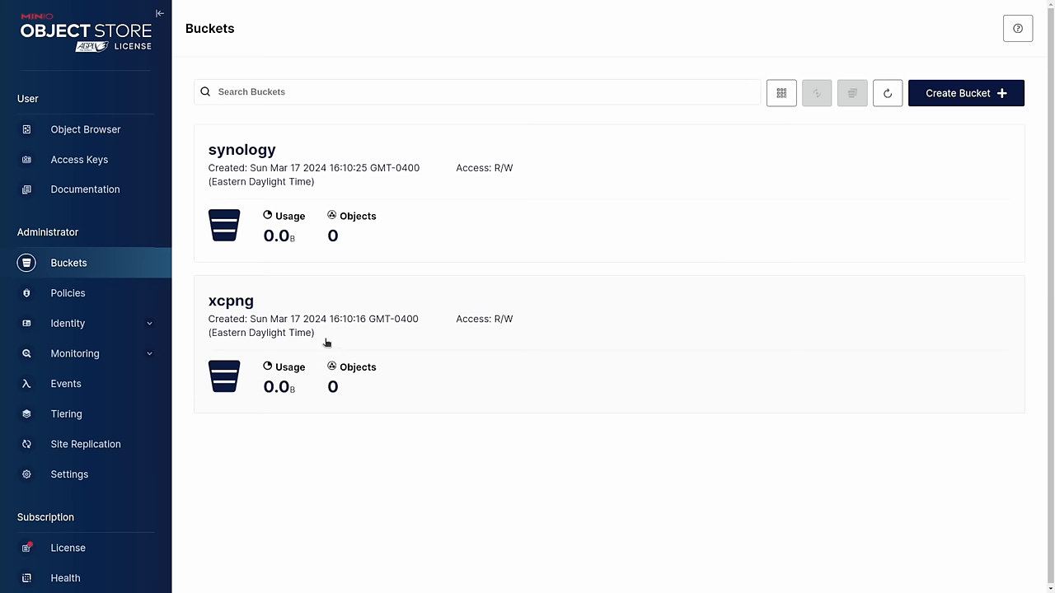
left_click(80, 159)
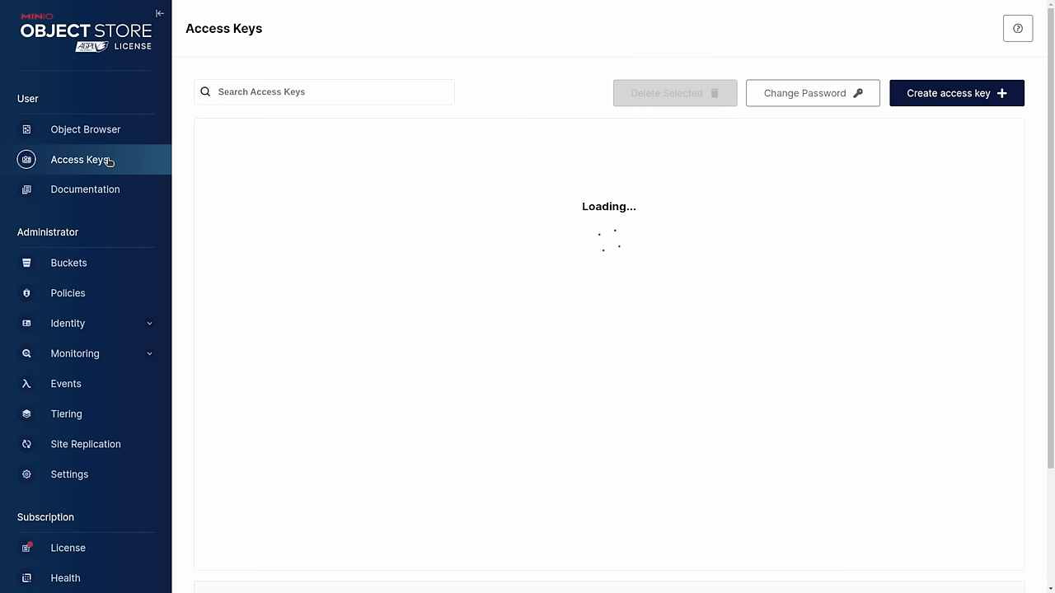
left_click(955, 93)
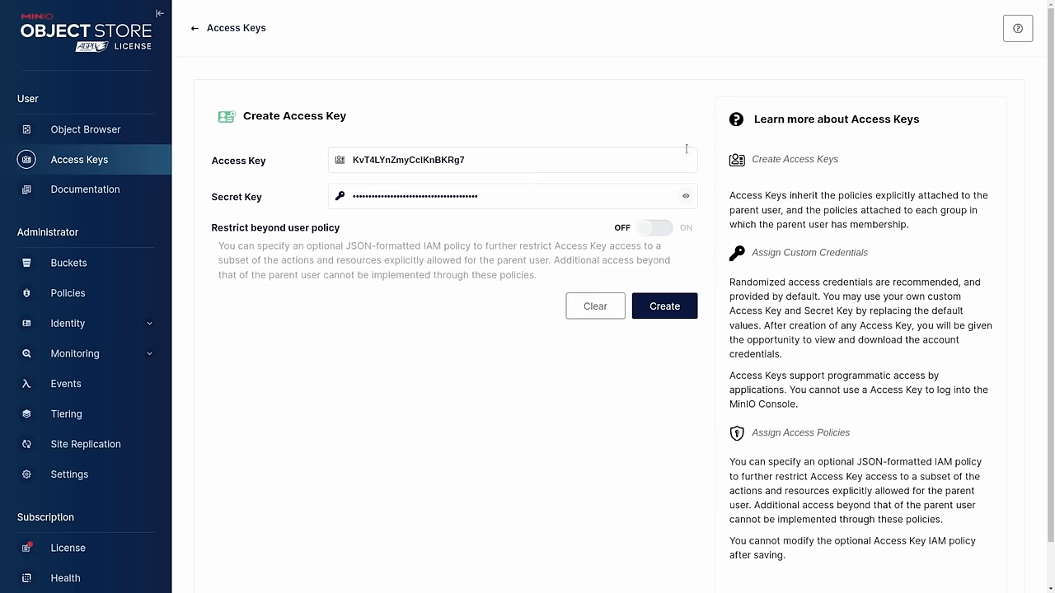
mouse_move(68, 293)
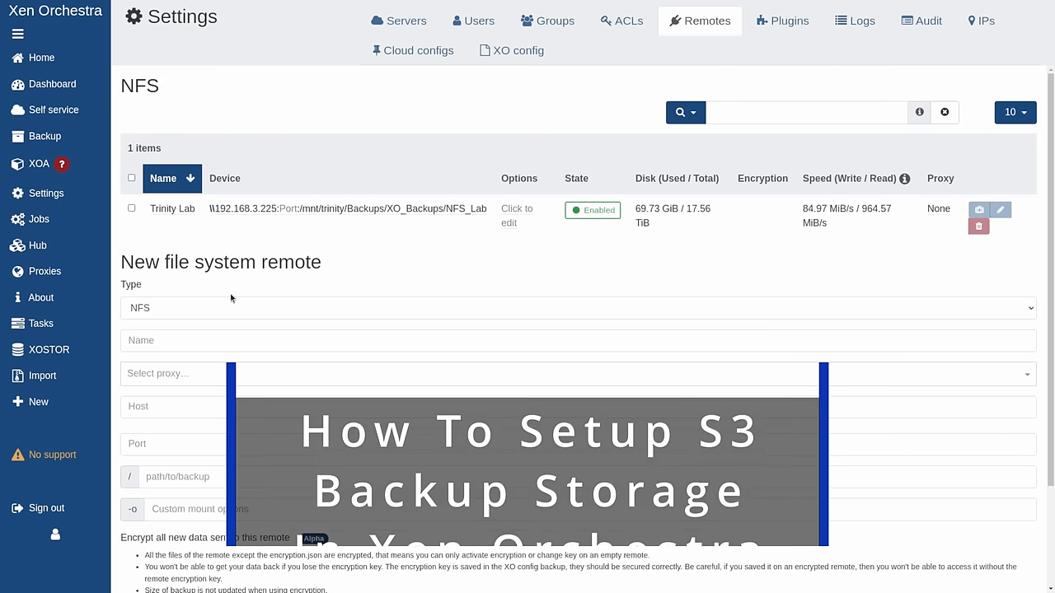
- Add an S3 remote named Ess Three YouTube Demo with endpoint 192.168.3.228:9000
left_click(577, 307)
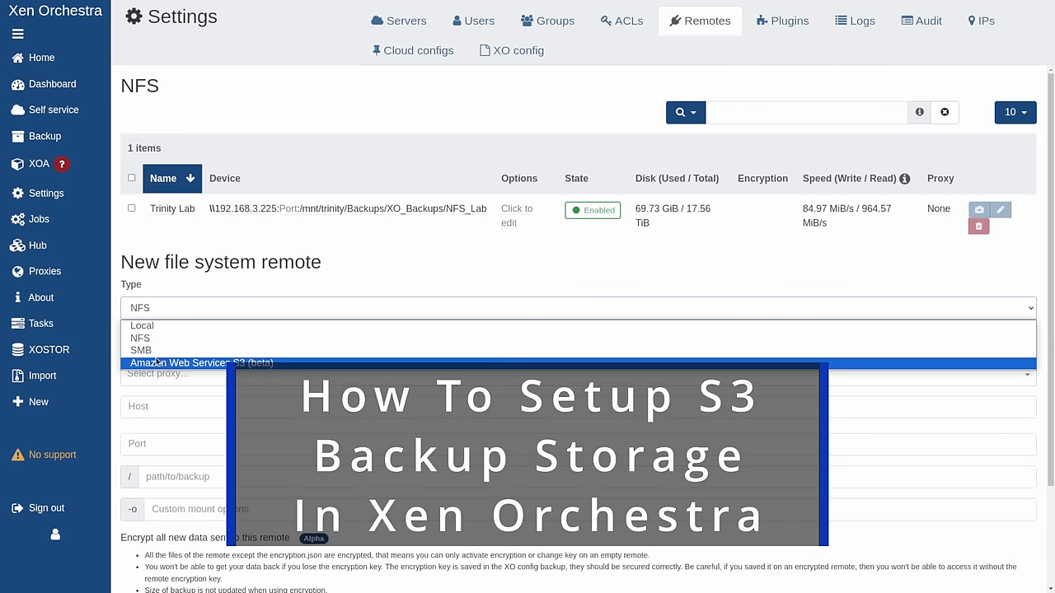
left_click(201, 362)
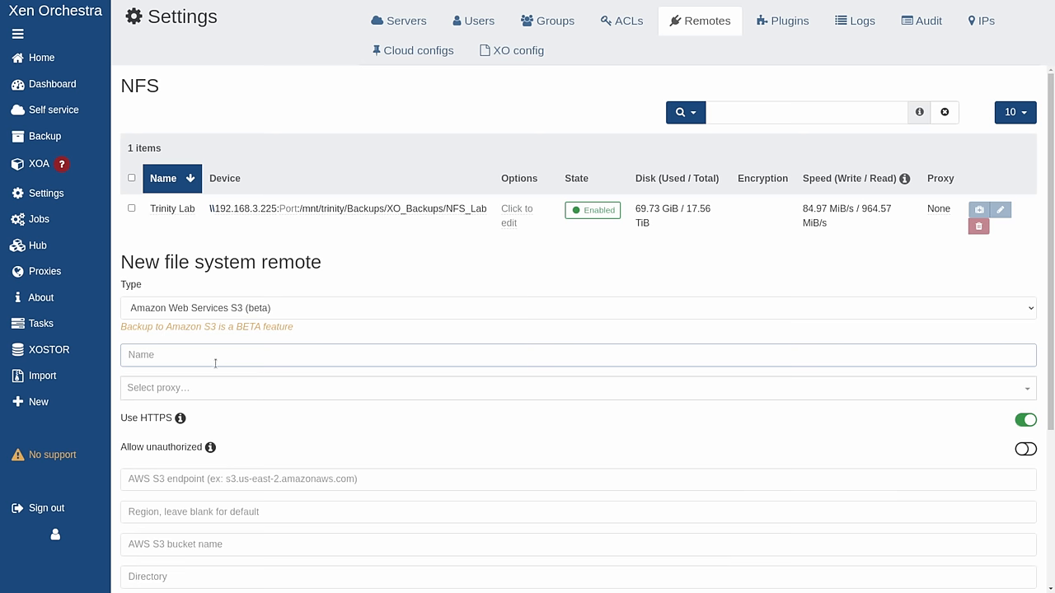
type("Ess Three YouTube Demo")
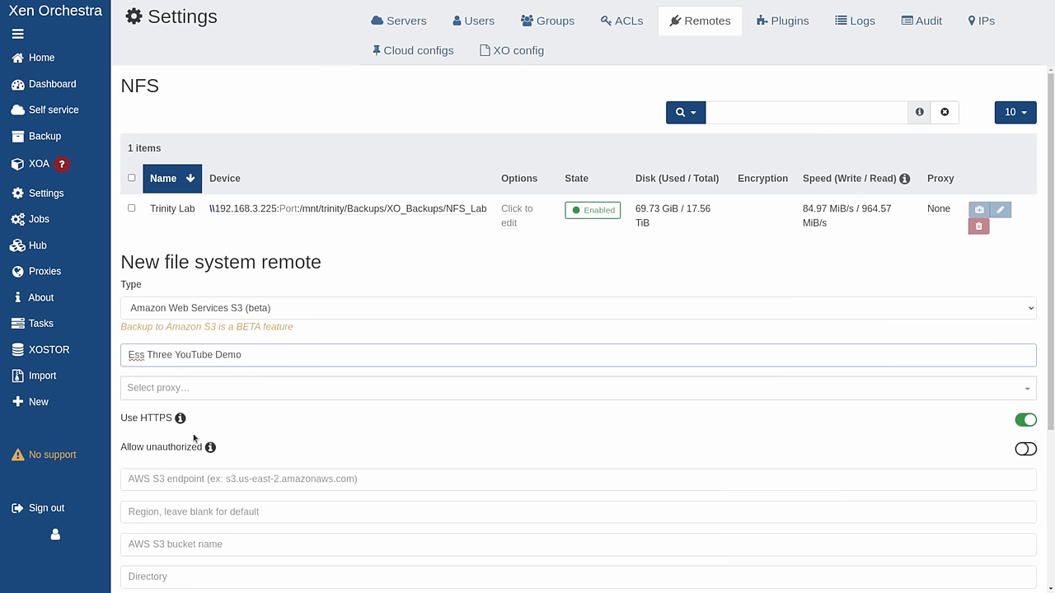
scroll("down", 3)
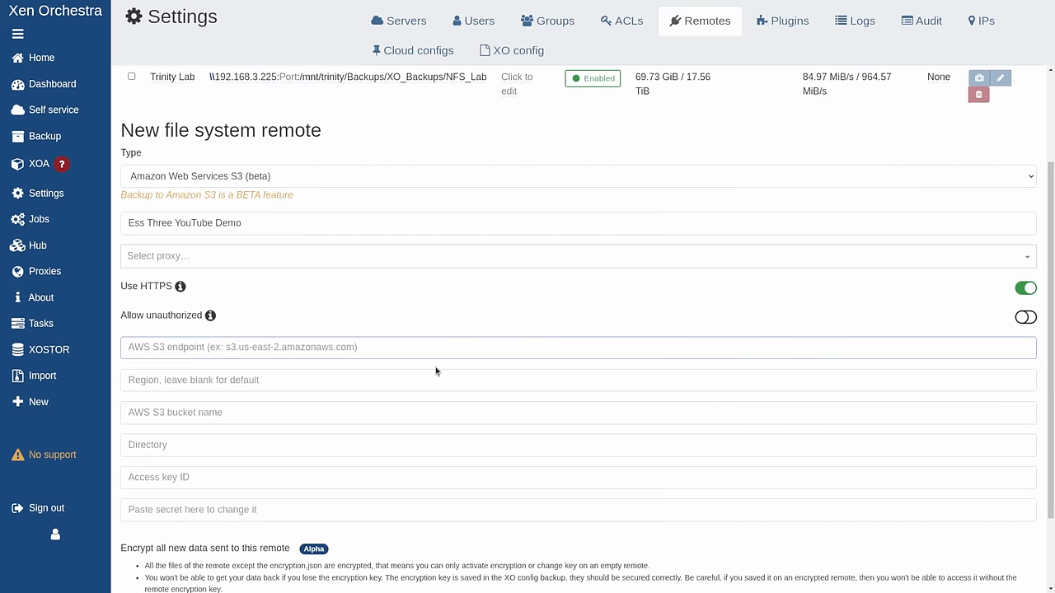
type("192.168.3.228:9000")
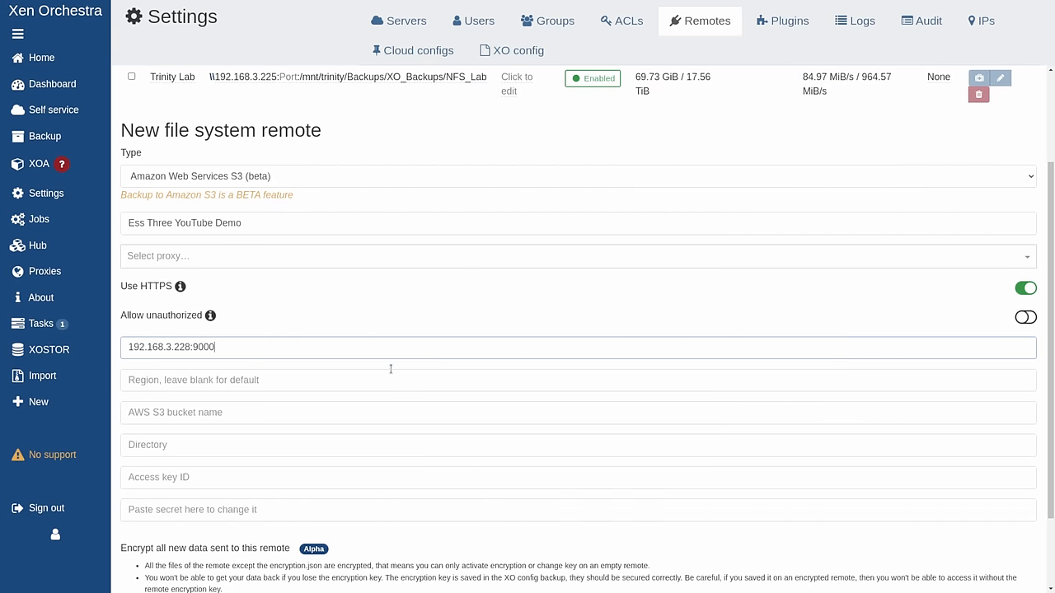
double_click(138, 347)
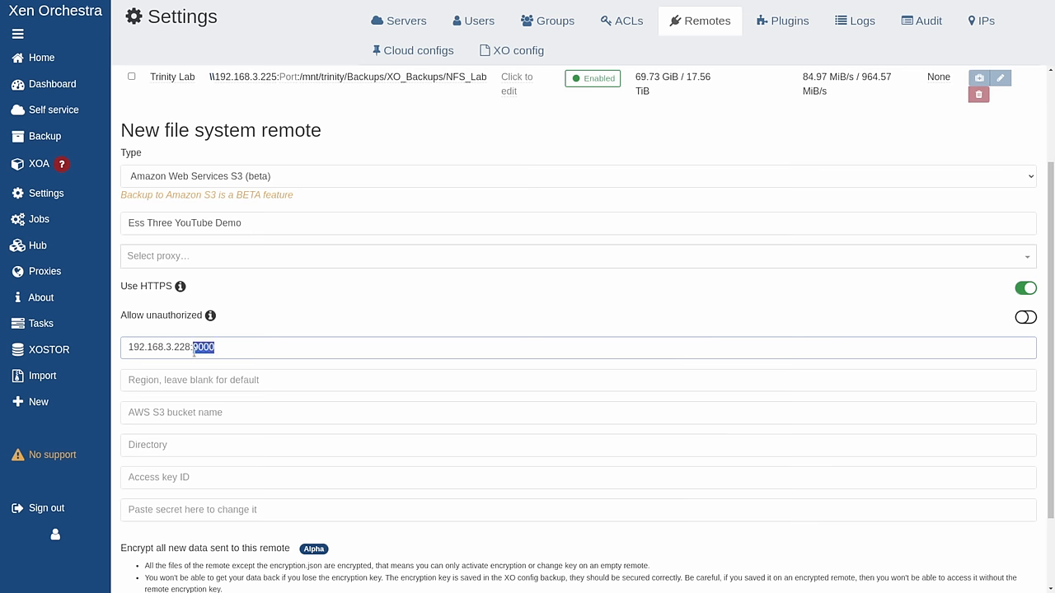
mouse_move(940, 339)
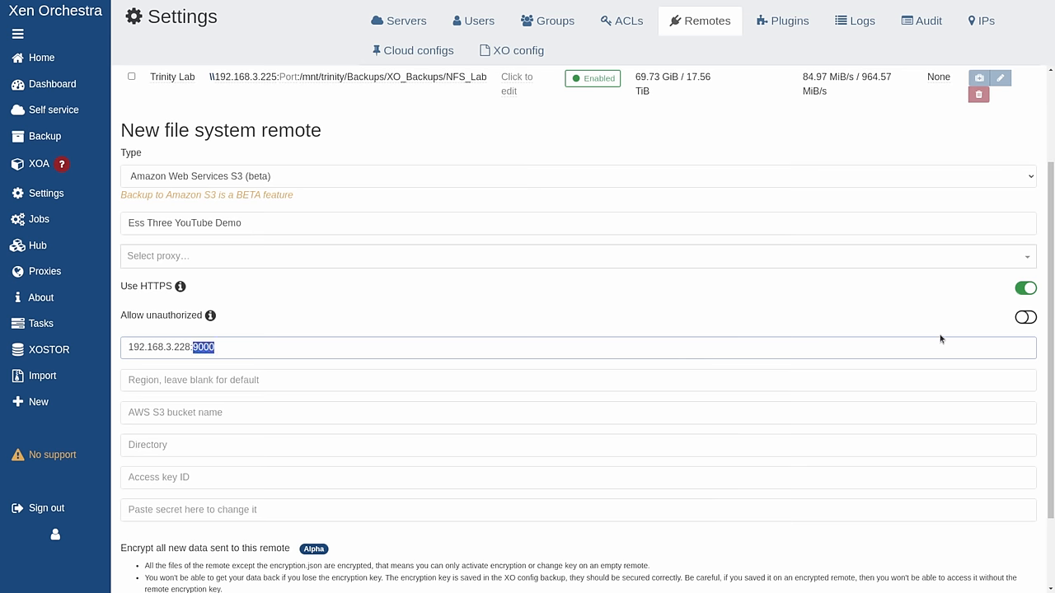
- Allow unauthorized connections, set bucket xcpng and directory backup, enter the key, and save
left_click(1025, 317)
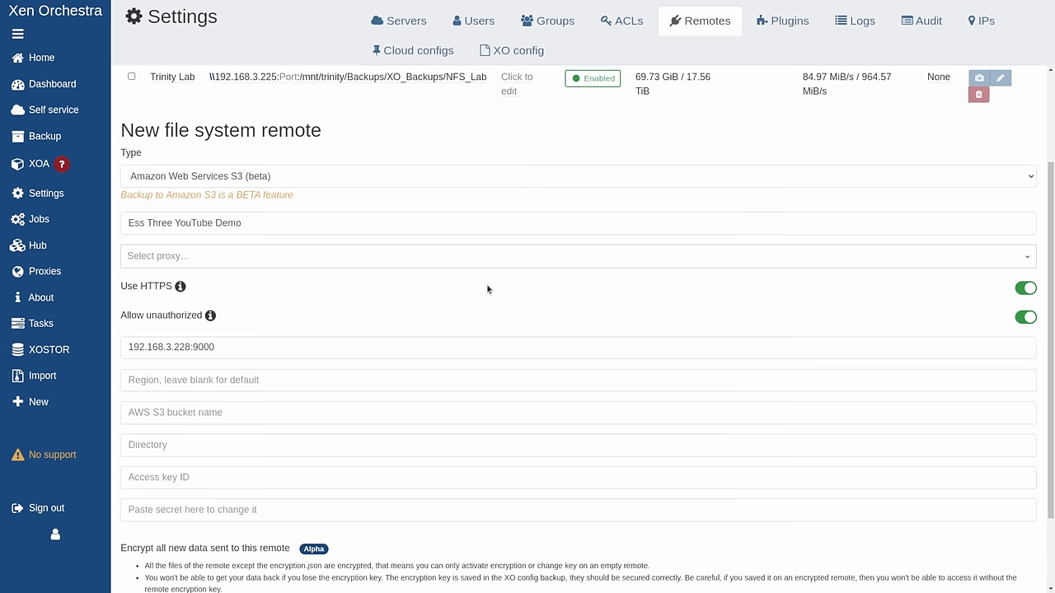
mouse_move(330, 338)
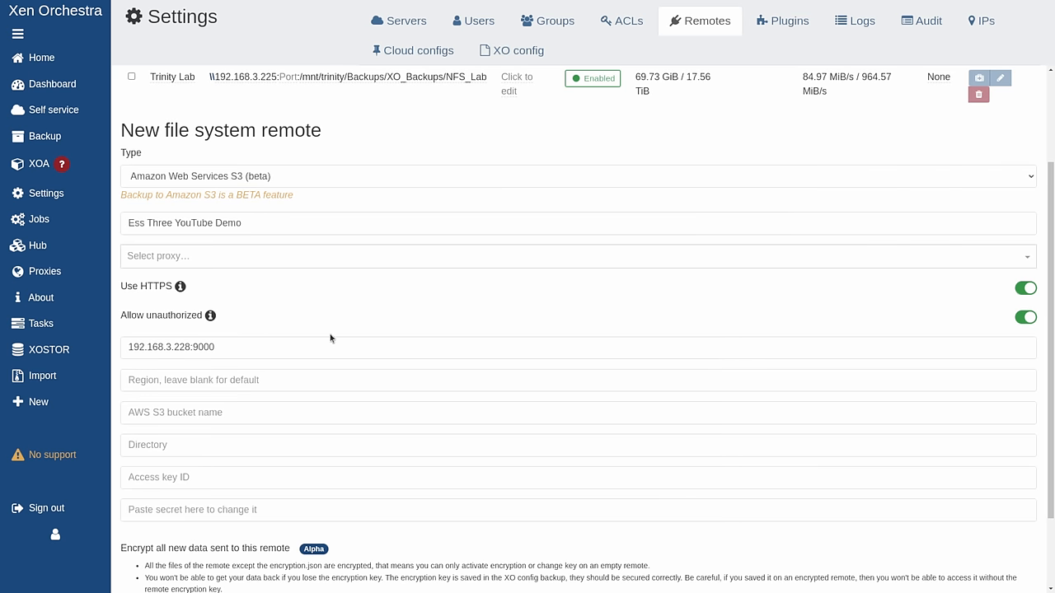
type("xcp")
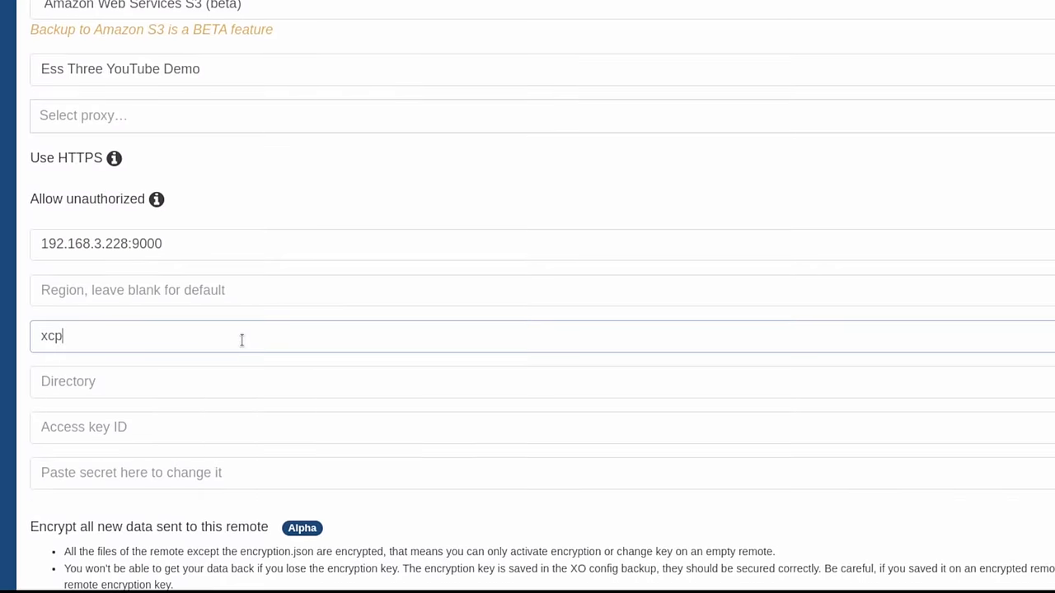
type("ng")
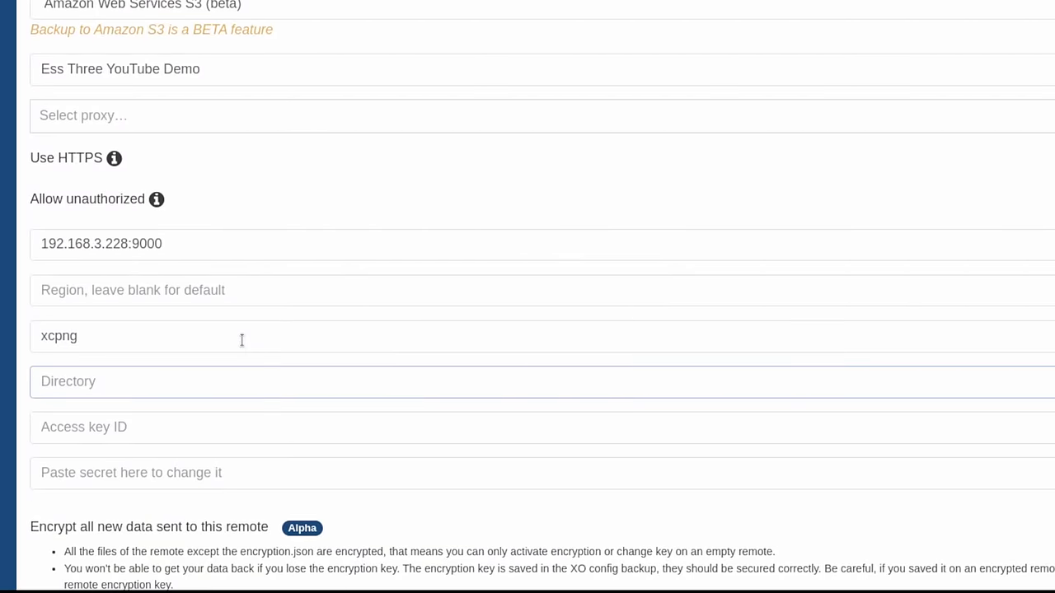
type("backup")
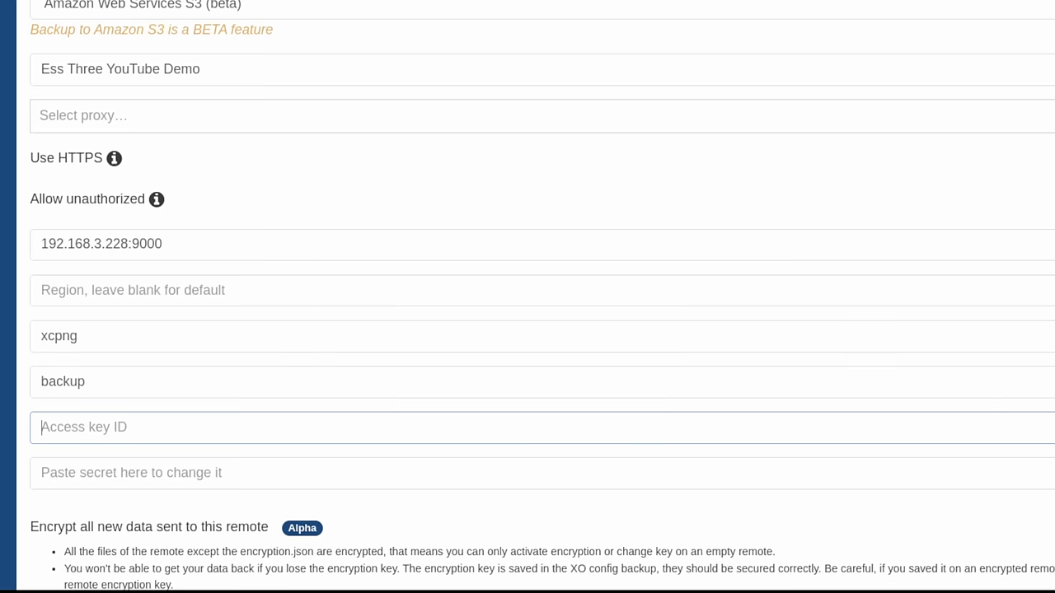
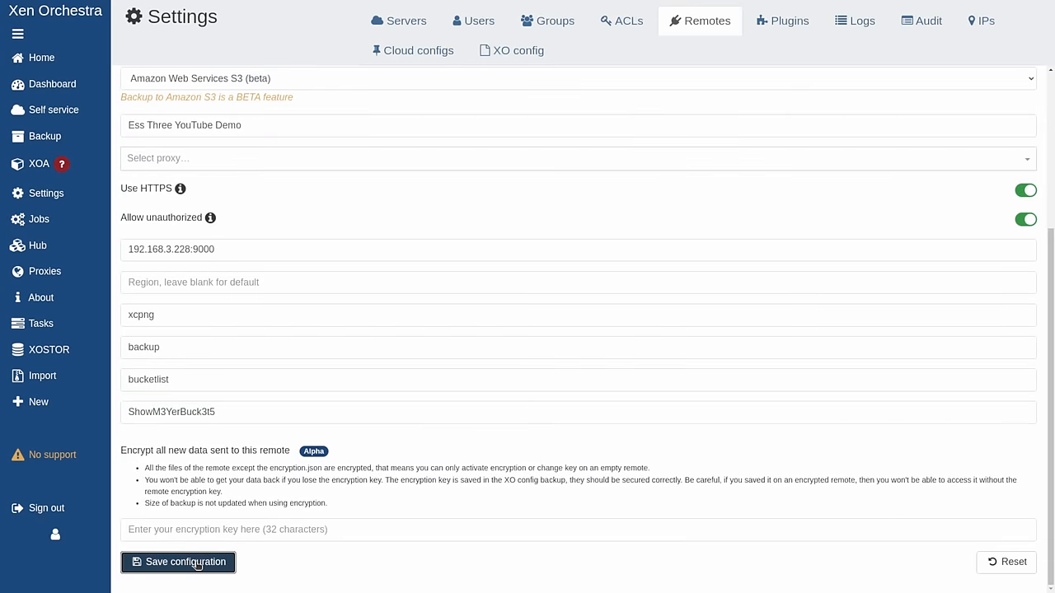
left_click(178, 562)
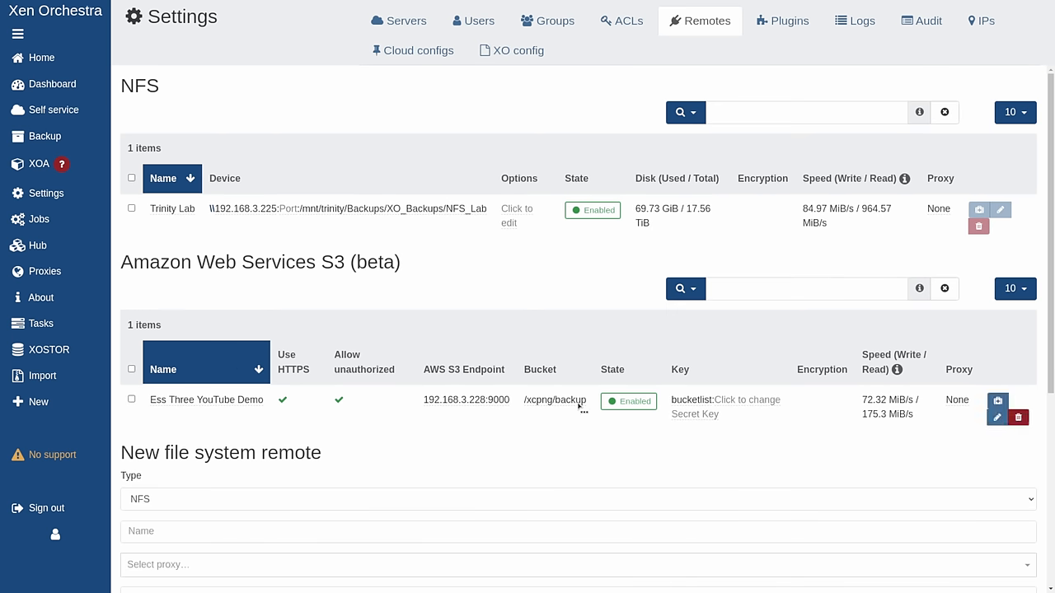
- Test the Ess Three YouTube Demo remote and dismiss the Test passed message
left_click(998, 401)
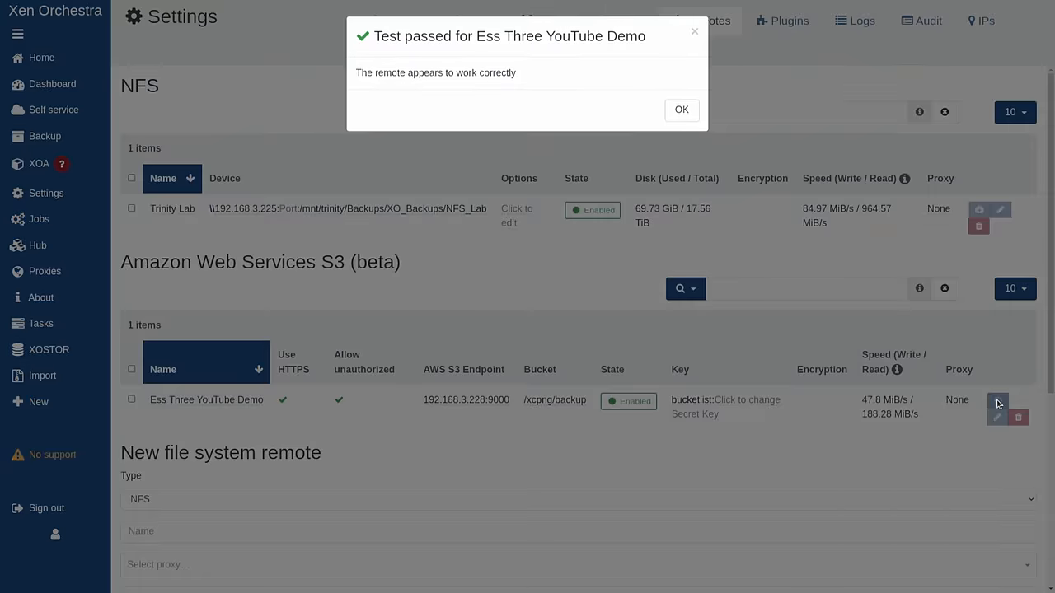
left_click(681, 110)
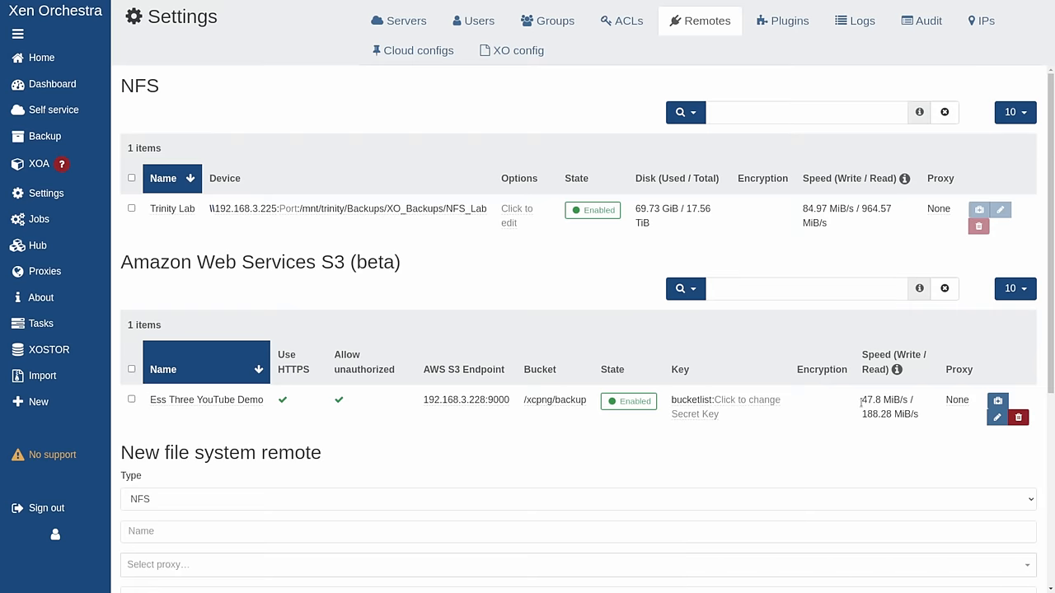
mouse_move(822, 416)
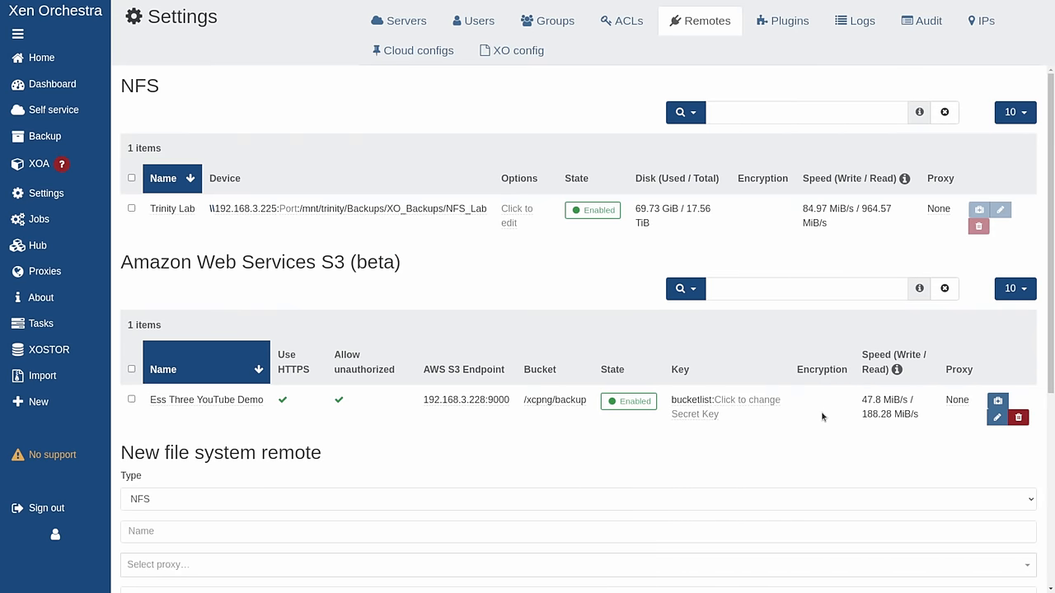
mouse_move(407, 355)
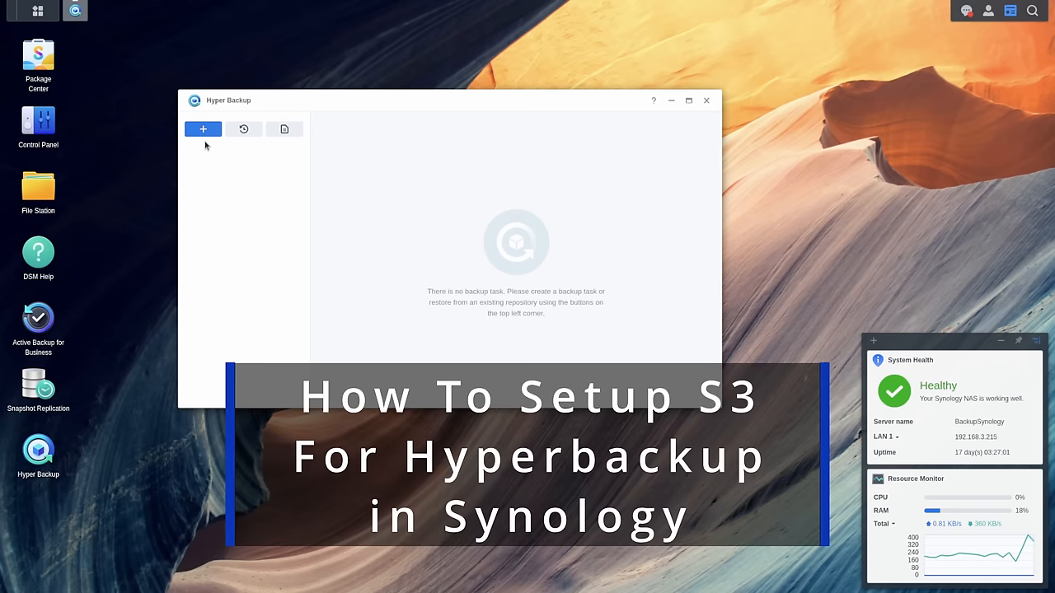
left_click(202, 128)
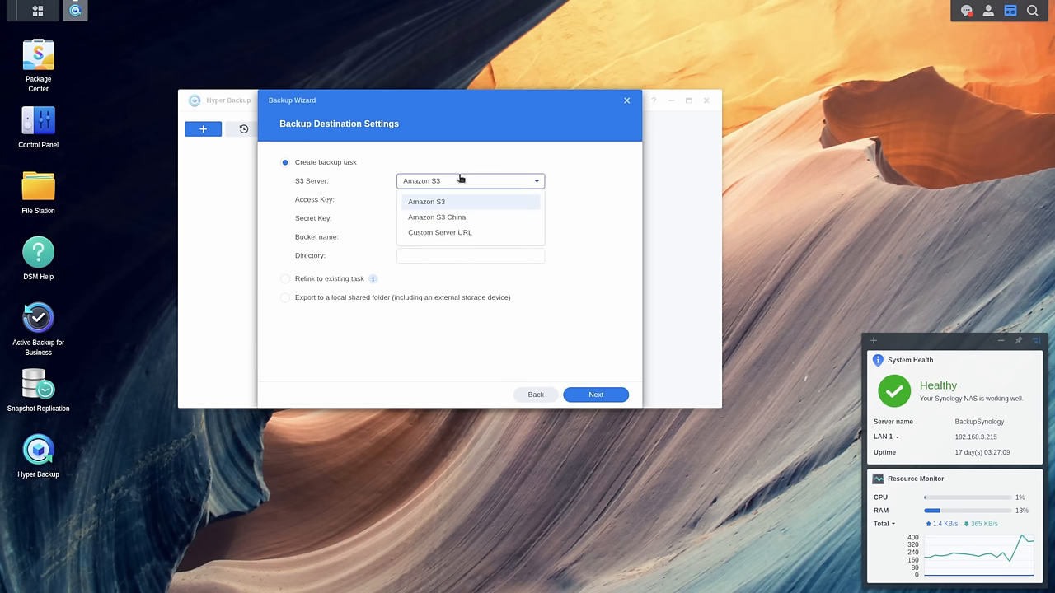
left_click(440, 233)
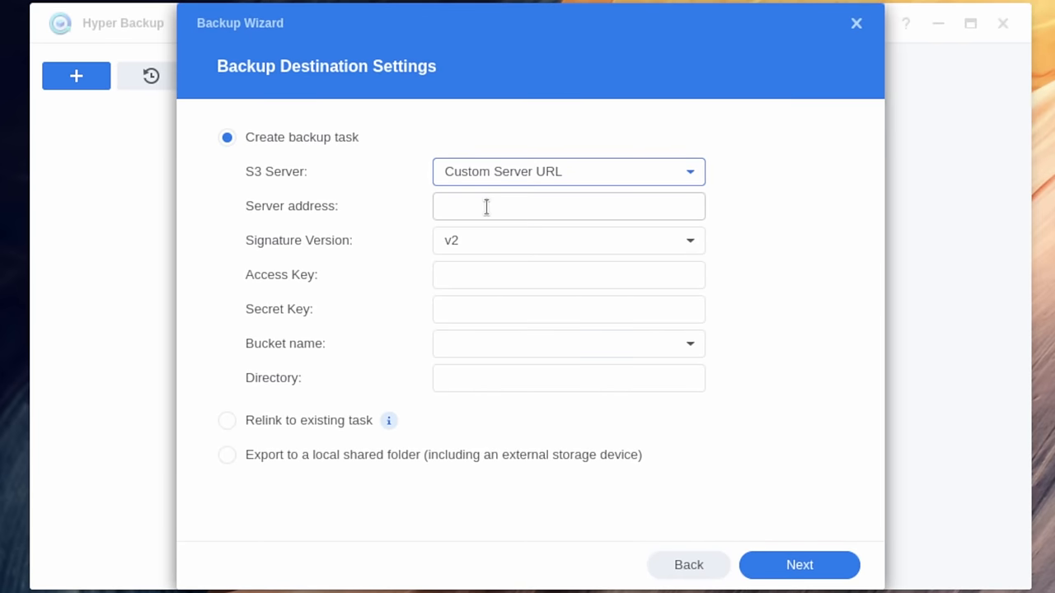
left_click(568, 206)
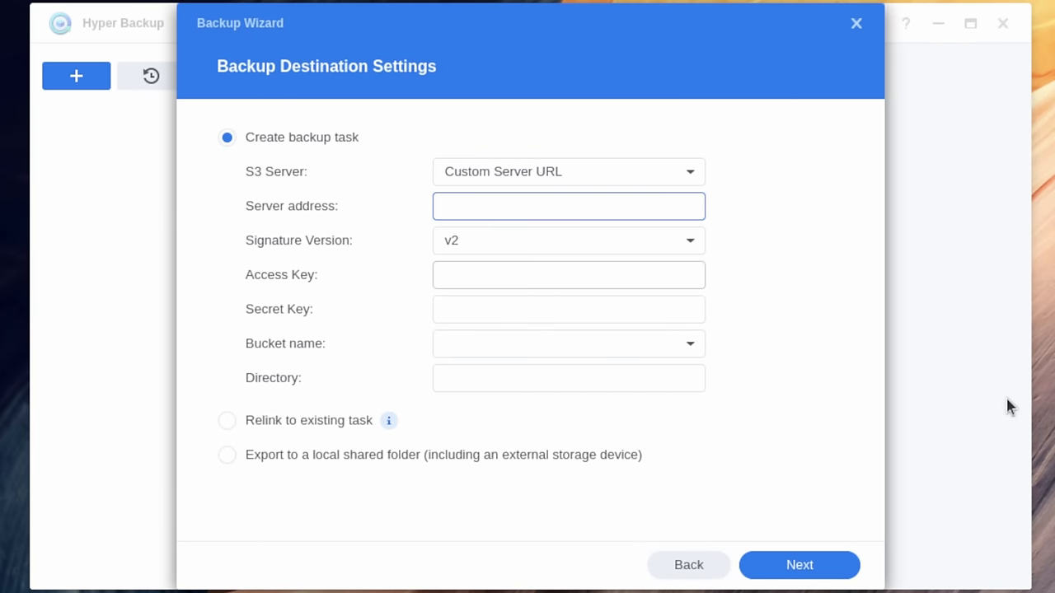
type("https://192.168.3.228:9000")
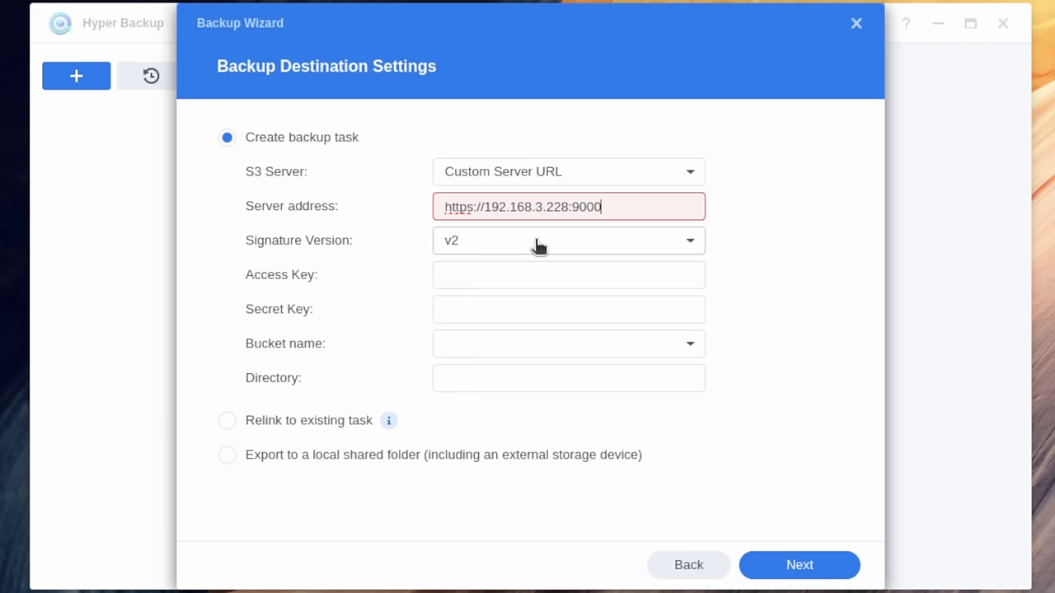
- Use signature v4, bucket synology and directory demo_backup, then continue
left_click(568, 240)
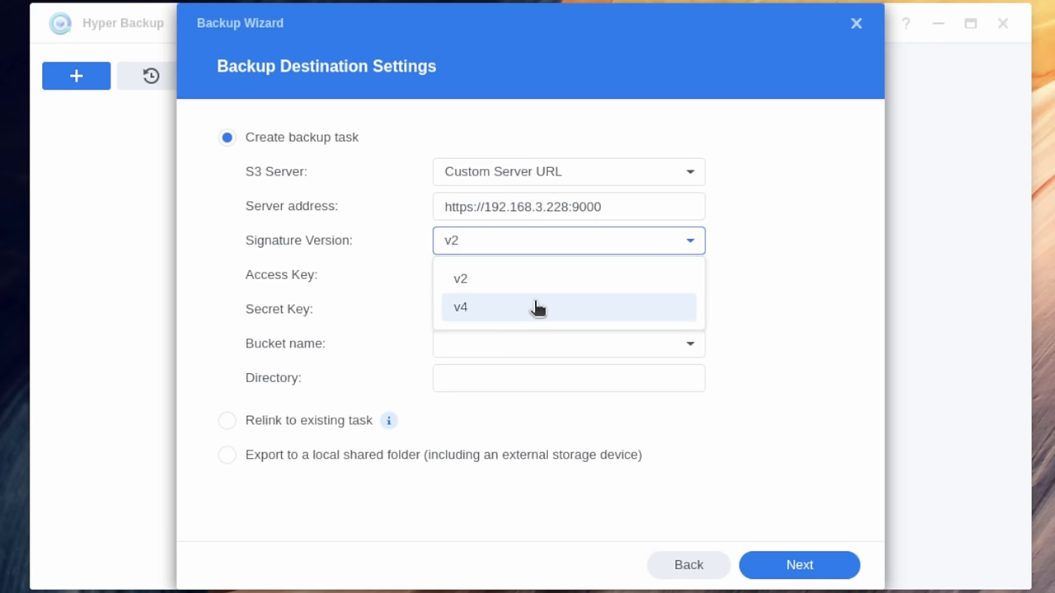
left_click(460, 307)
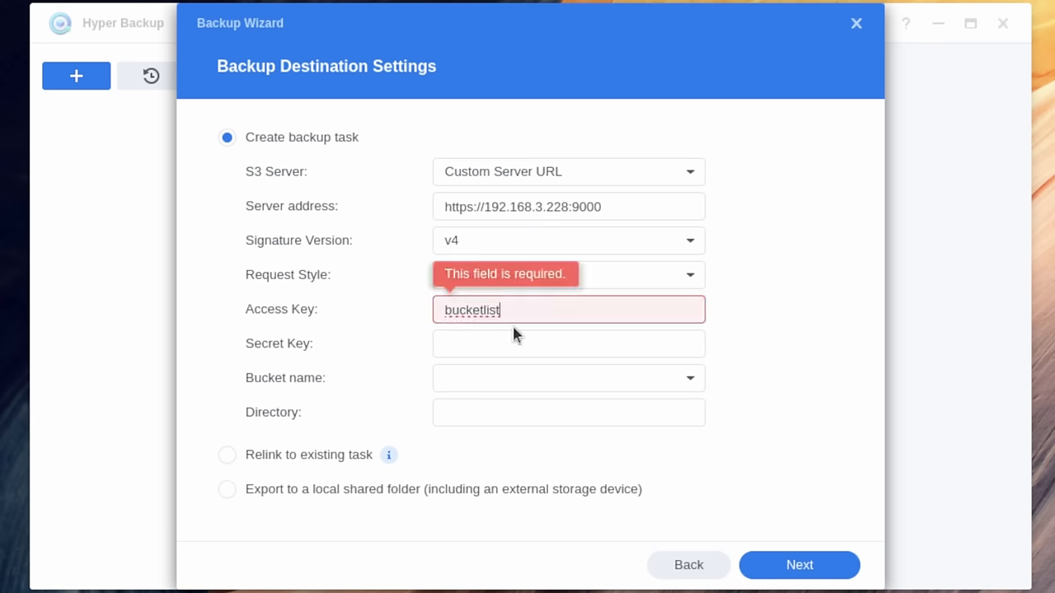
left_click(568, 344)
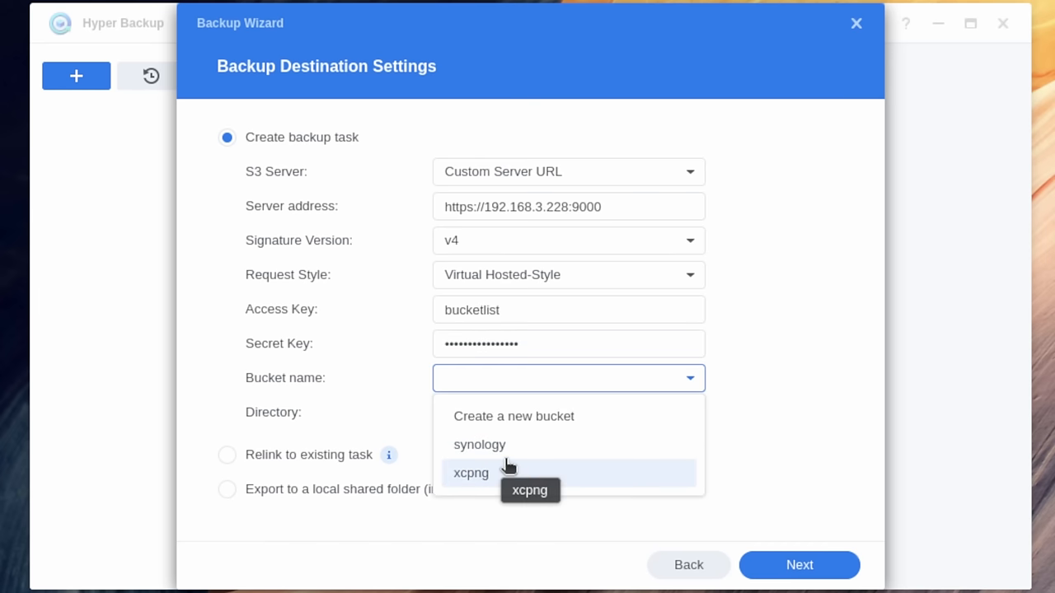
left_click(479, 444)
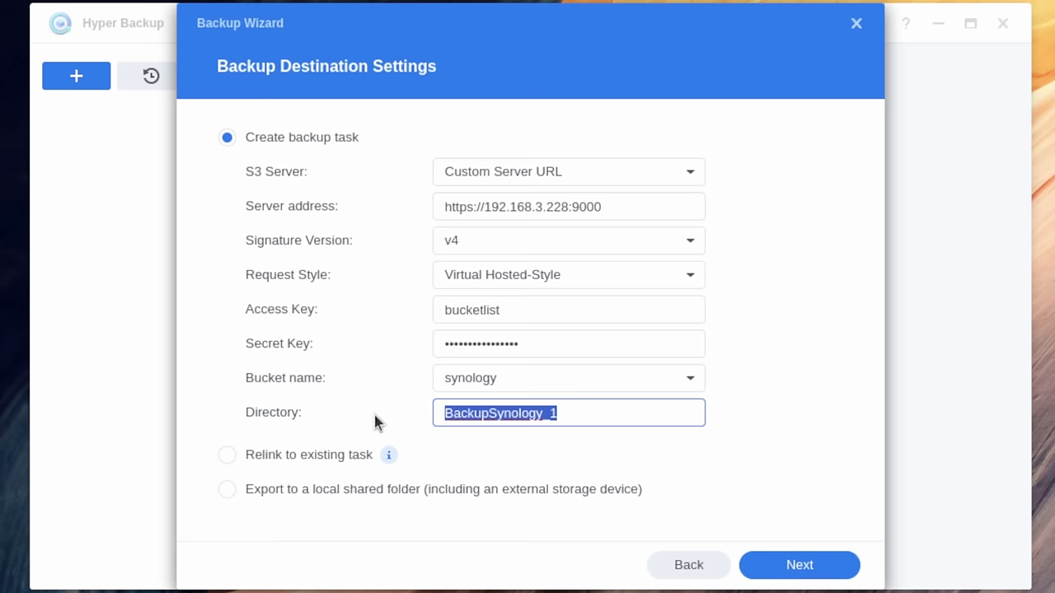
type("demo_backup")
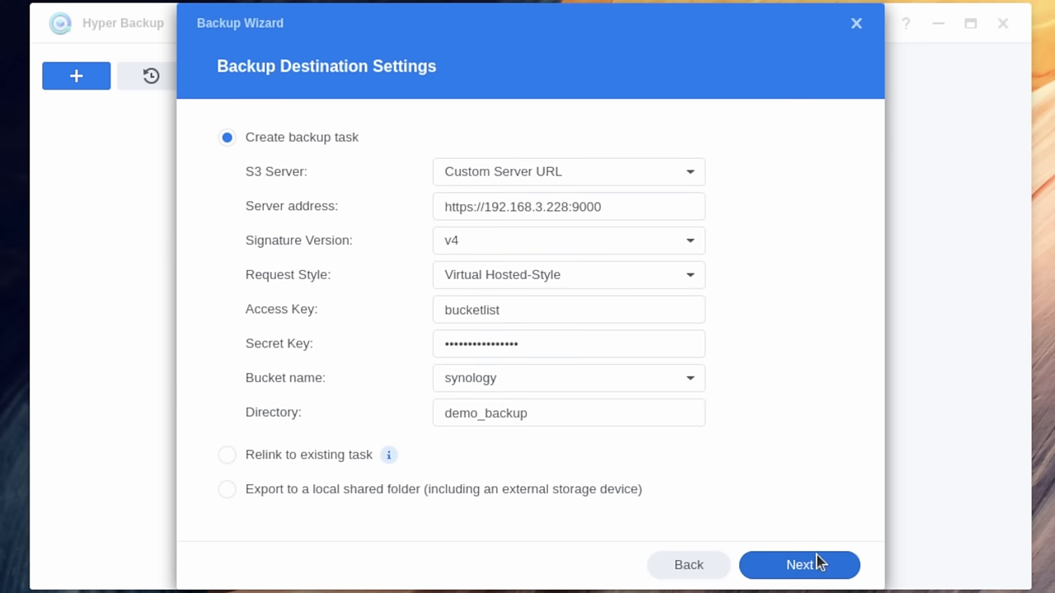
left_click(798, 564)
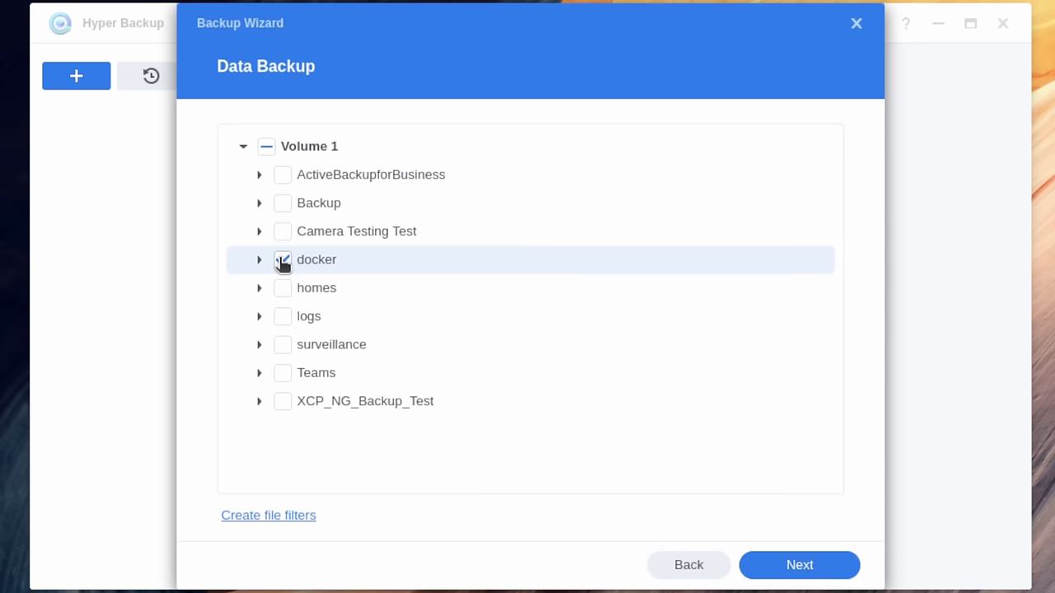
- Back up the docker folder with Smart Recycle rotation and confirm the task summary
left_click(281, 259)
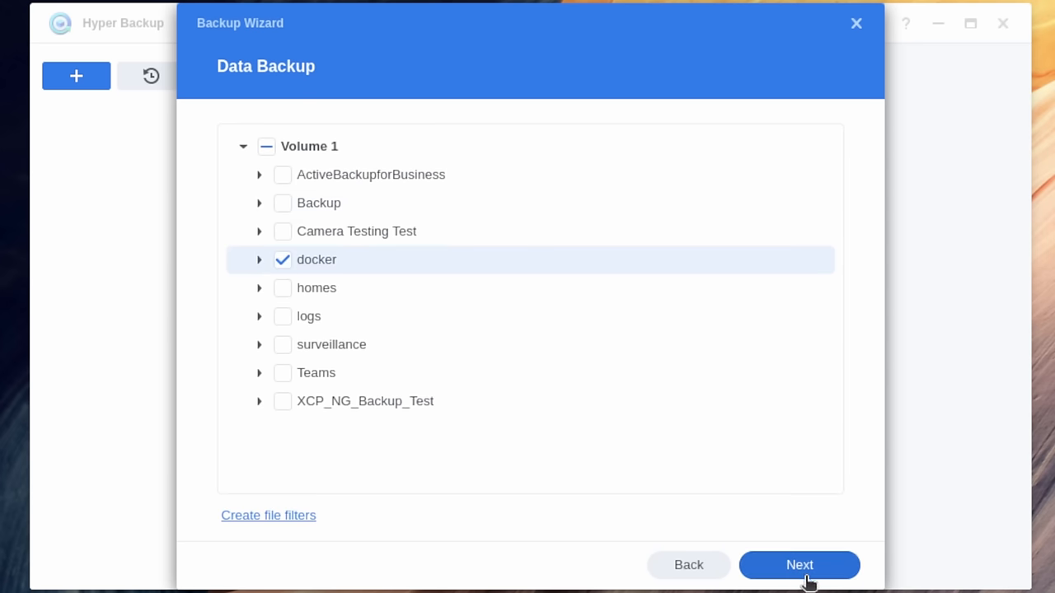
left_click(798, 564)
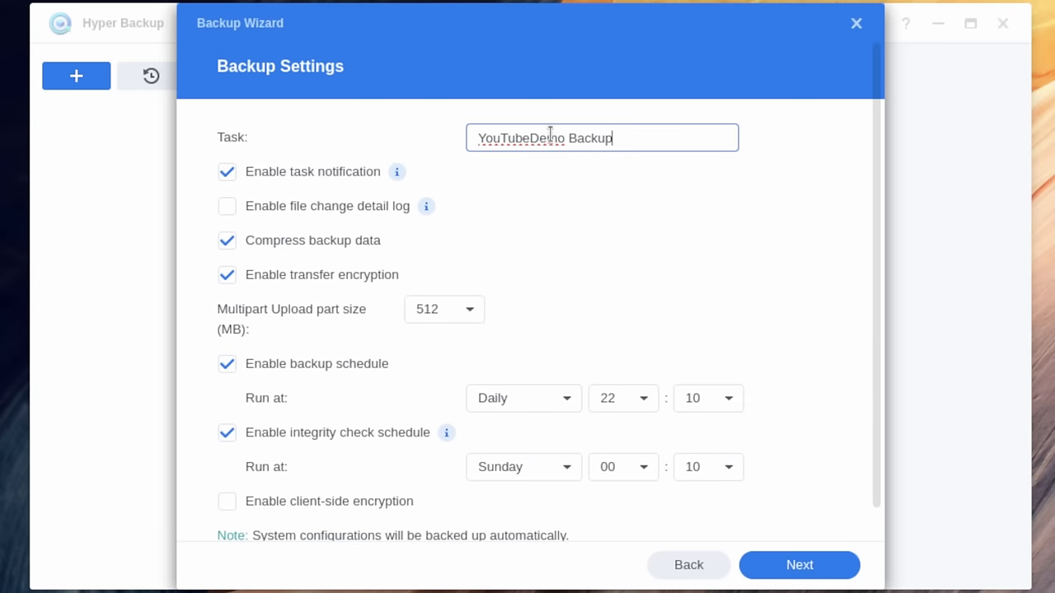
left_click(798, 565)
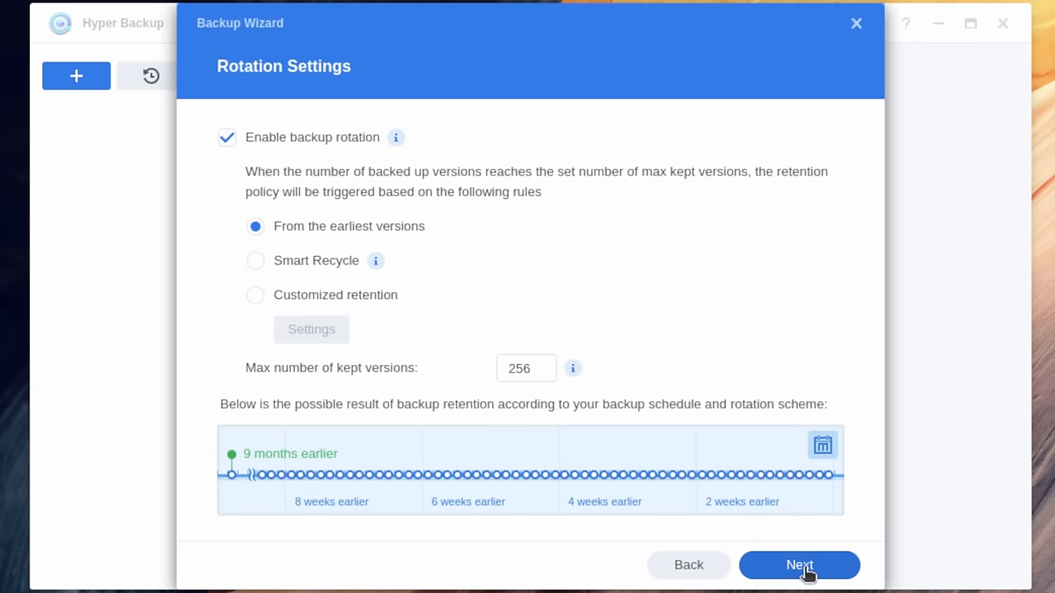
left_click(255, 261)
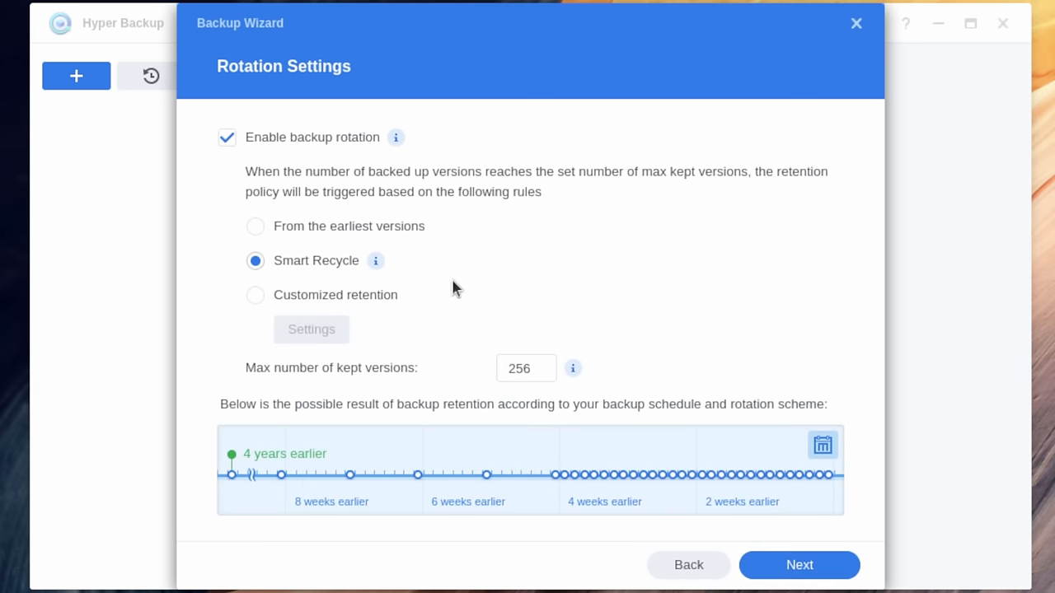
left_click(798, 564)
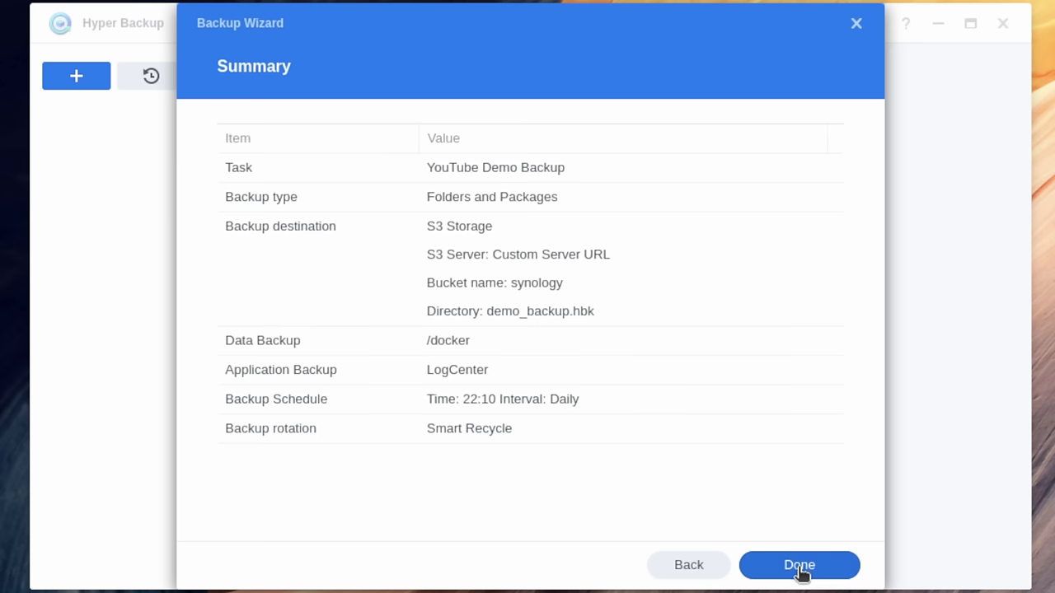
left_click(798, 565)
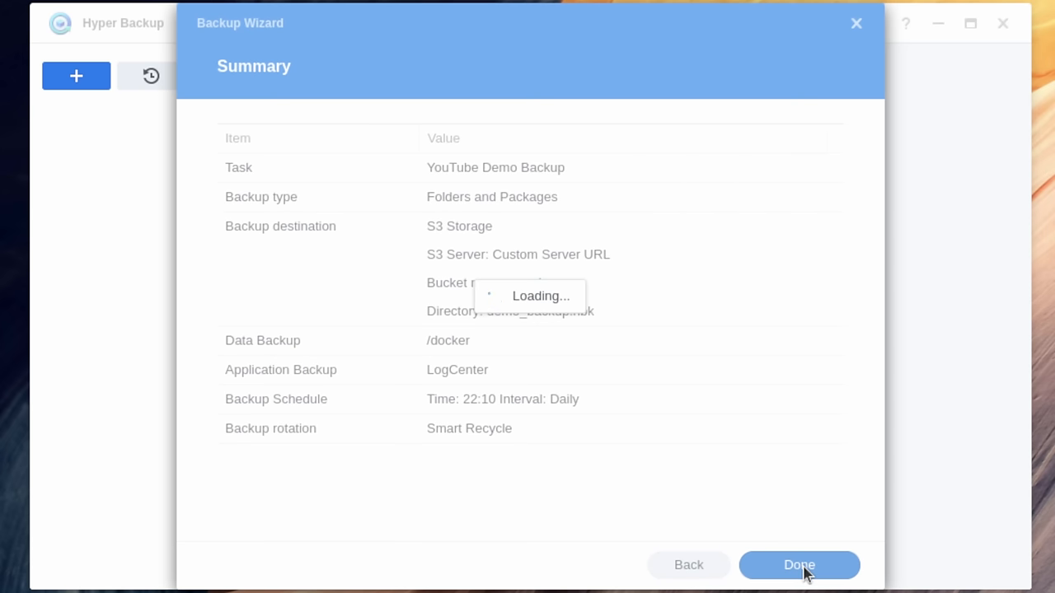
left_click(798, 564)
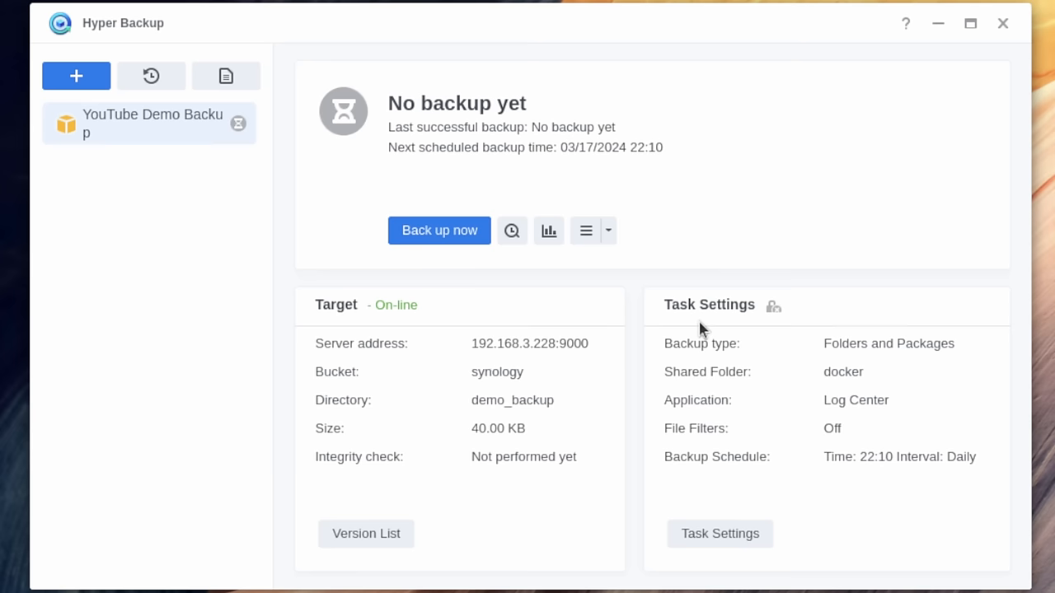
- Run the YouTube Demo Backup task immediately
left_click(438, 230)
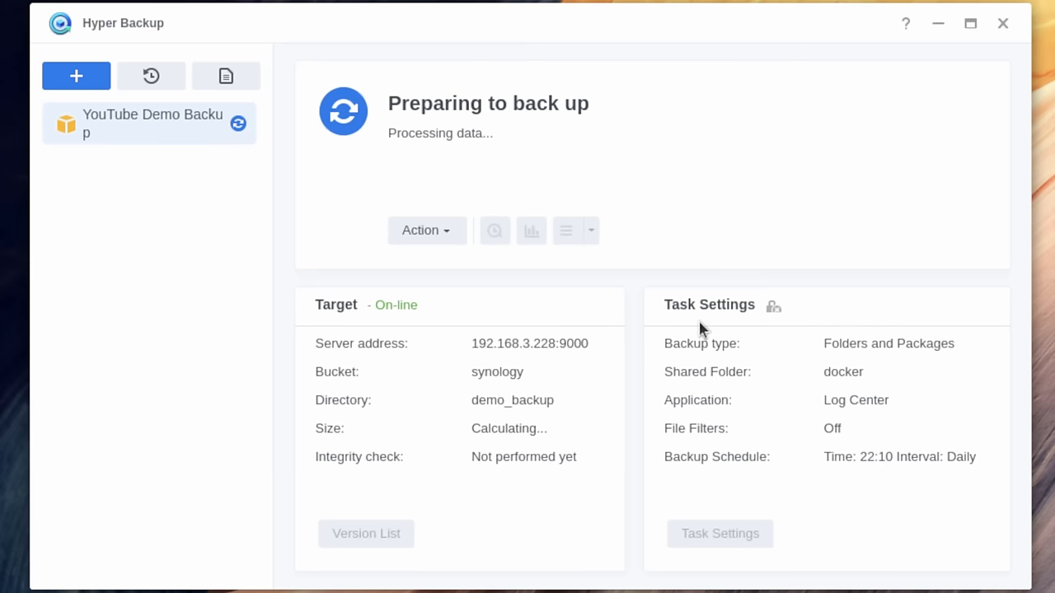
left_click(970, 22)
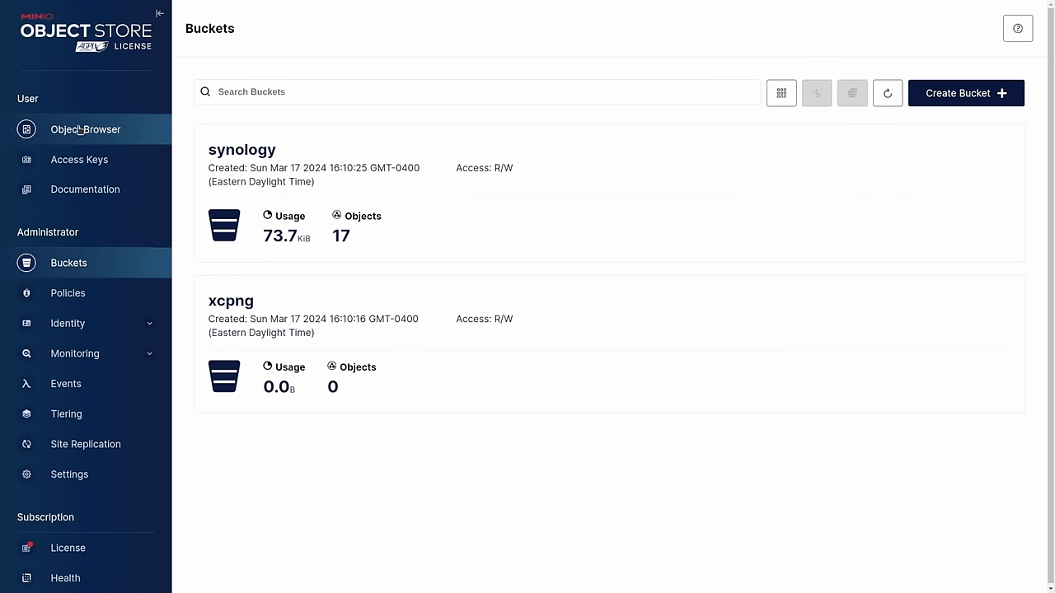
- Browse MinIO buckets, checking the xcpng bucket is still empty
left_click(242, 149)
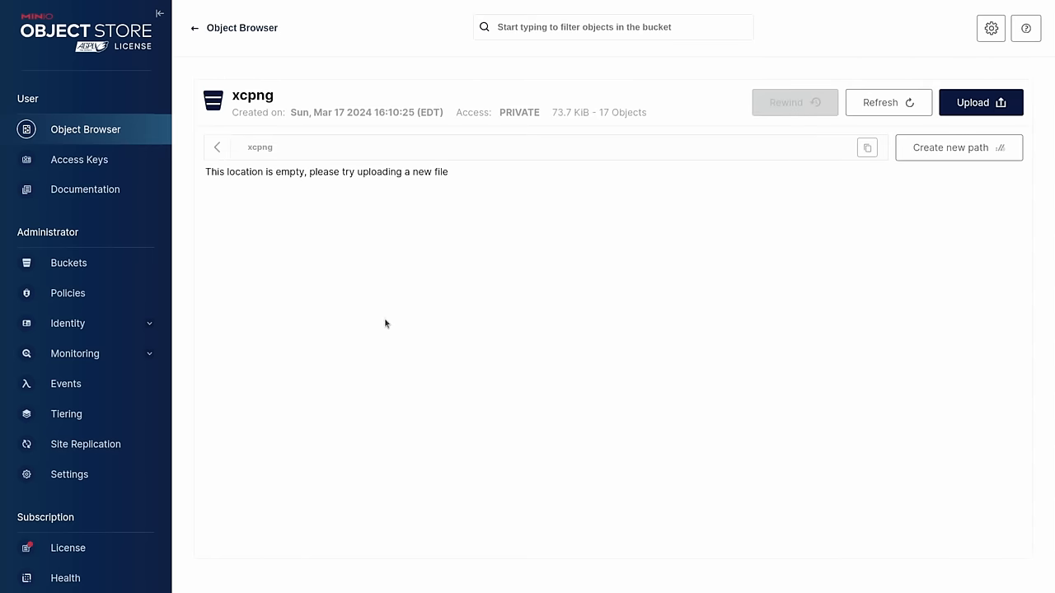
left_click(194, 27)
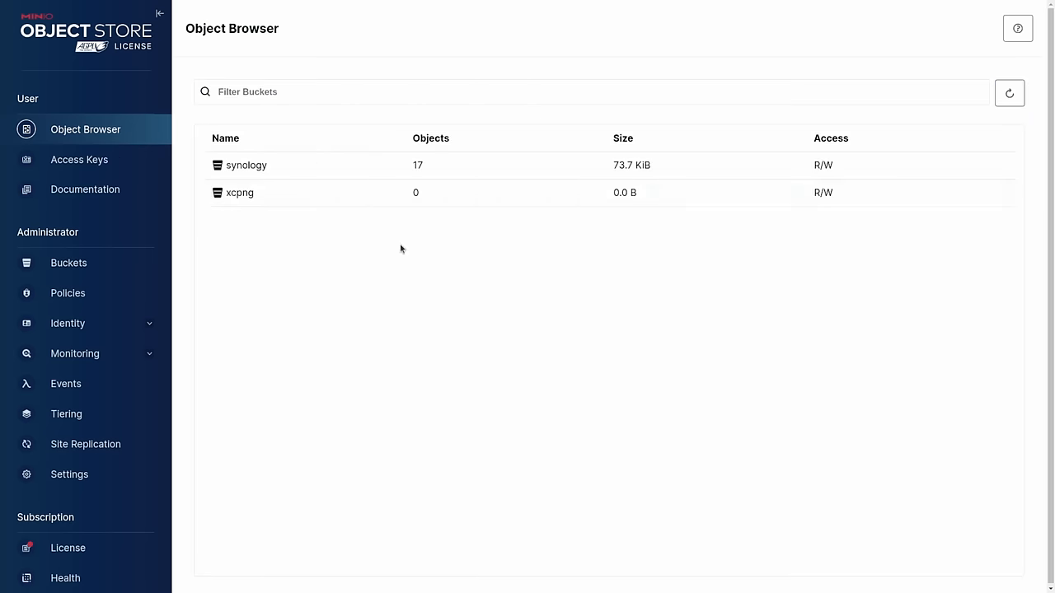
left_click(247, 165)
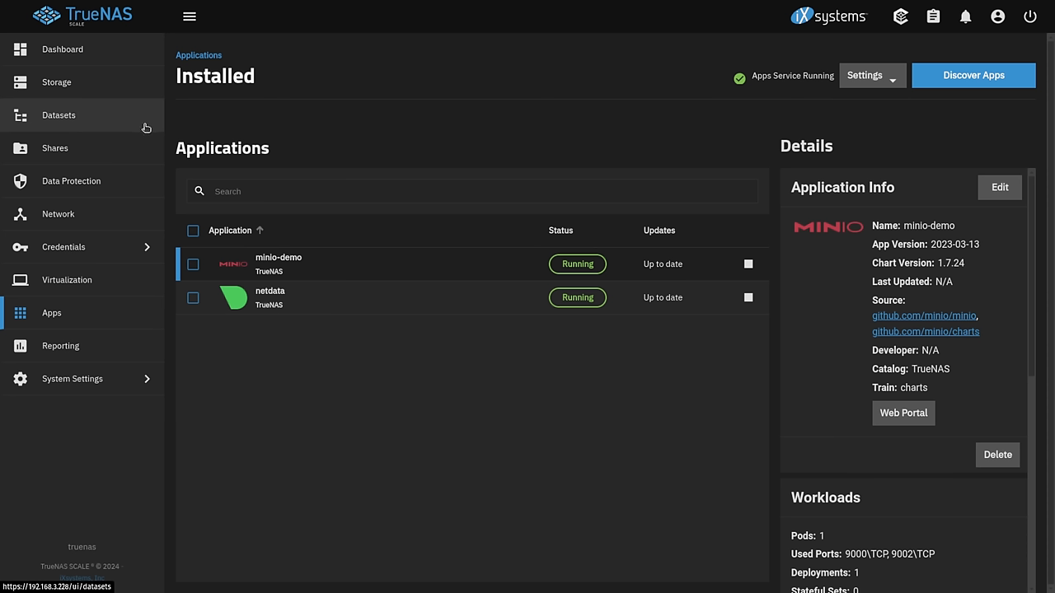
- Open the Minio_YouTube_Demo dataset details under SSD_Sea in Datasets
left_click(58, 116)
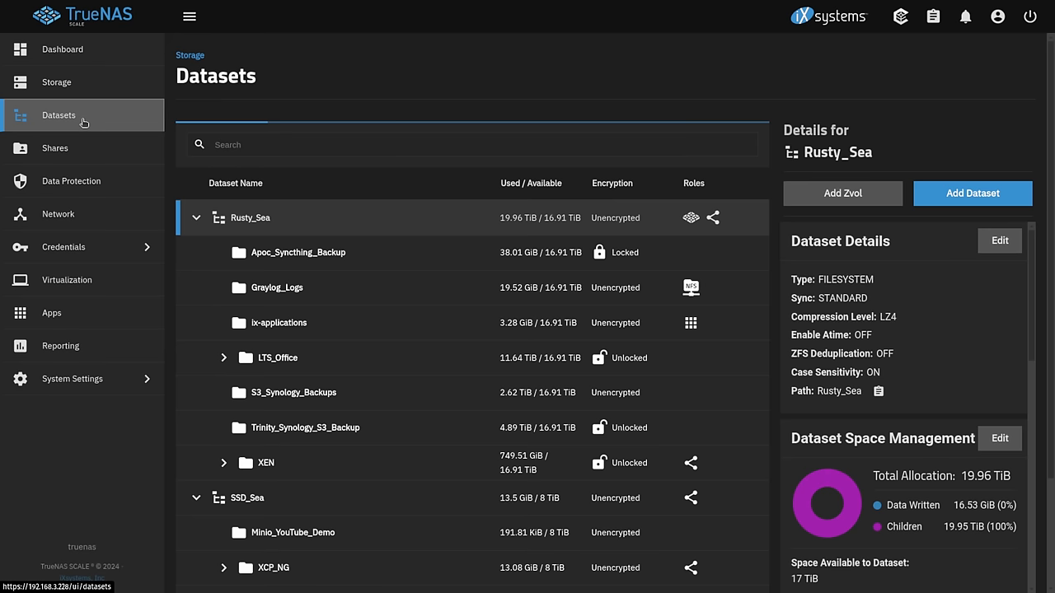
left_click(197, 497)
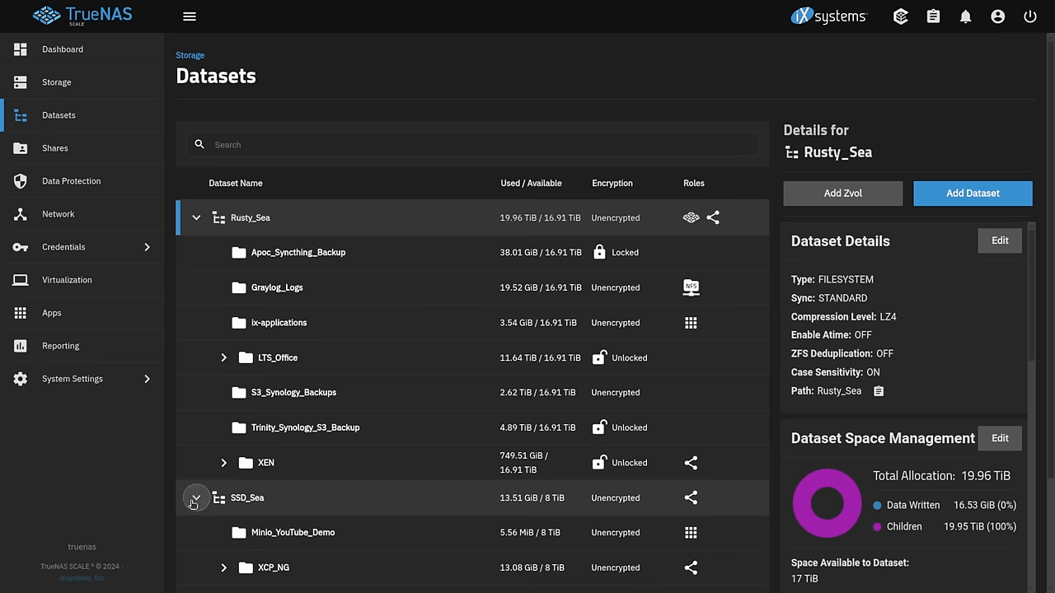
left_click(292, 533)
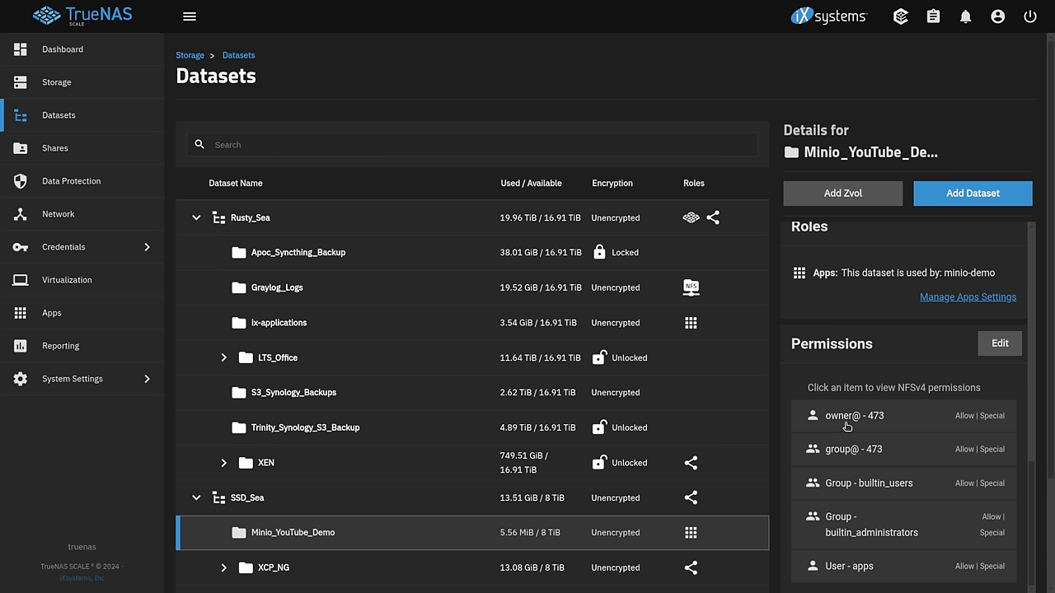
mouse_move(886, 463)
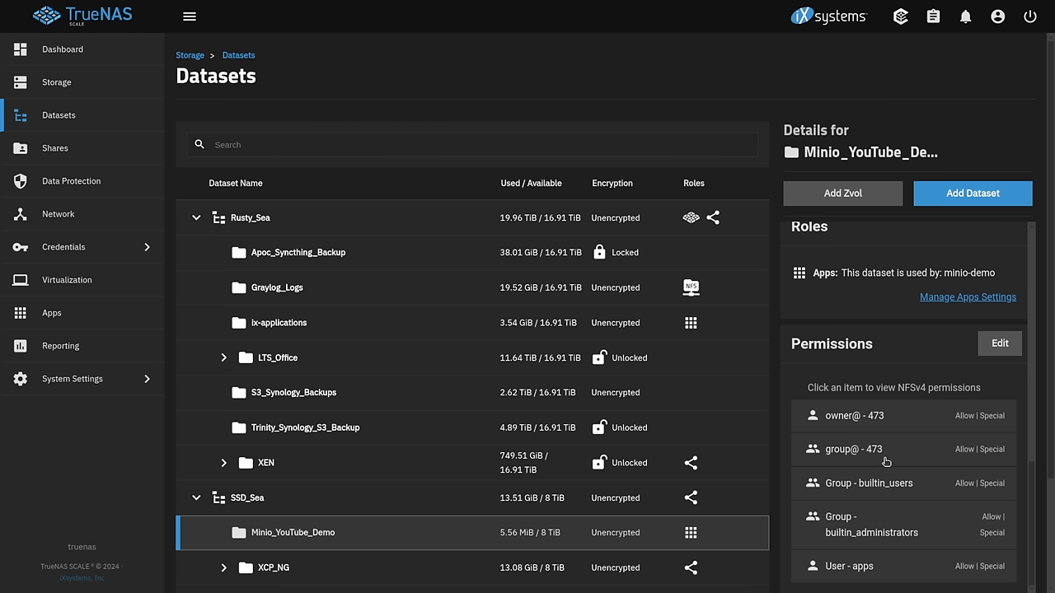
mouse_move(886, 462)
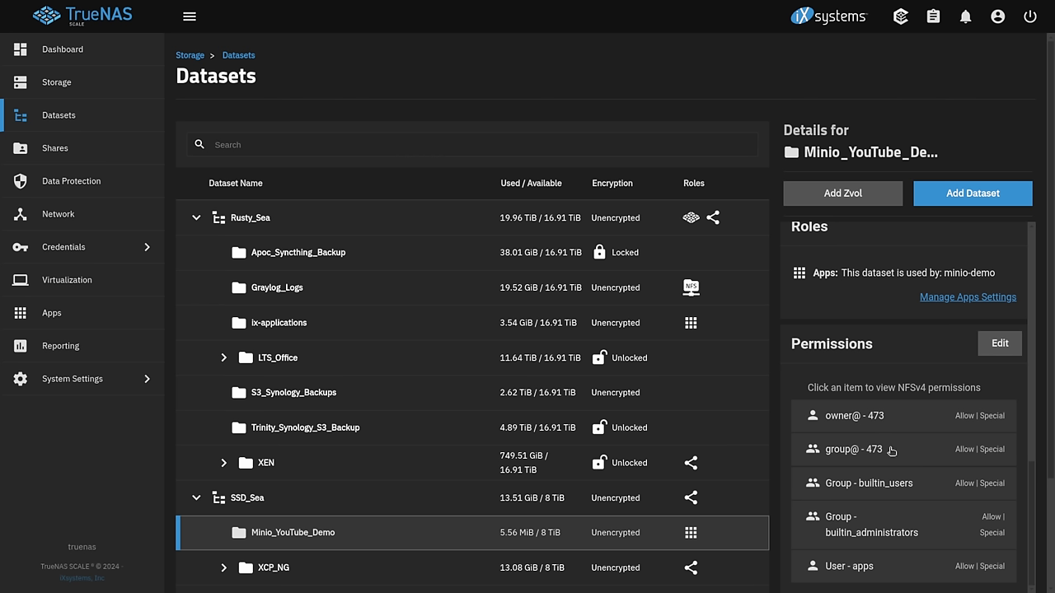
mouse_move(920, 431)
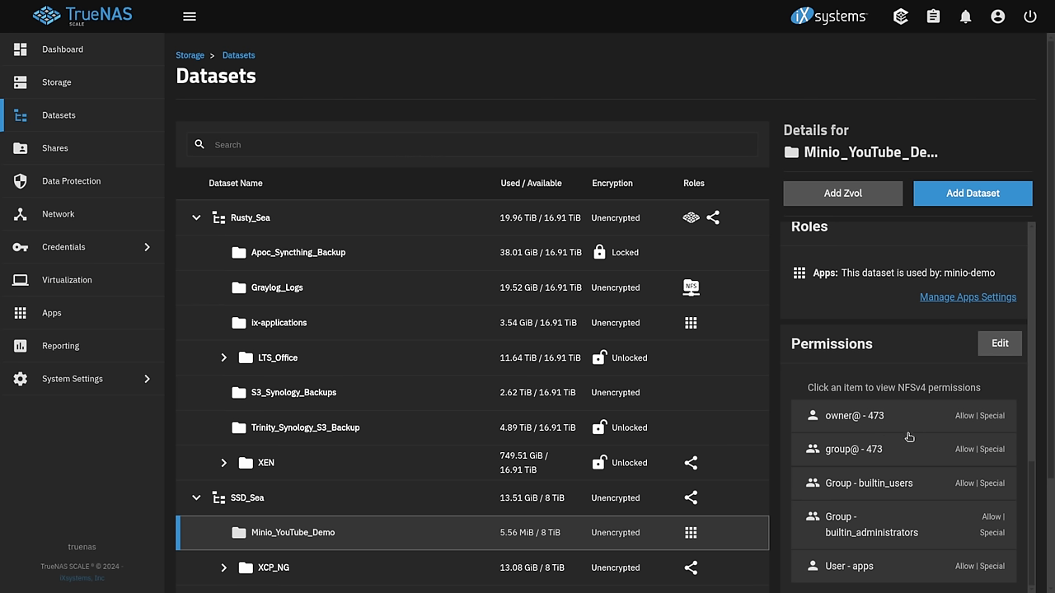
mouse_move(867, 487)
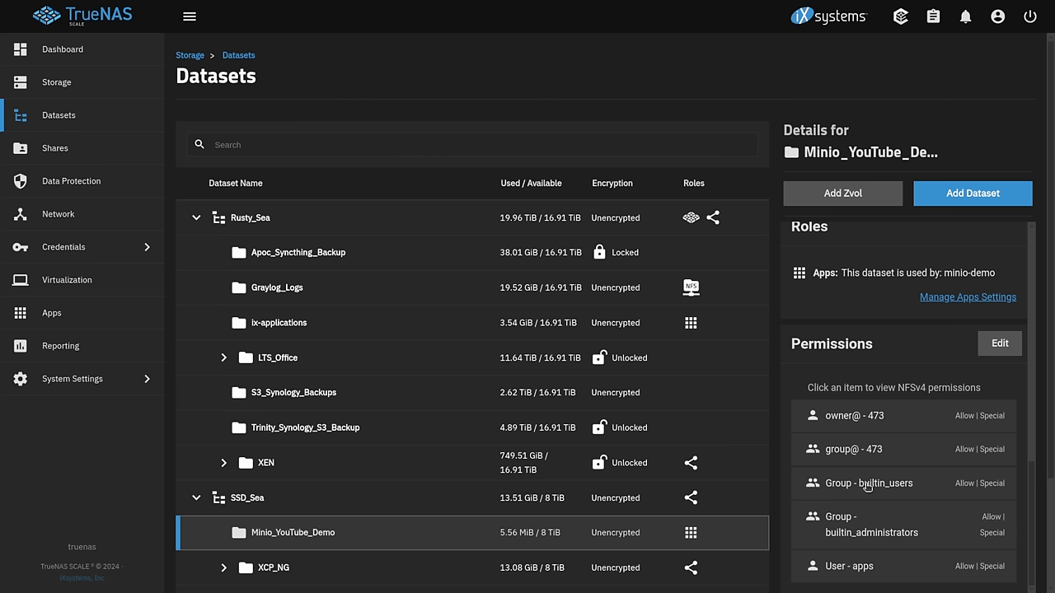
mouse_move(916, 582)
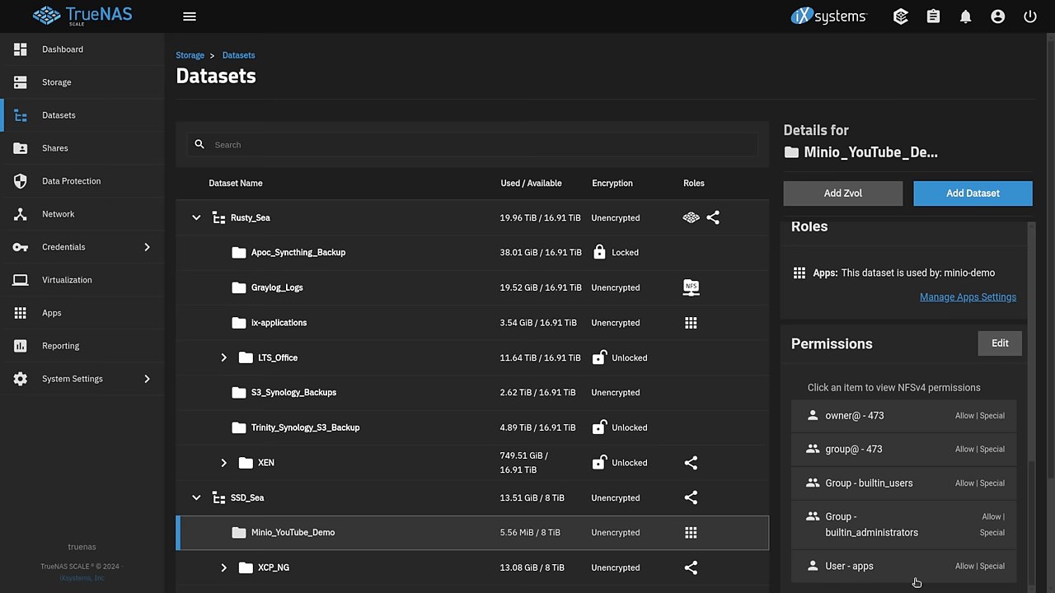